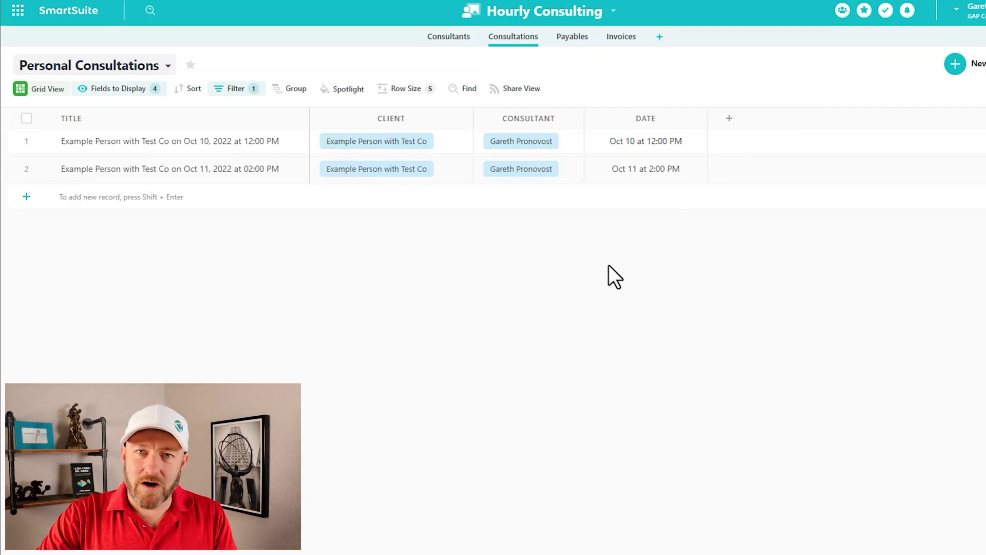
{"action": "mouse_move", "coordinate": [619, 277]}
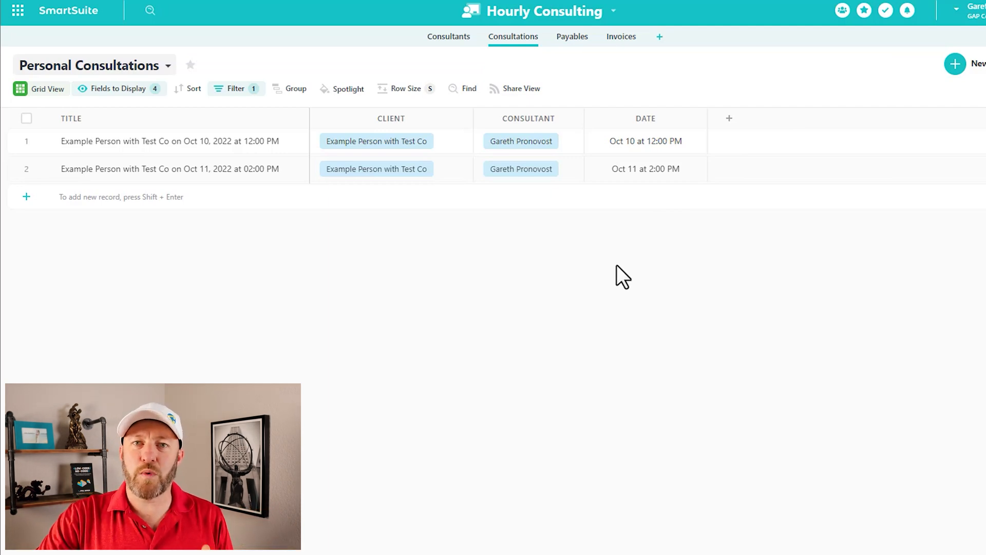
{"action": "mouse_move", "coordinate": [637, 285]}
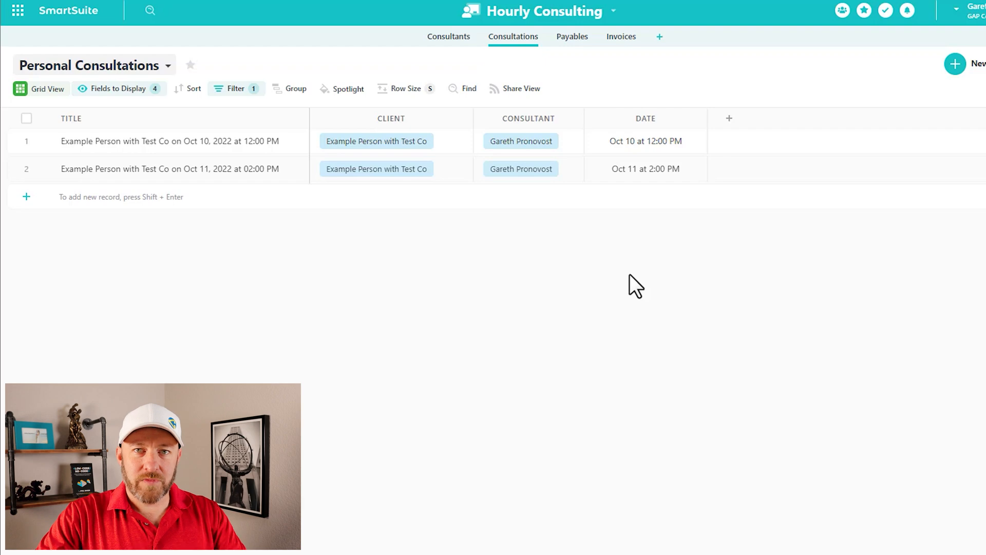
{"action": "mouse_move", "coordinate": [18, 11]}
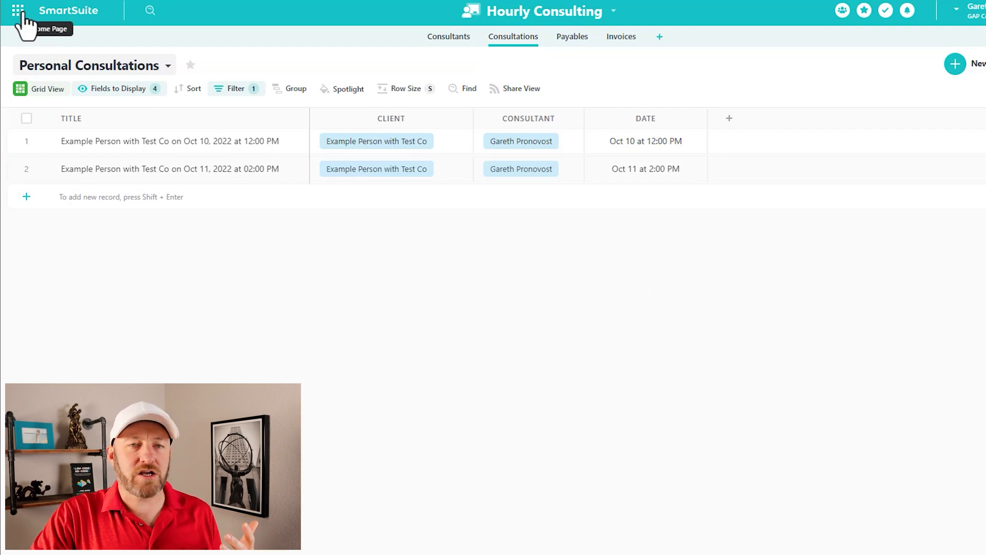
Step: Return to the SmartSuite home page and browse the full list of workspace solutions
{"action": "left_click", "coordinate": [18, 10]}
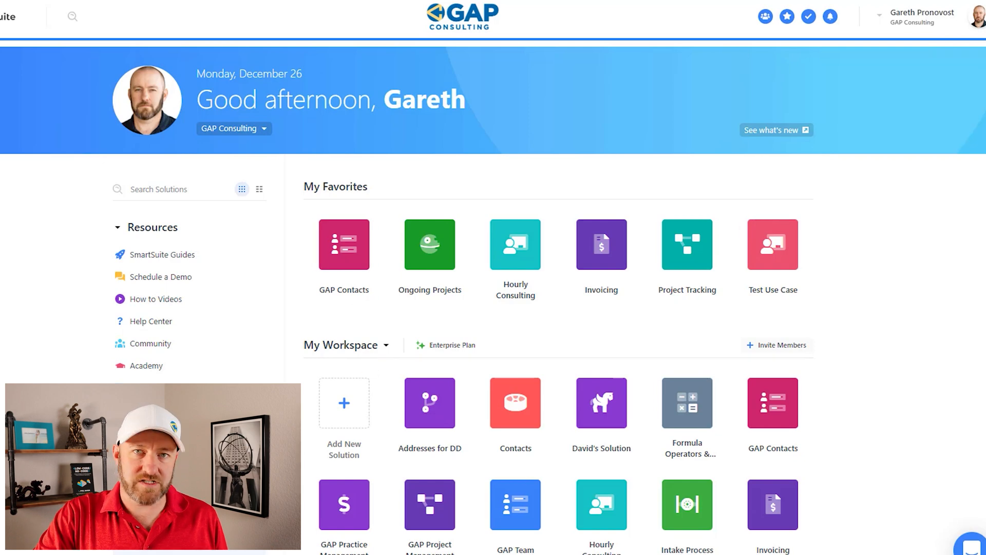
{"action": "scroll", "scroll_direction": "down", "scroll_amount": 3}
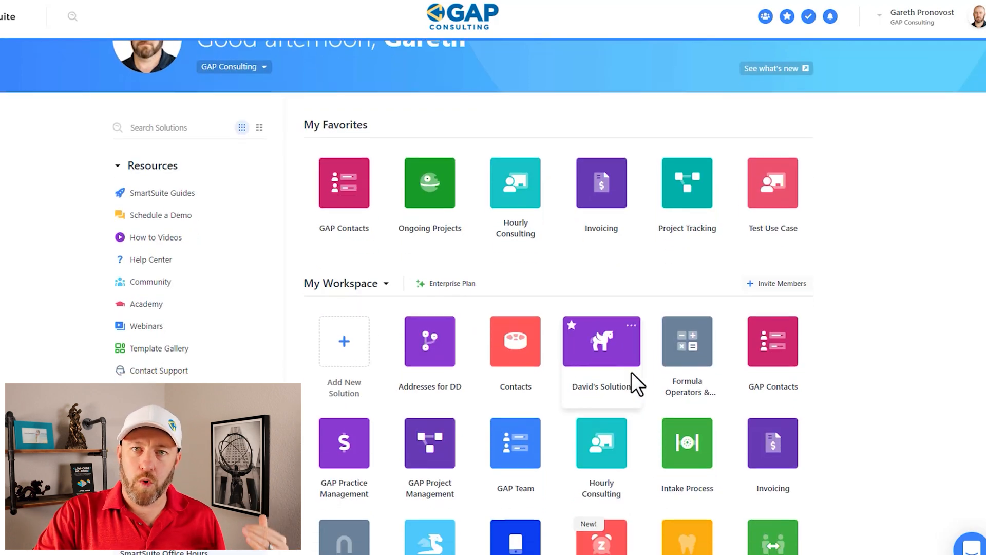
{"action": "scroll", "scroll_direction": "down", "scroll_amount": 3}
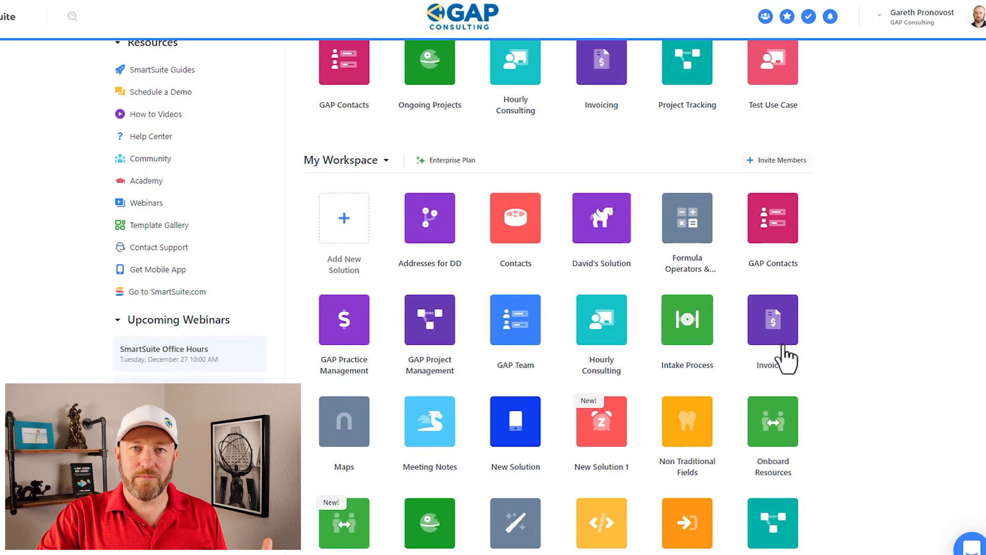
{"action": "scroll", "scroll_direction": "down", "scroll_amount": 3}
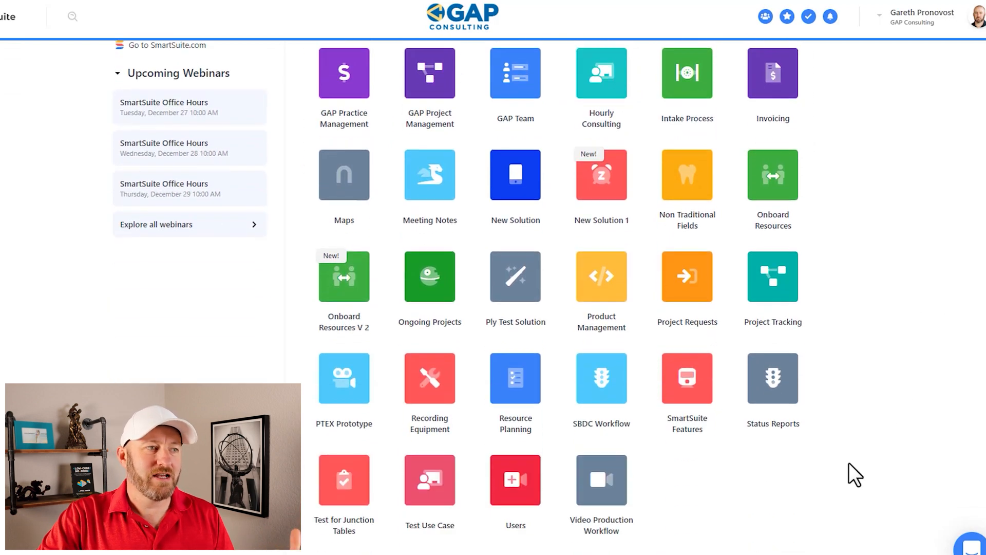
{"action": "scroll", "scroll_direction": "up", "scroll_amount": 3}
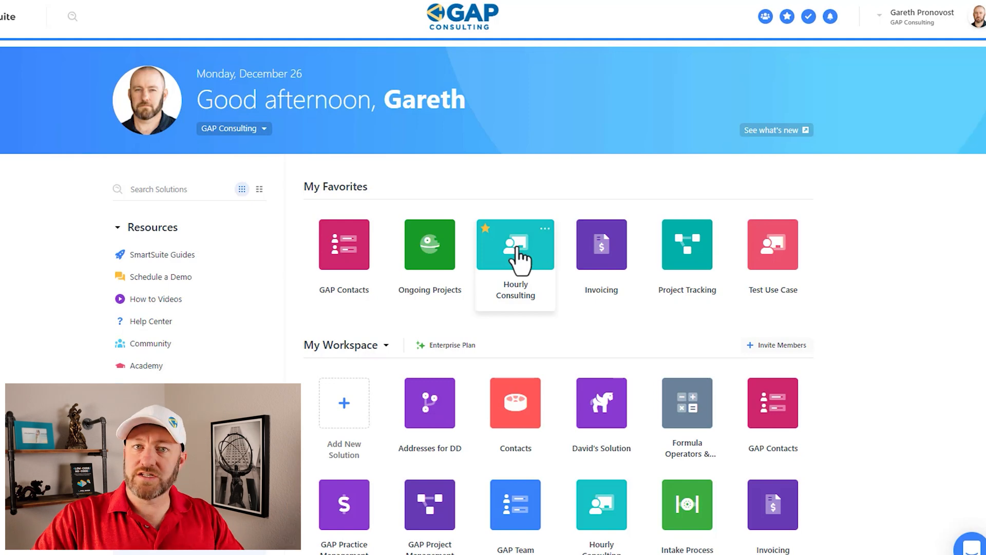
Step: Open the Hourly Consulting solution's header menu and bring up the solution permissions help article
{"action": "left_click", "coordinate": [515, 244]}
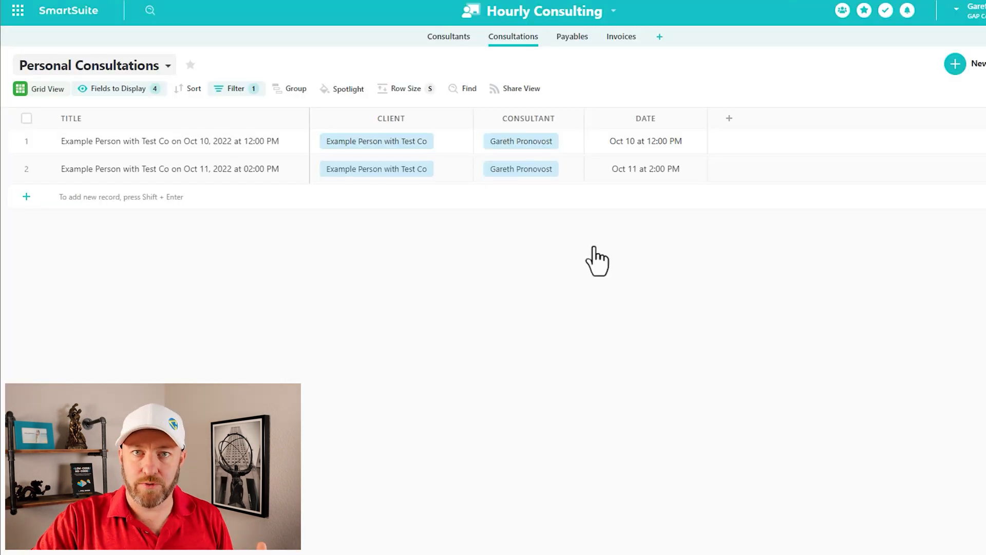
{"action": "left_click", "coordinate": [645, 141]}
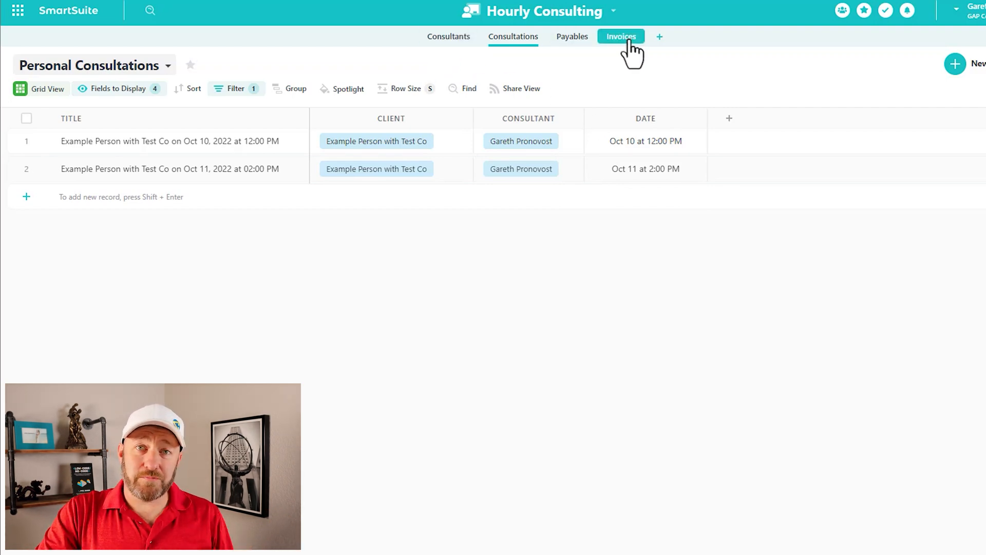
{"action": "mouse_move", "coordinate": [645, 104]}
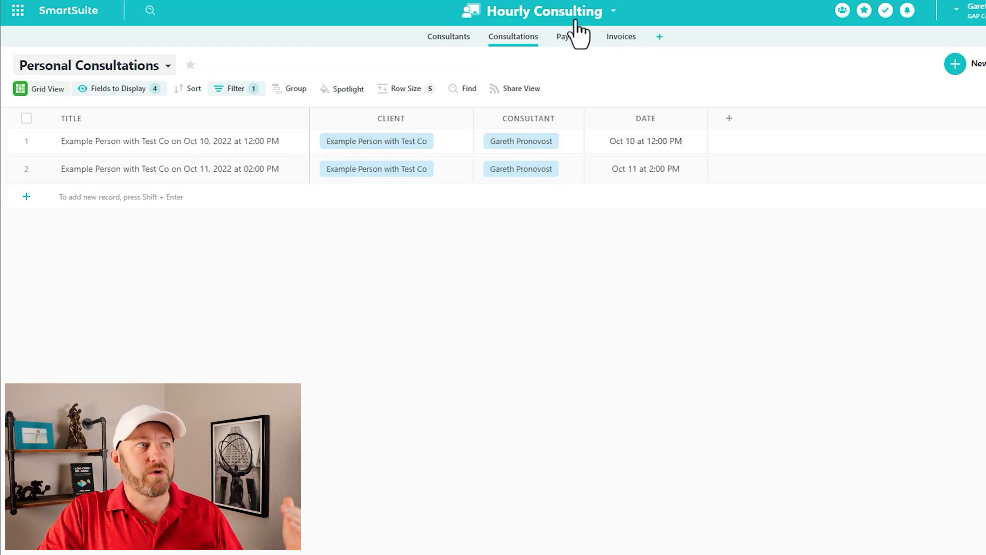
{"action": "mouse_move", "coordinate": [590, 27]}
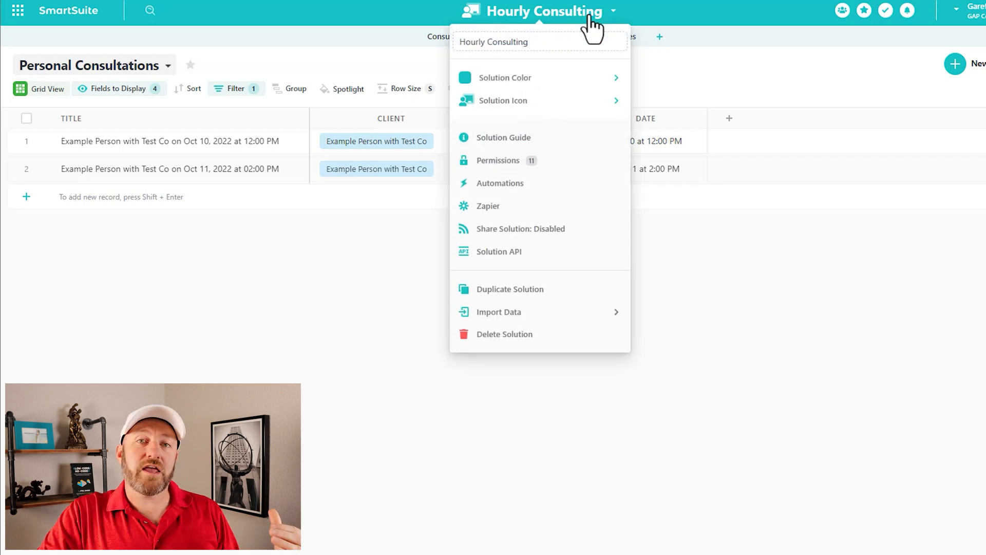
{"action": "mouse_move", "coordinate": [559, 170]}
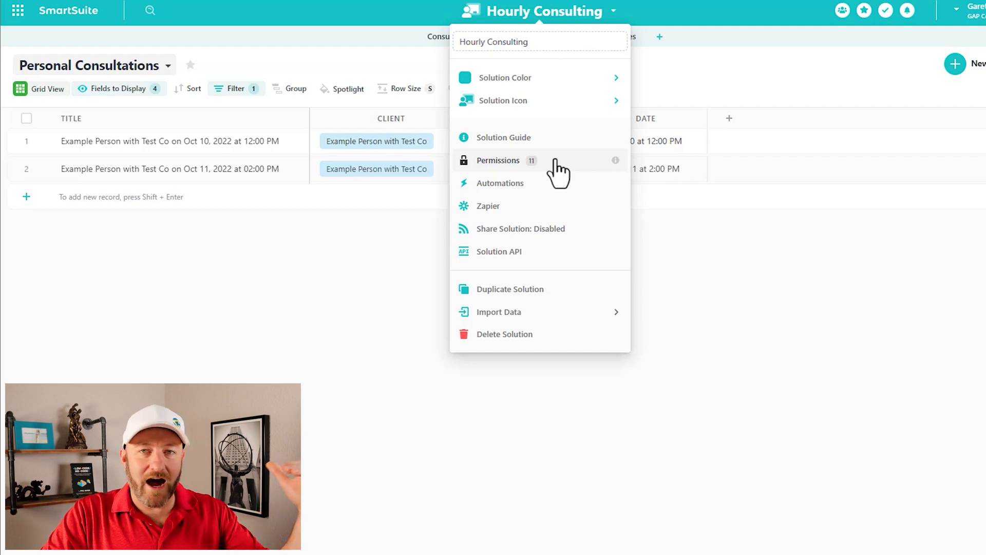
{"action": "mouse_move", "coordinate": [533, 179]}
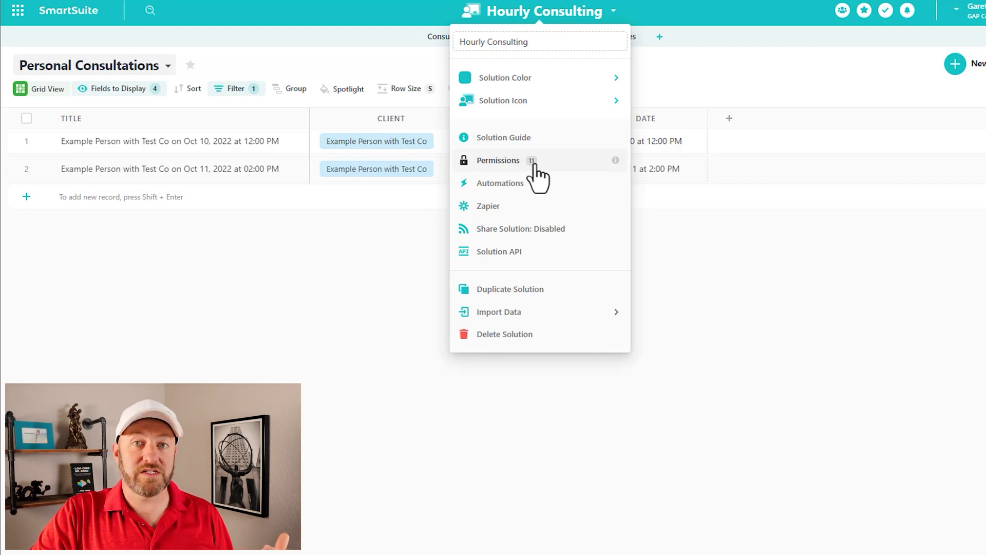
{"action": "mouse_move", "coordinate": [618, 169]}
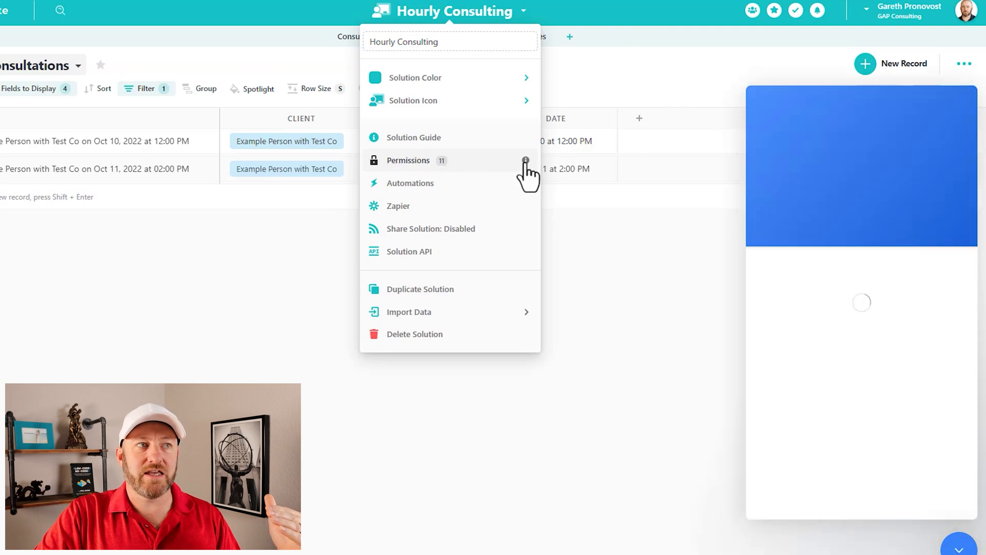
{"action": "left_click", "coordinate": [526, 161]}
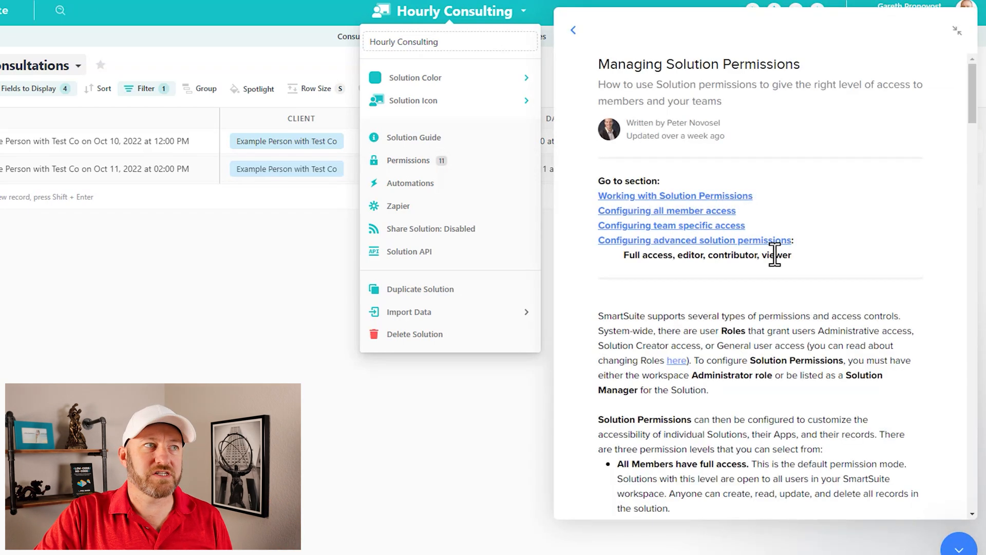
{"action": "mouse_move", "coordinate": [735, 110]}
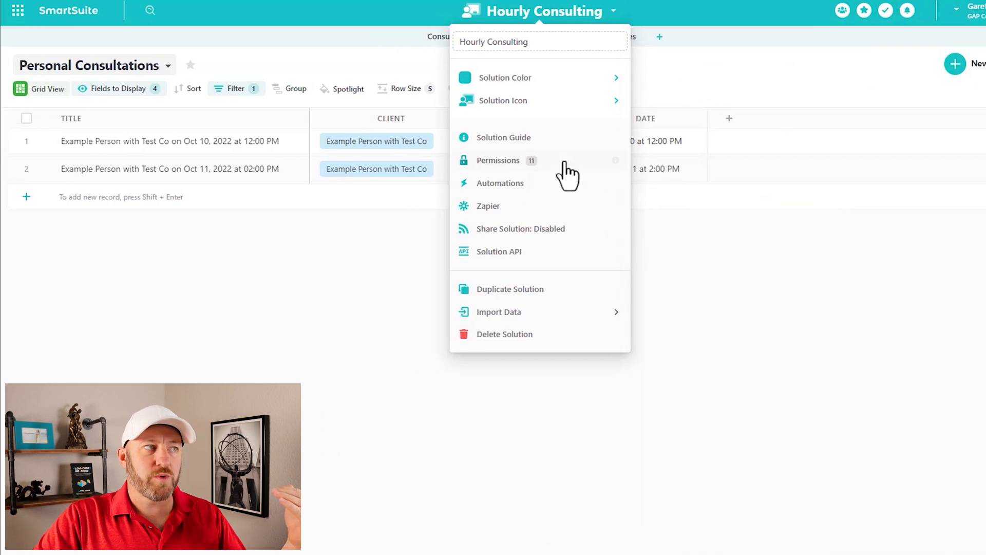
Step: Open the Solution Permissions dialog showing full access for Everyone, Project Managers and Editing teams
{"action": "left_click", "coordinate": [498, 161]}
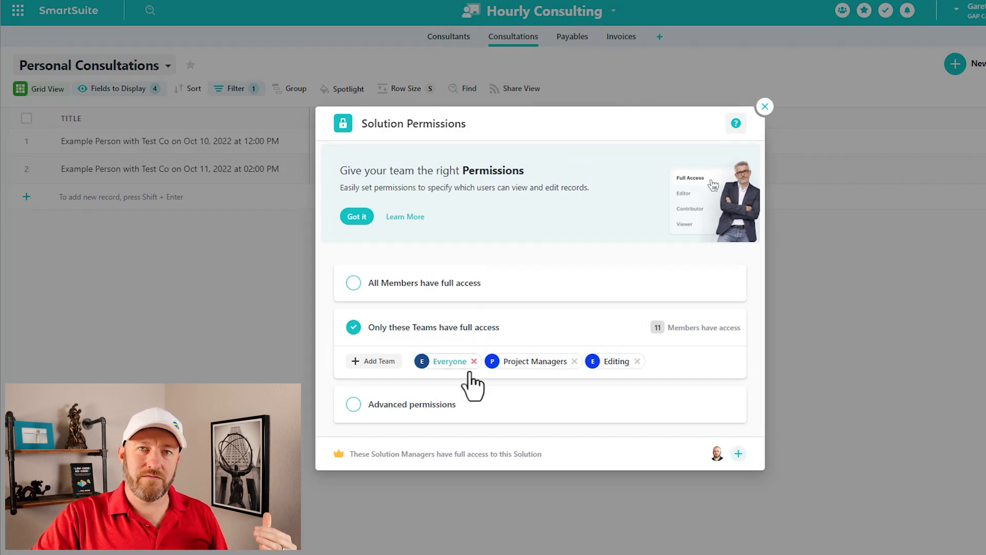
{"action": "mouse_move", "coordinate": [462, 296]}
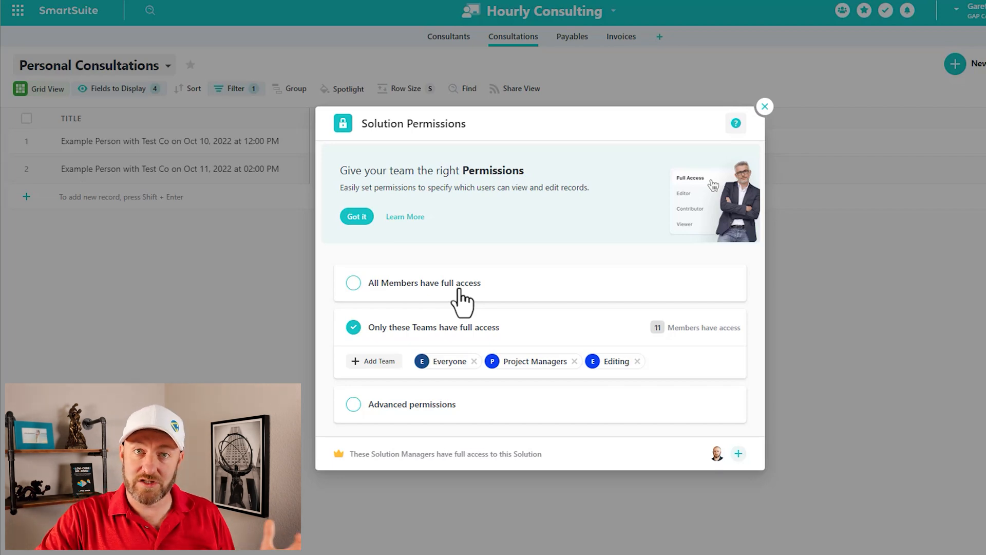
{"action": "mouse_move", "coordinate": [464, 318]}
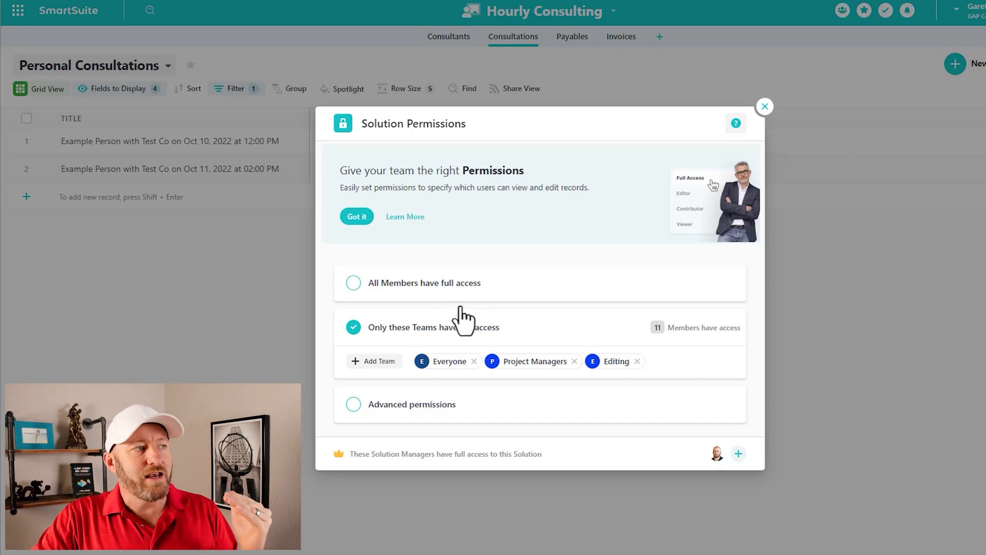
{"action": "mouse_move", "coordinate": [462, 330]}
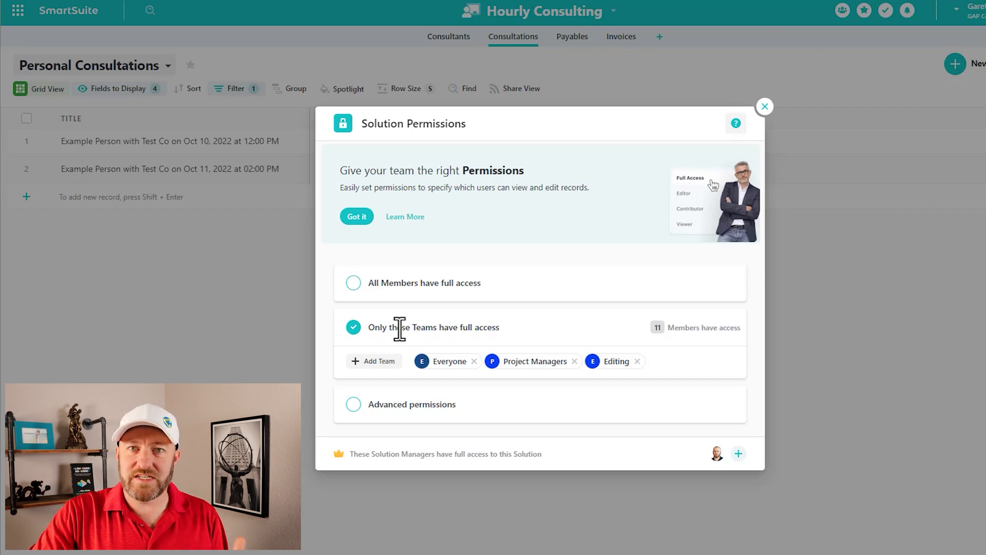
{"action": "left_click", "coordinate": [764, 106]}
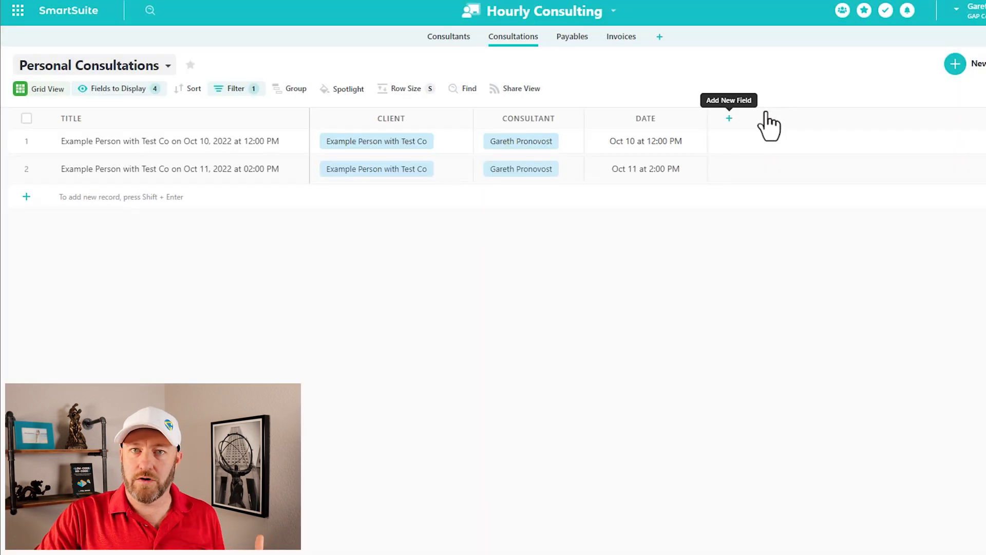
{"action": "scroll", "scroll_direction": "right", "scroll_amount": 3}
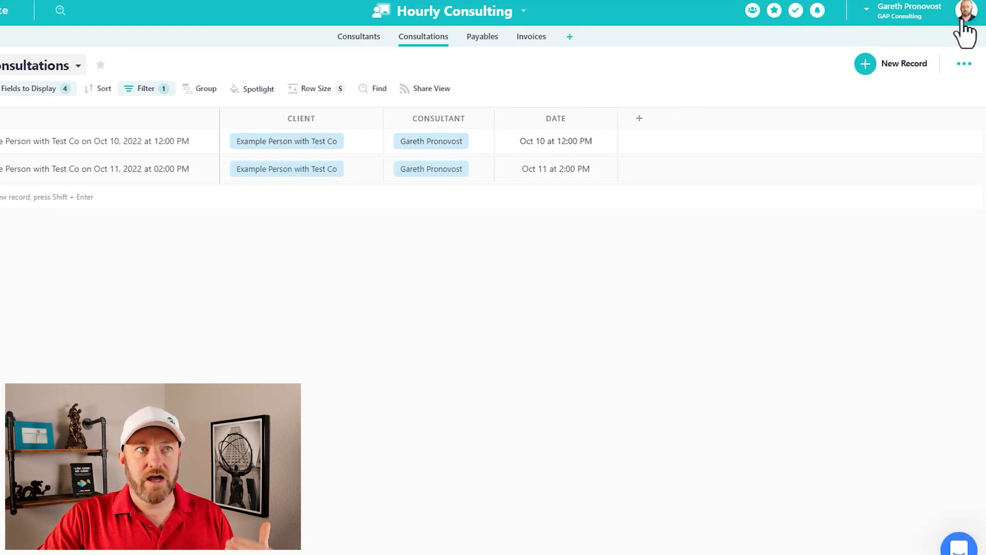
{"action": "left_click", "coordinate": [971, 10]}
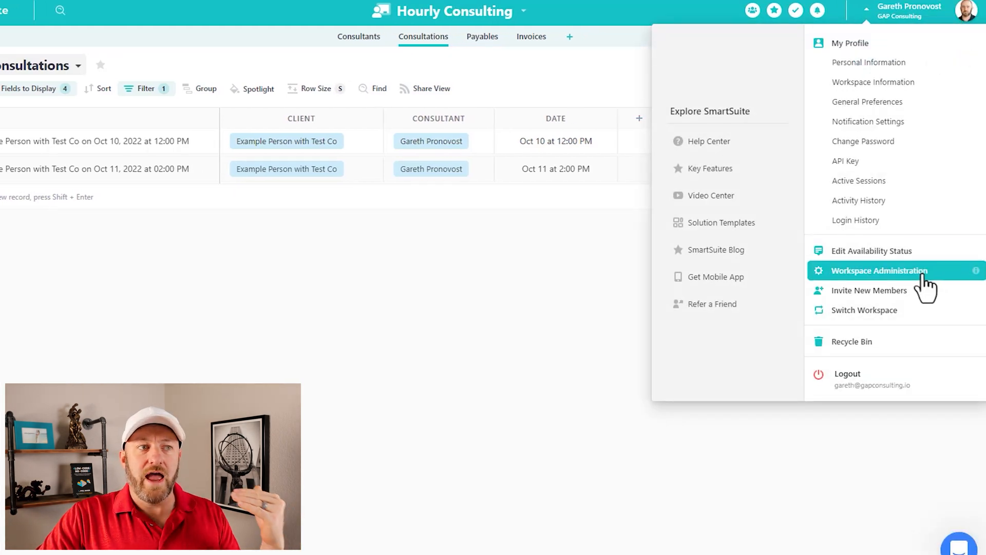
{"action": "left_click", "coordinate": [879, 270]}
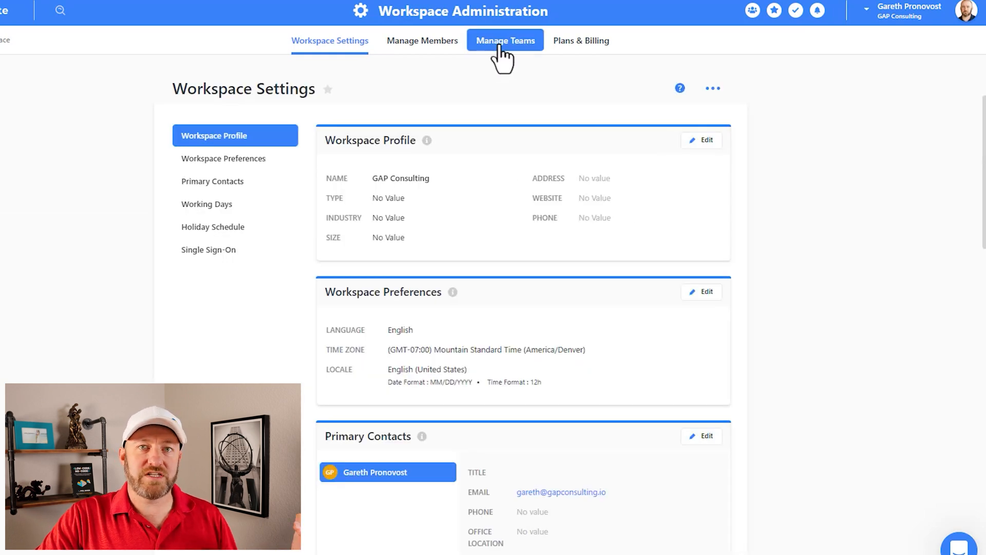
{"action": "left_click", "coordinate": [505, 40]}
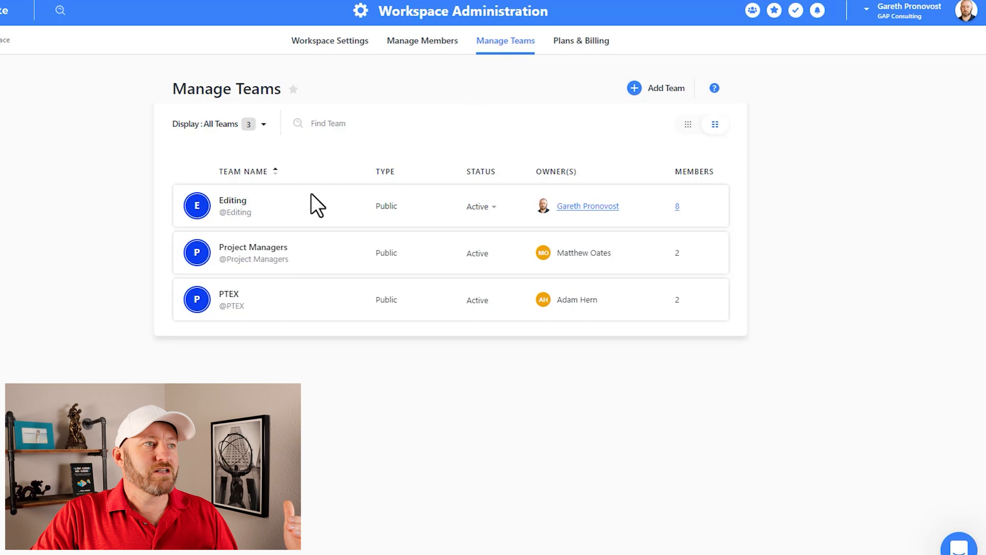
{"action": "mouse_move", "coordinate": [258, 317]}
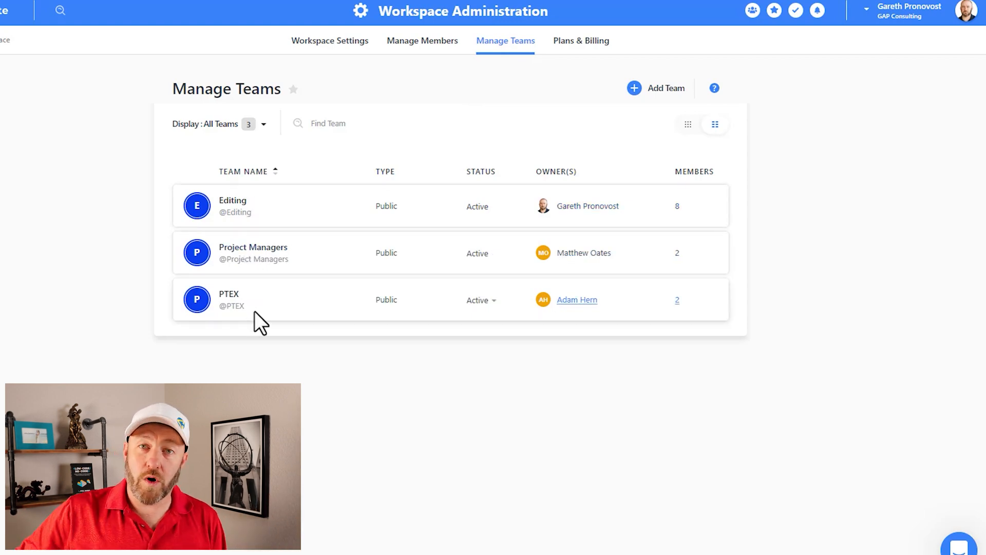
{"action": "mouse_move", "coordinate": [261, 220]}
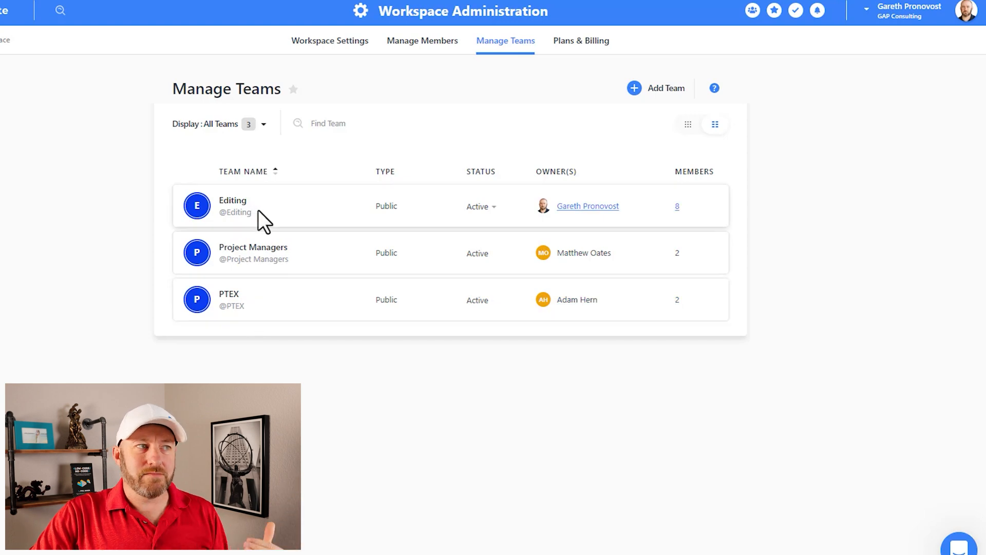
{"action": "mouse_move", "coordinate": [736, 207]}
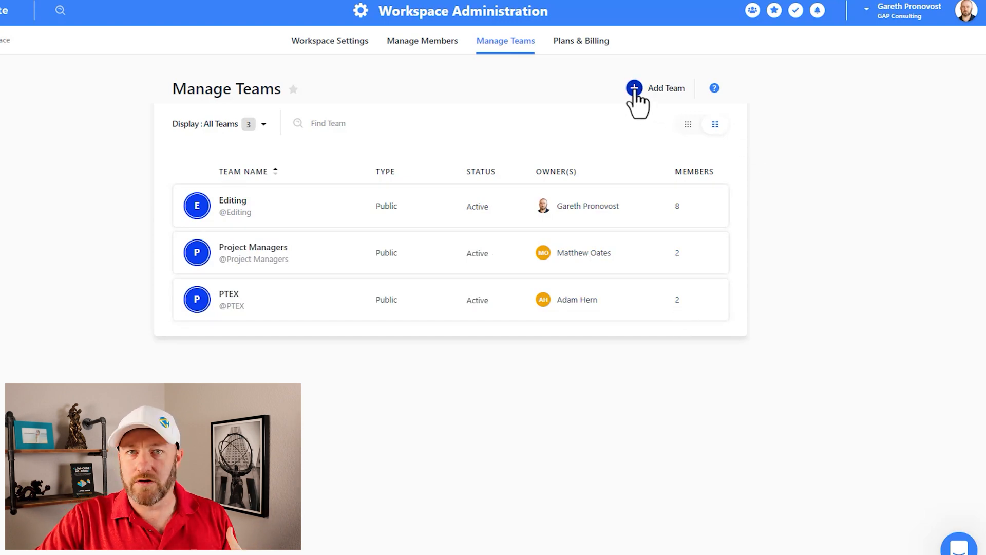
Step: Start a new public team named 'Hourly Consulting Team'
{"action": "left_click", "coordinate": [634, 87]}
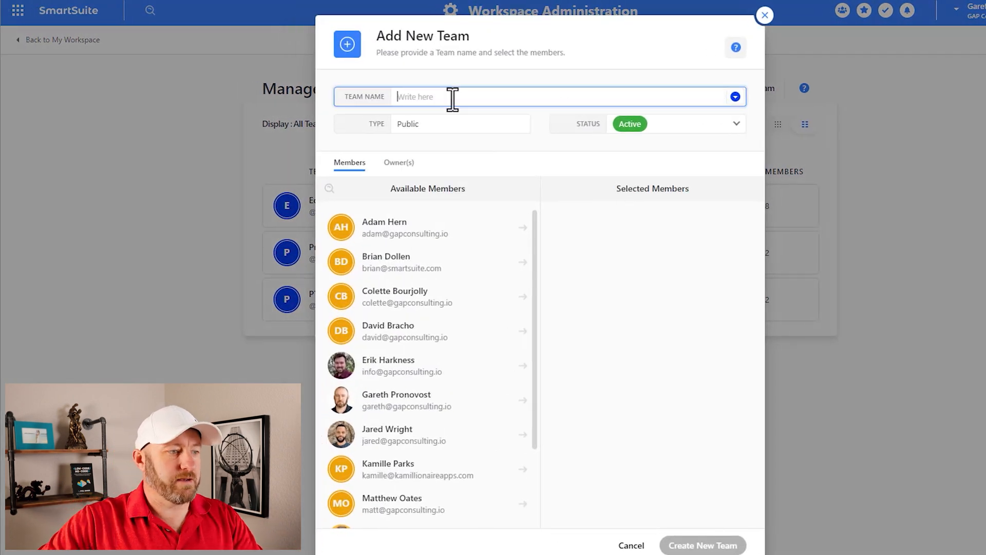
{"action": "type", "text": "Hourly"}
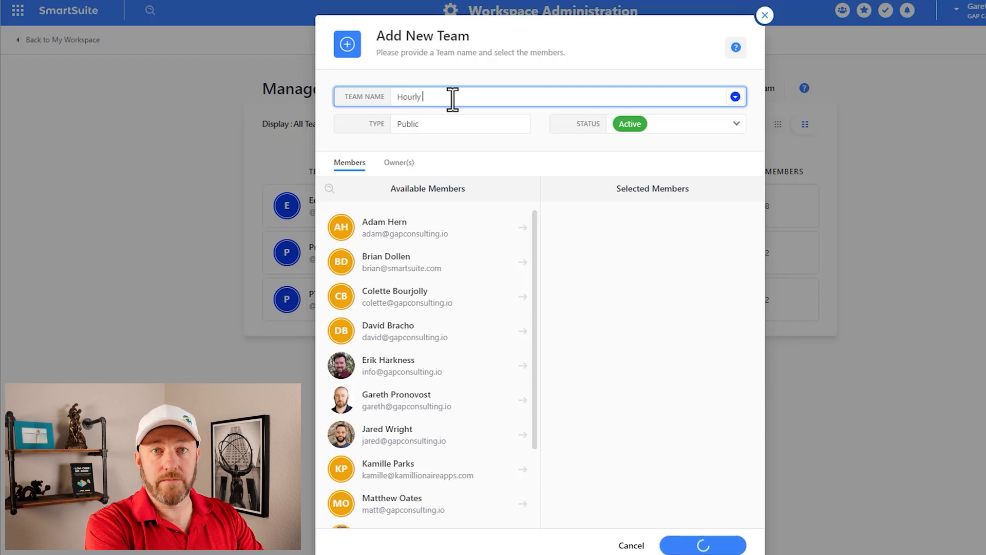
{"action": "type", "text": "Consulting Team"}
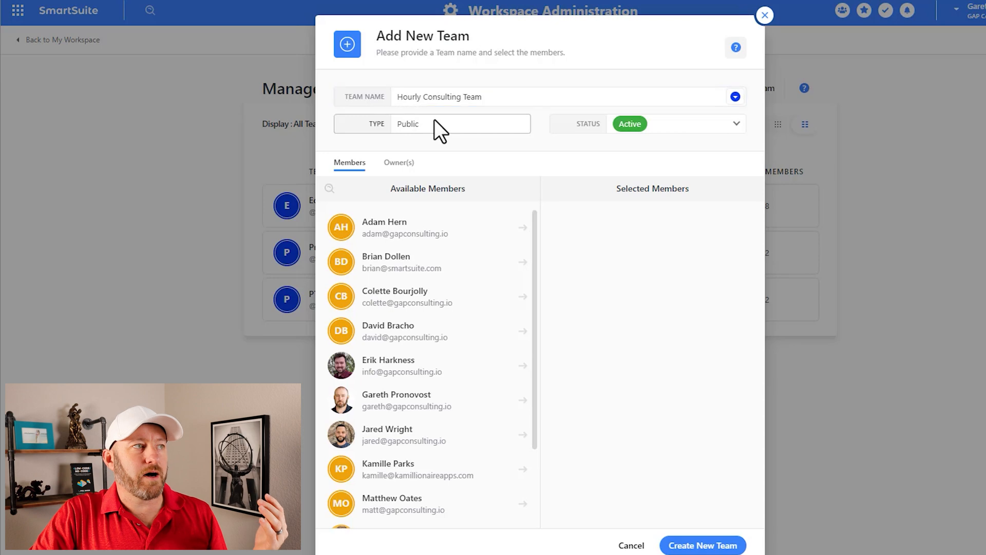
{"action": "mouse_move", "coordinate": [438, 135]}
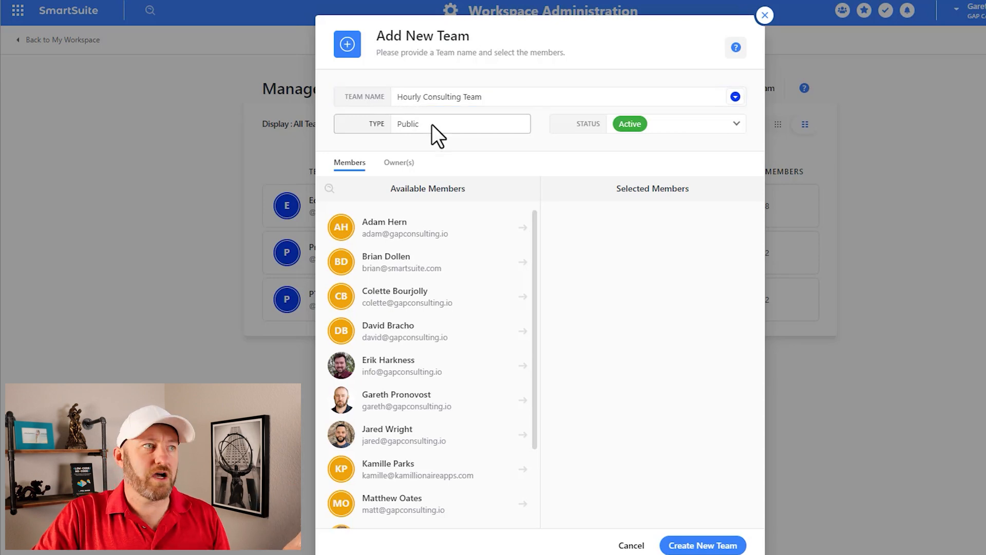
{"action": "left_click", "coordinate": [735, 123]}
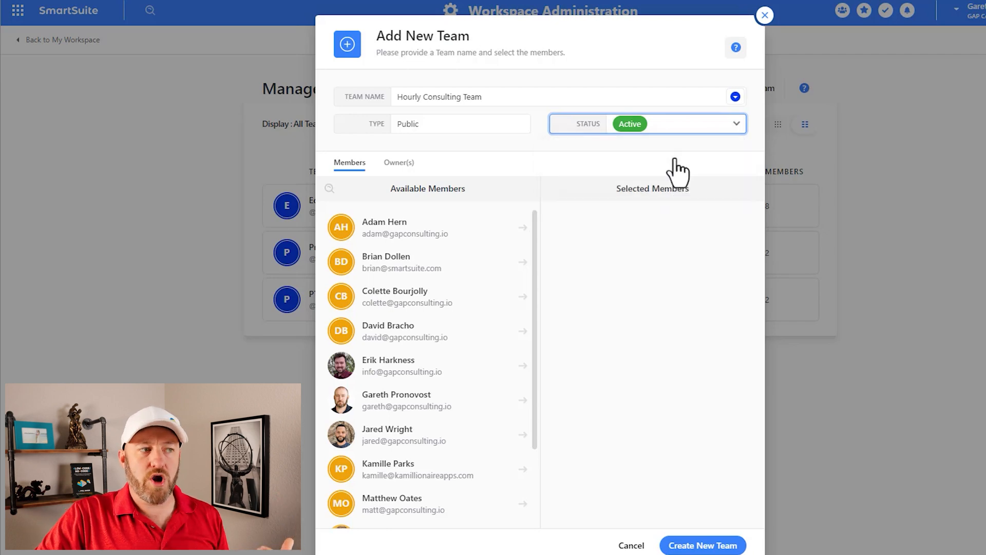
{"action": "mouse_move", "coordinate": [497, 242]}
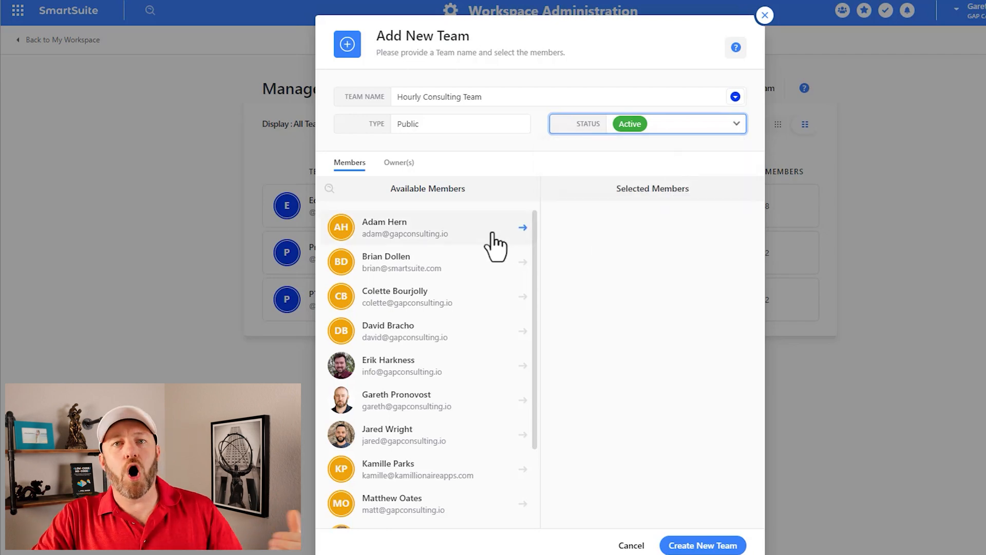
{"action": "mouse_move", "coordinate": [481, 501]}
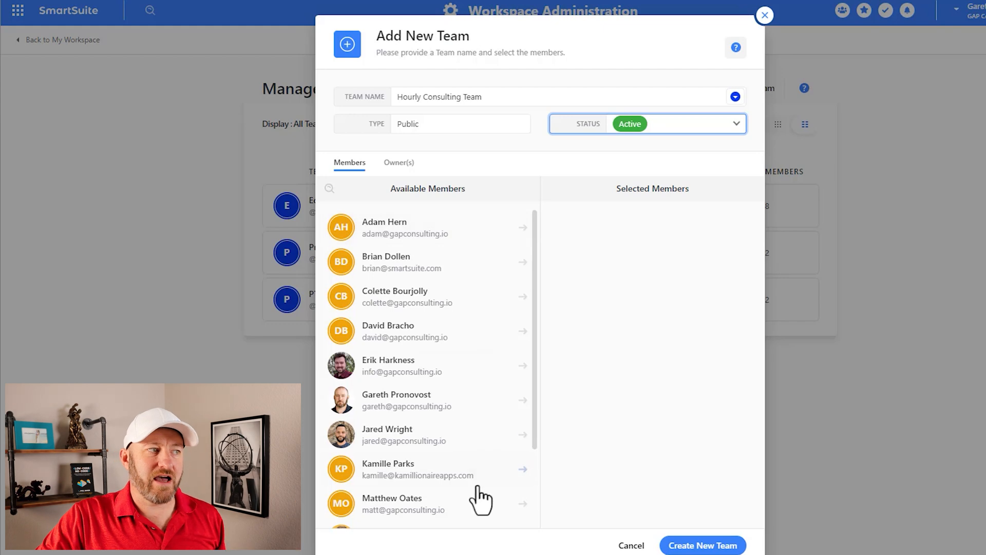
{"action": "mouse_move", "coordinate": [478, 491]}
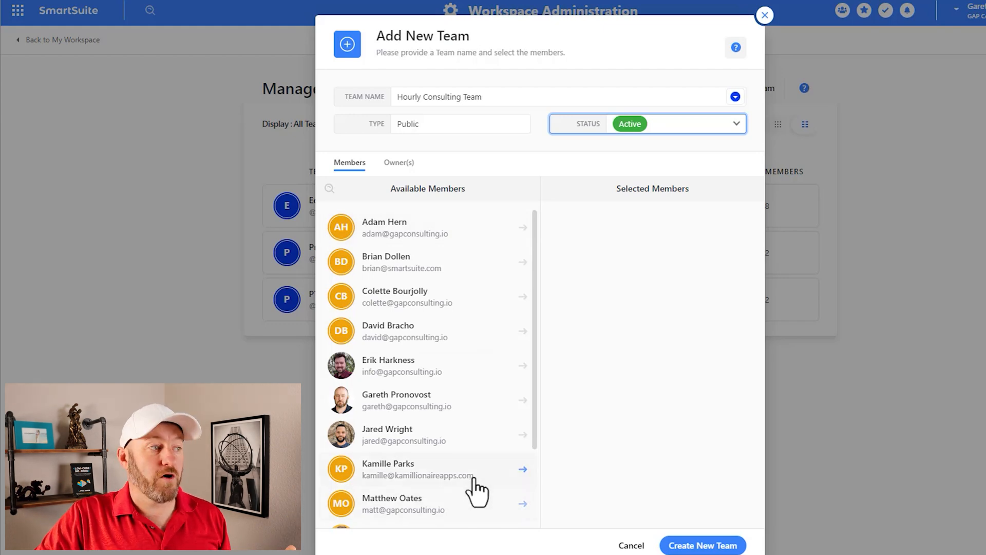
Step: Add four available members to the new Hourly Consulting Team
{"action": "left_click", "coordinate": [522, 470]}
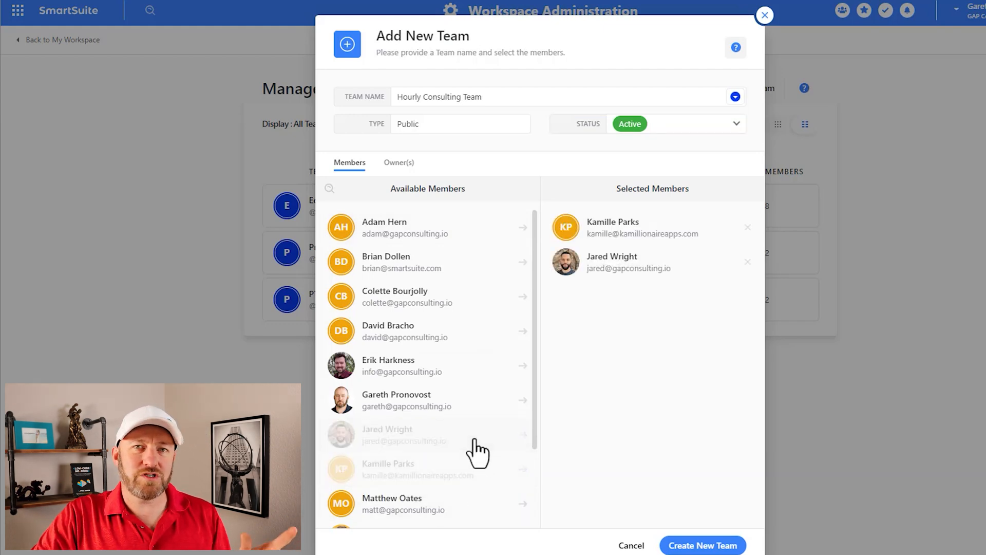
{"action": "mouse_move", "coordinate": [487, 430]}
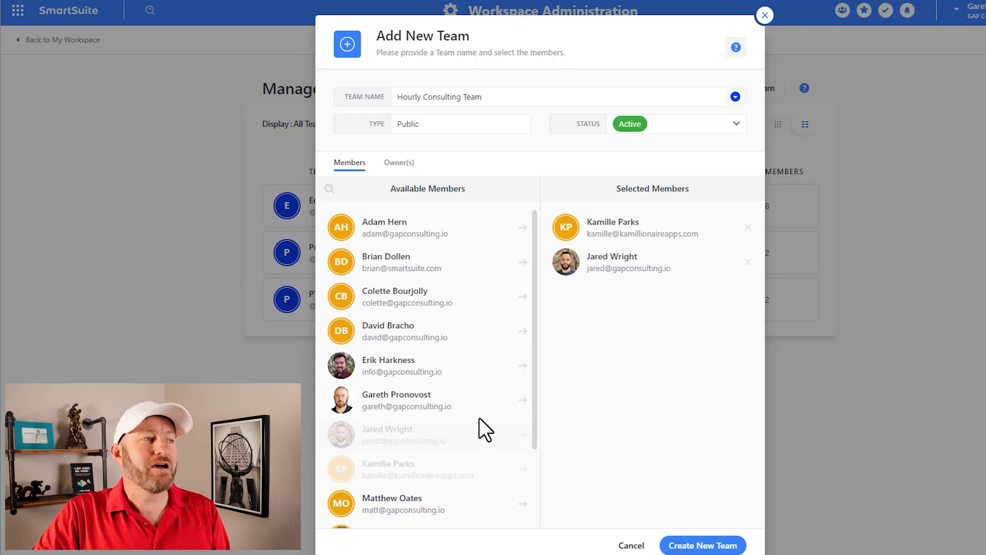
{"action": "left_click", "coordinate": [522, 399]}
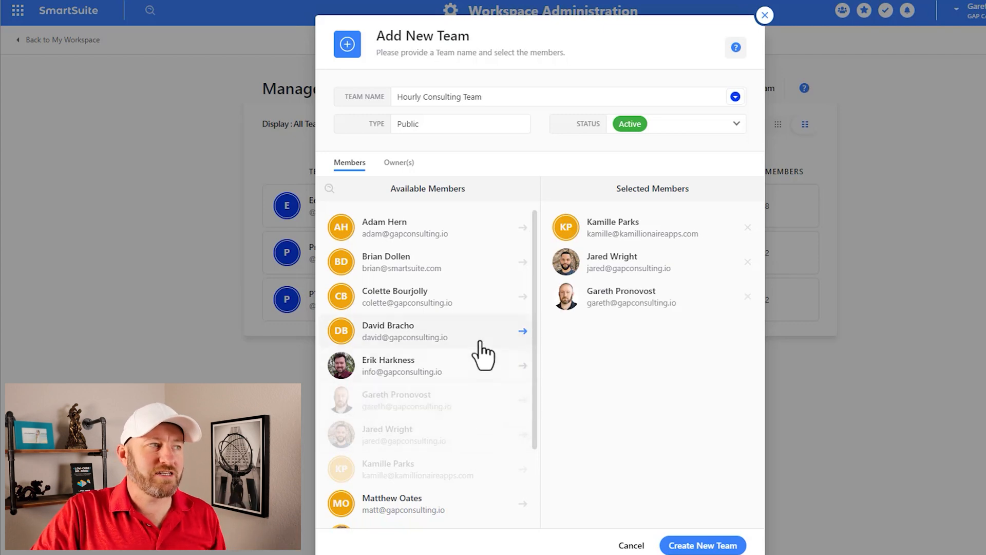
{"action": "left_click", "coordinate": [522, 296]}
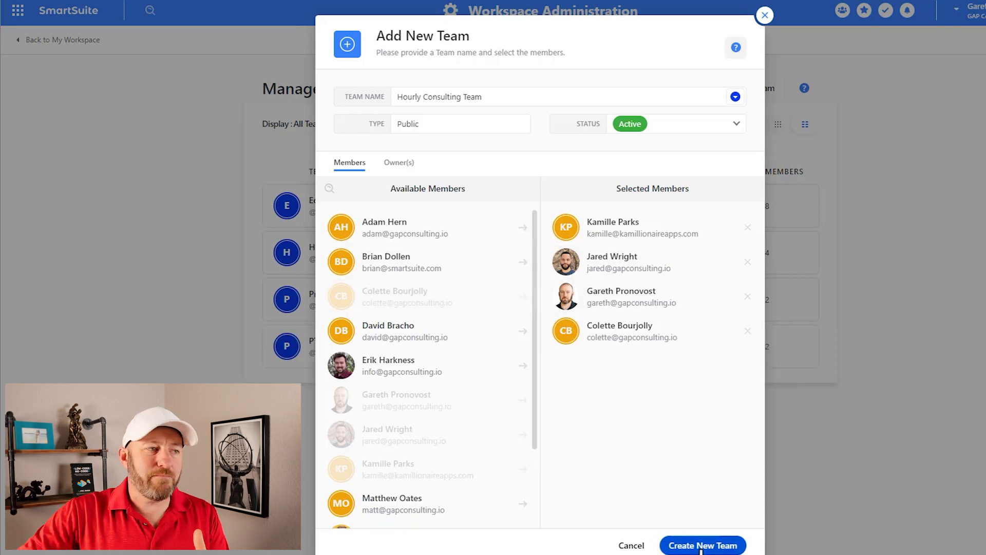
Step: Create Hourly Consulting Team so Manage Teams lists it as public and active with 4 members
{"action": "left_click", "coordinate": [702, 546]}
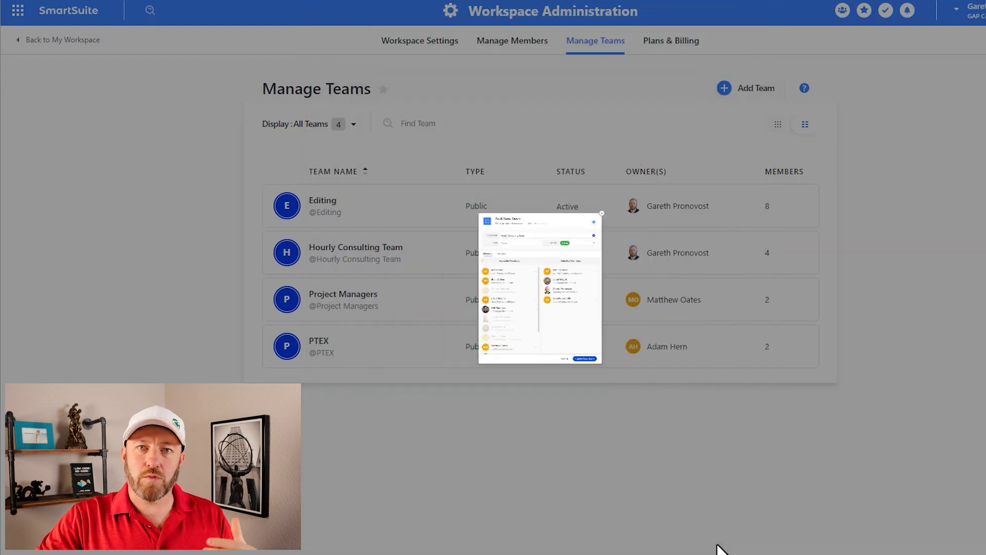
{"action": "left_click", "coordinate": [600, 214]}
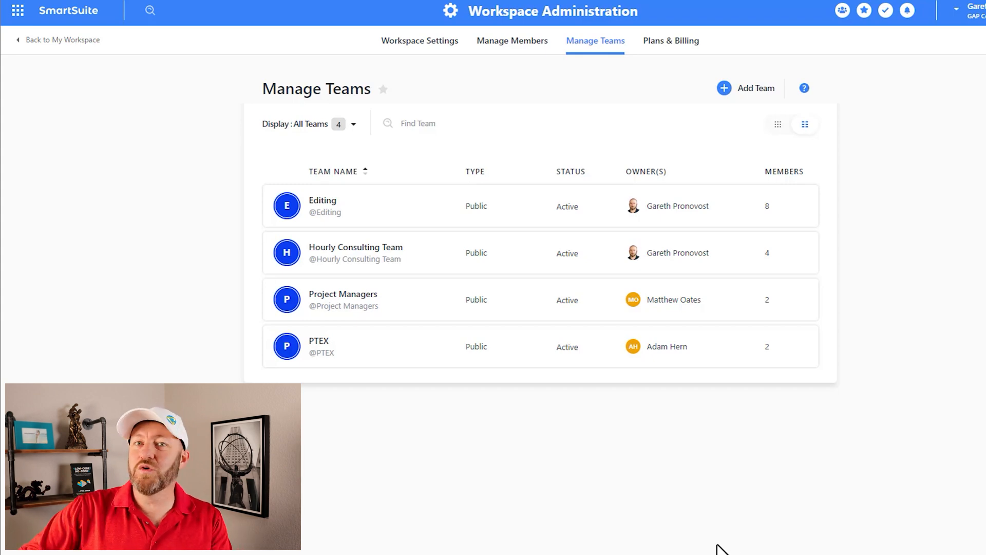
{"action": "mouse_move", "coordinate": [589, 79]}
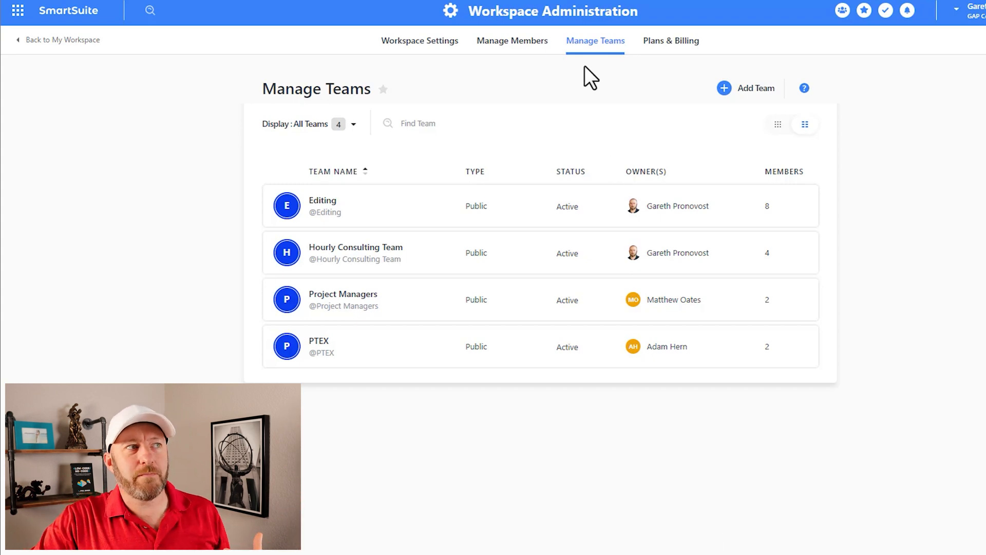
{"action": "mouse_move", "coordinate": [603, 47]}
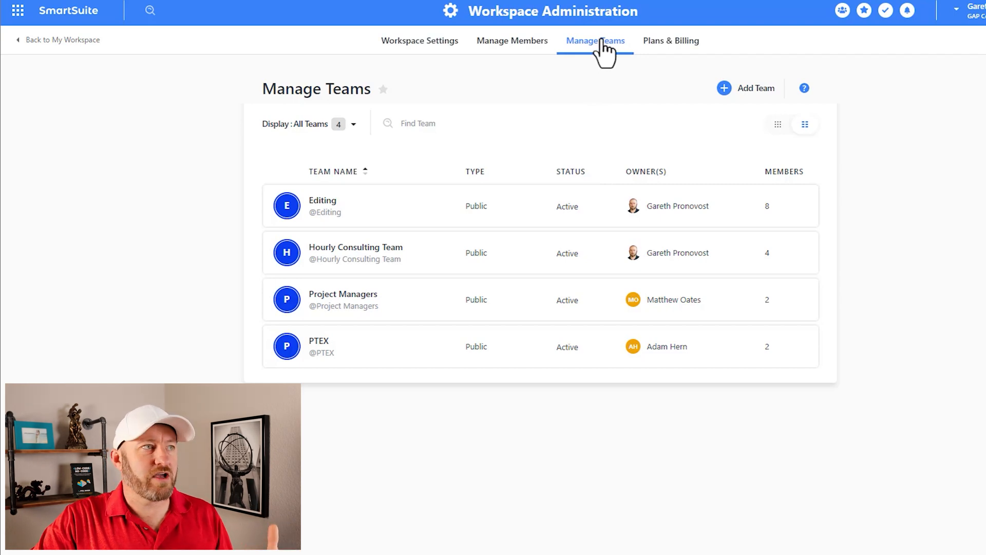
{"action": "mouse_move", "coordinate": [329, 346]}
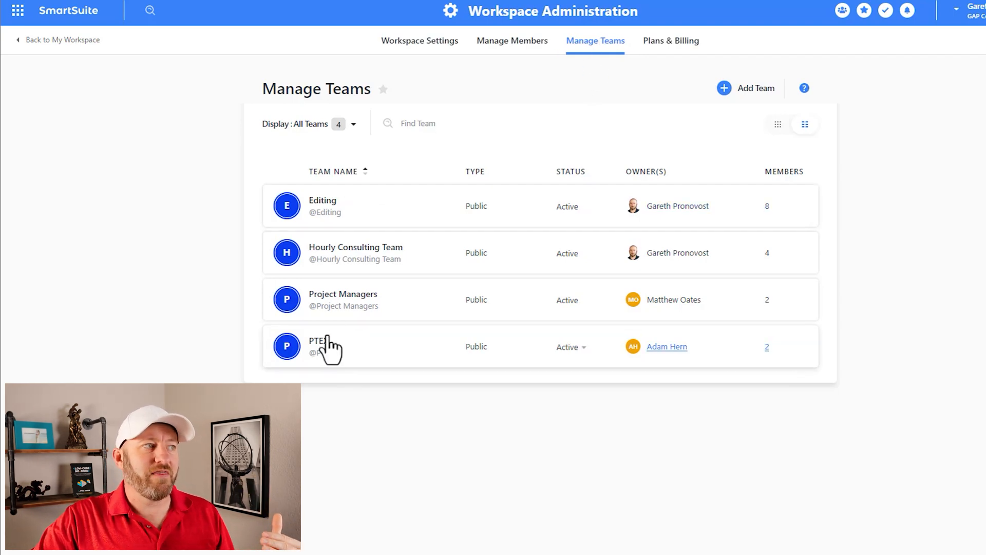
{"action": "mouse_move", "coordinate": [559, 253]}
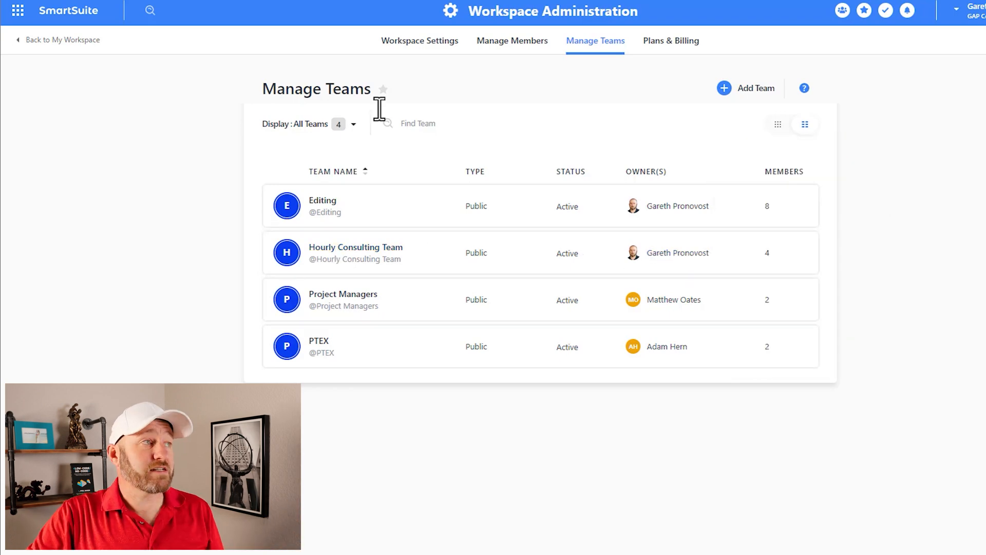
Step: Reopen Hourly Consulting and add Hourly Consulting Team to the teams with full access
{"action": "left_click", "coordinate": [62, 40]}
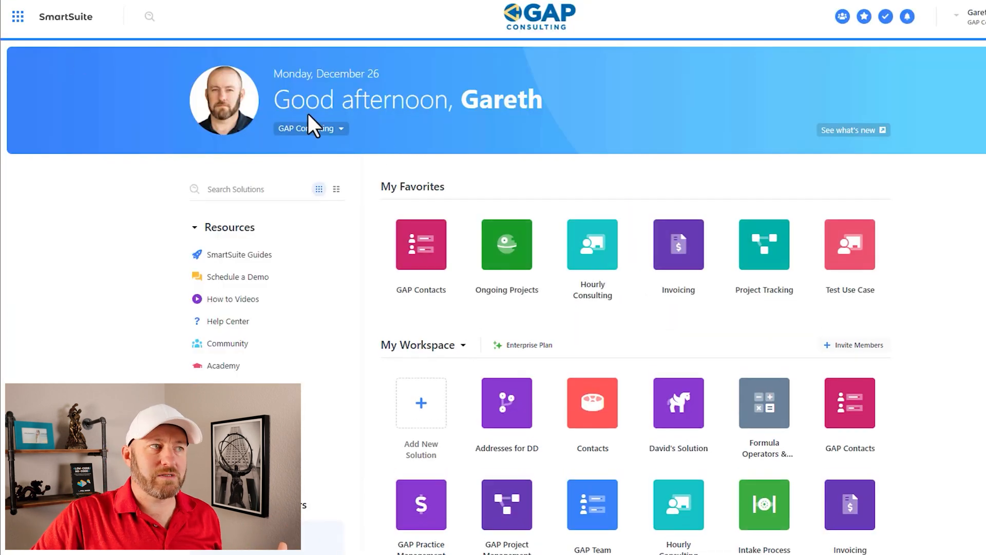
{"action": "left_click", "coordinate": [591, 244]}
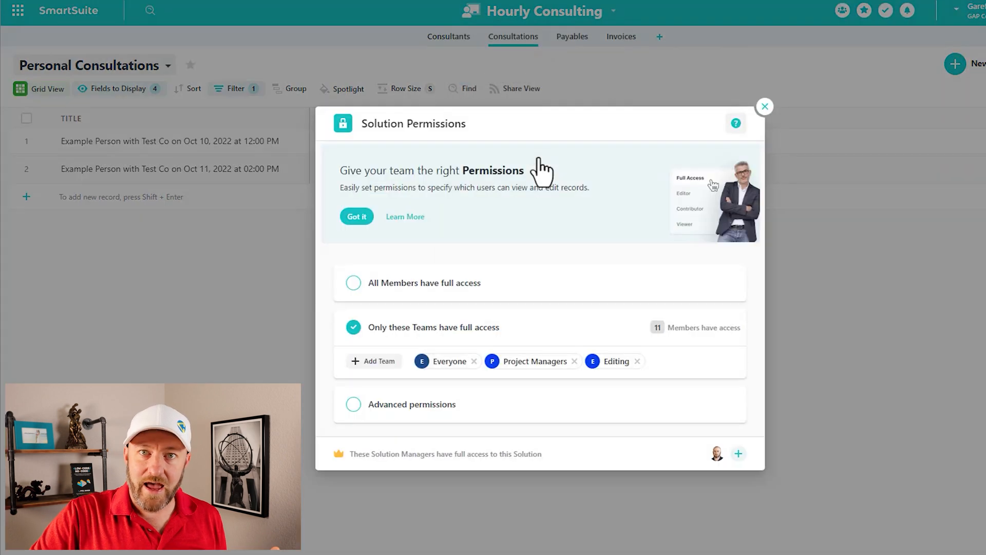
{"action": "mouse_move", "coordinate": [394, 365]}
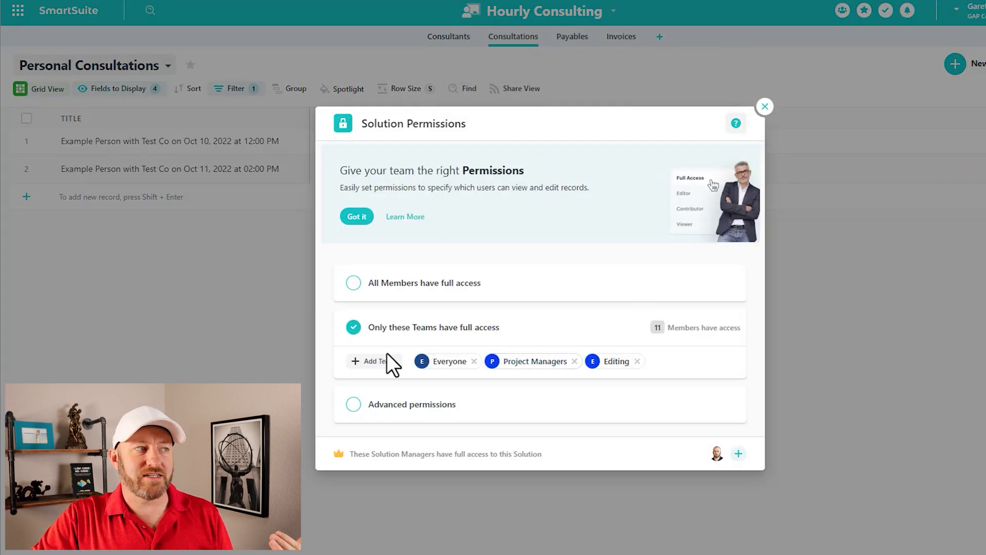
{"action": "left_click", "coordinate": [372, 361]}
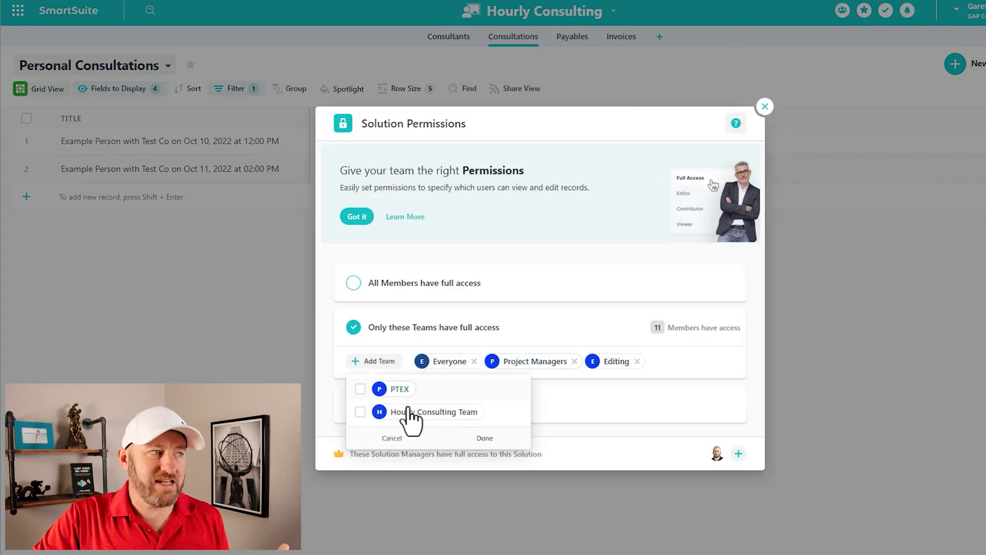
{"action": "left_click", "coordinate": [360, 411]}
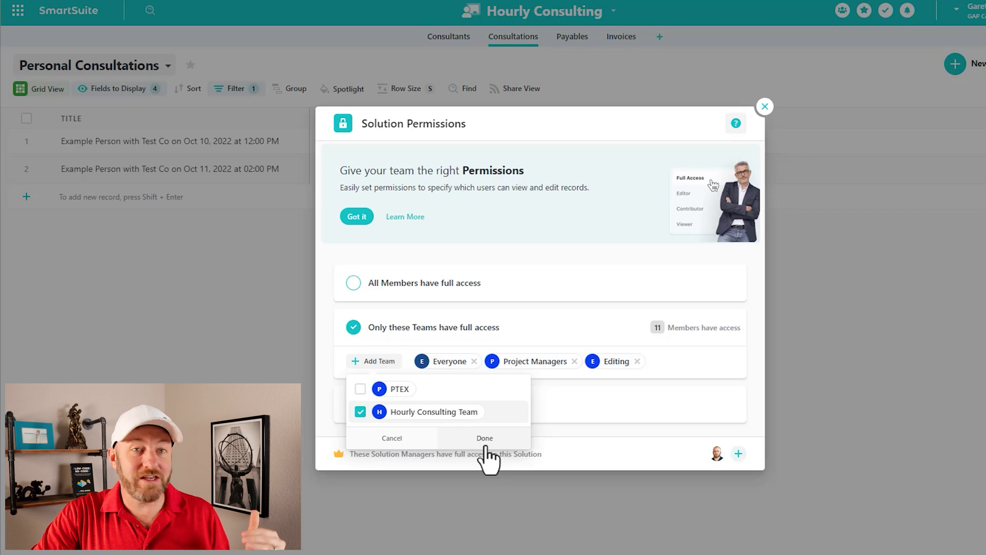
{"action": "mouse_move", "coordinate": [488, 453]}
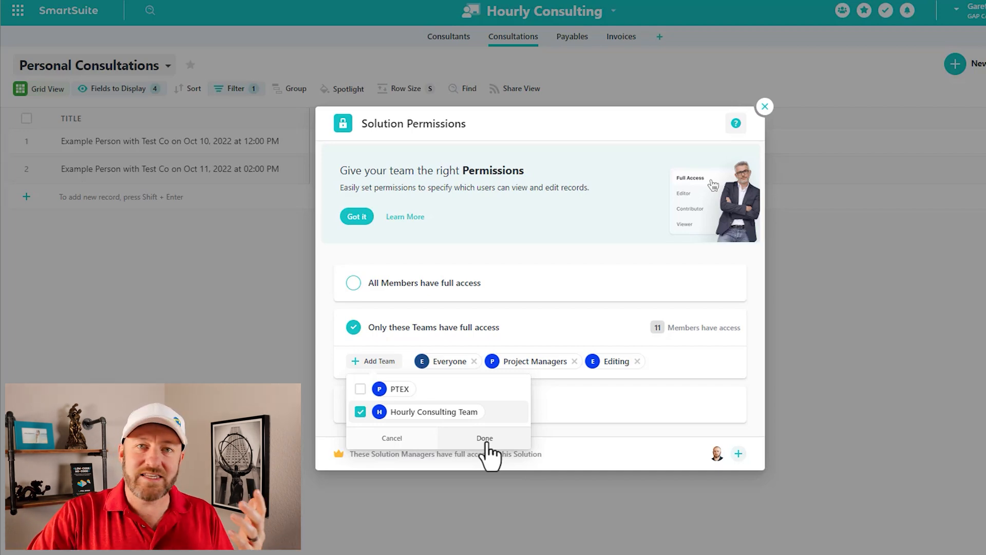
{"action": "left_click", "coordinate": [484, 438]}
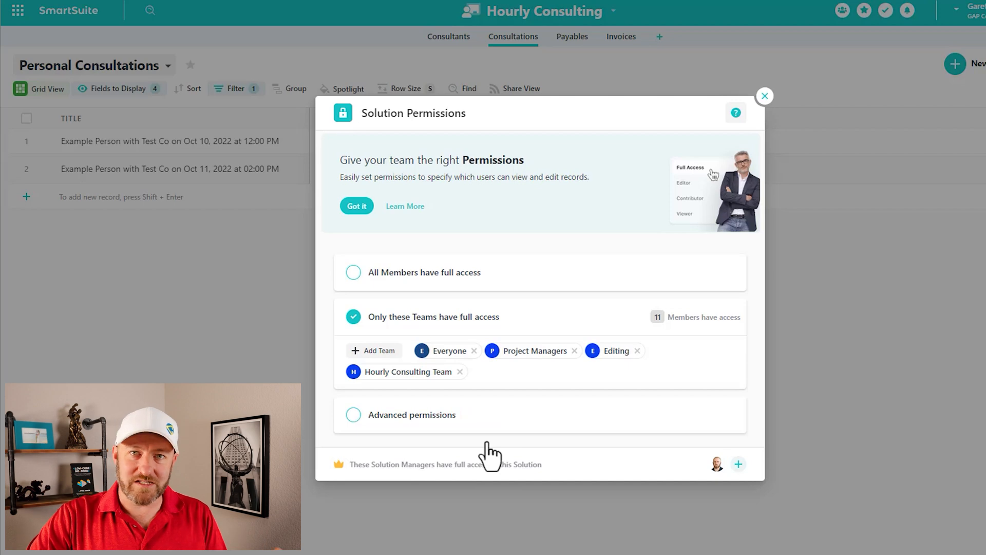
{"action": "mouse_move", "coordinate": [402, 319]}
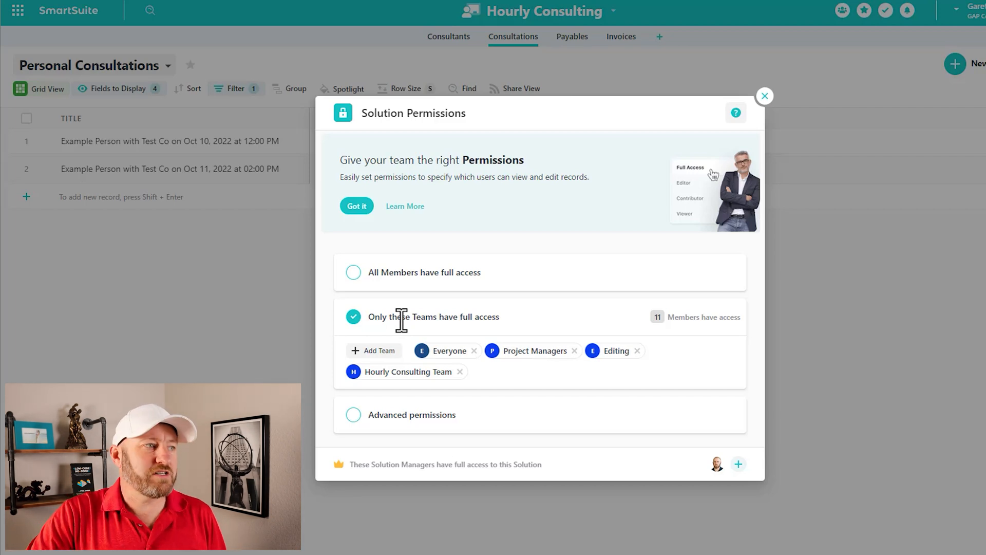
Step: Switch to advanced permissions and review the role list from Full Access to Viewer
{"action": "left_click", "coordinate": [353, 414]}
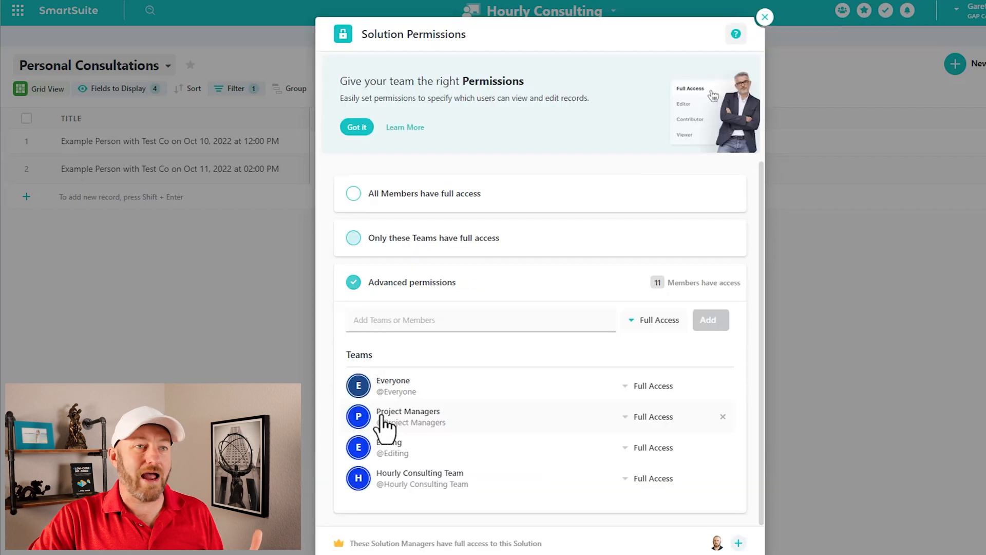
{"action": "mouse_move", "coordinate": [403, 307]}
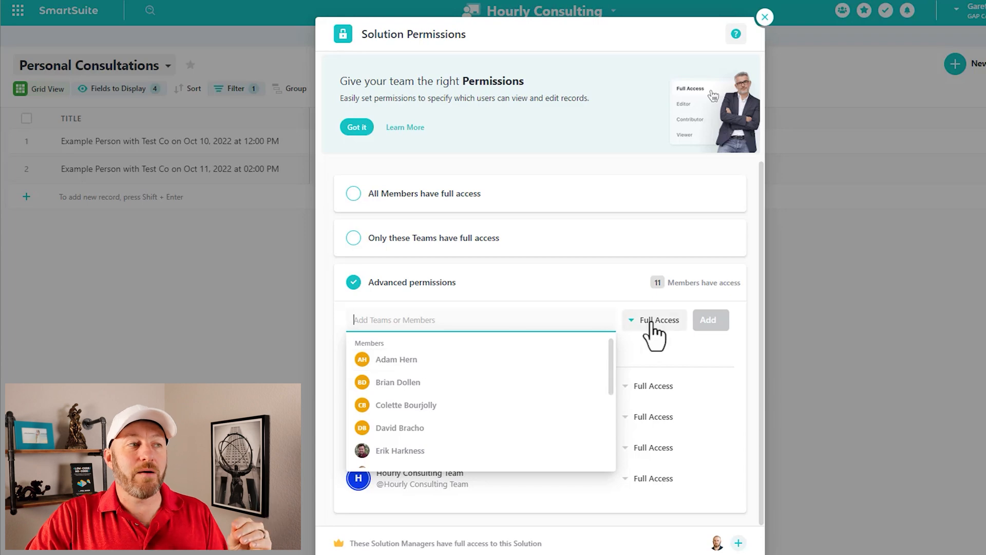
{"action": "left_click", "coordinate": [654, 320]}
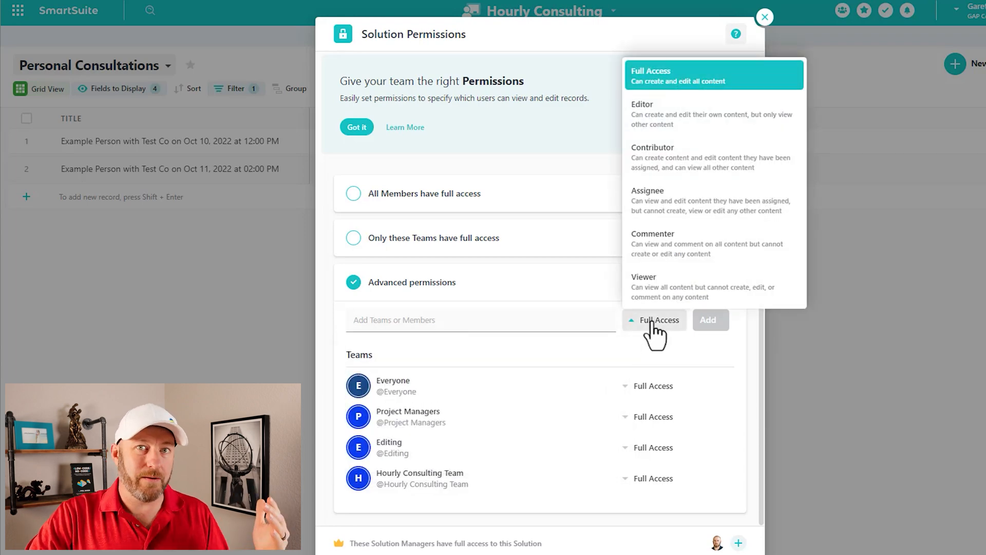
{"action": "mouse_move", "coordinate": [669, 296]}
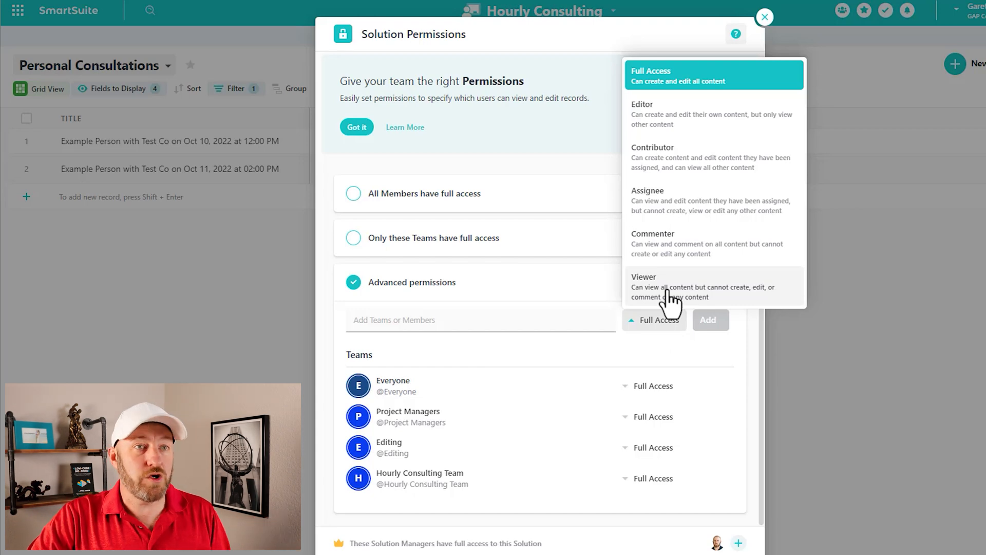
{"action": "mouse_move", "coordinate": [711, 305]}
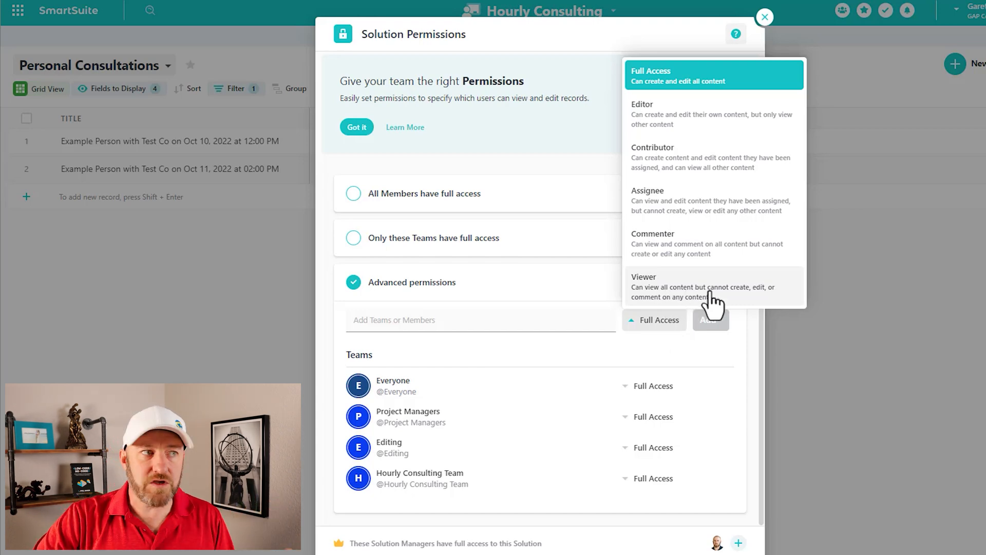
{"action": "mouse_move", "coordinate": [732, 307]}
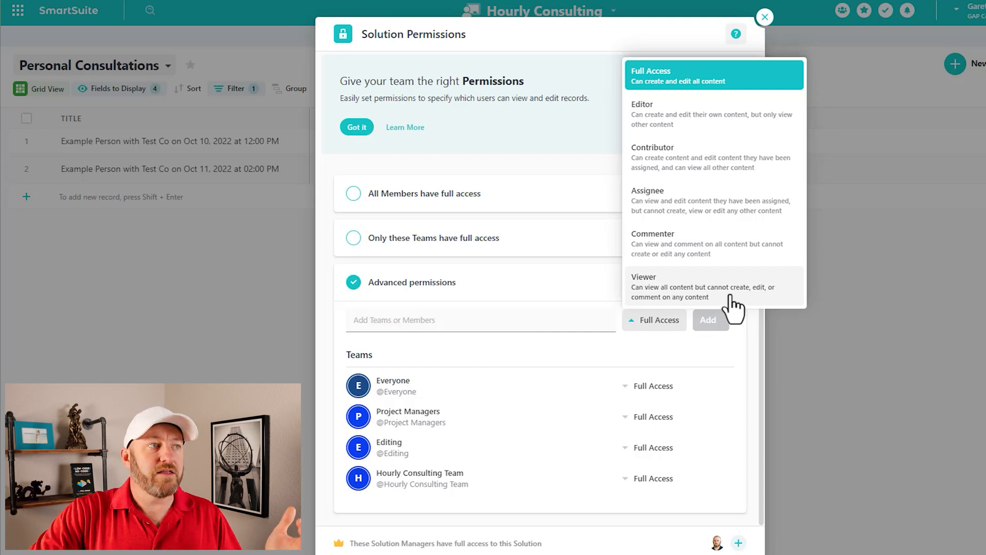
{"action": "mouse_move", "coordinate": [732, 264]}
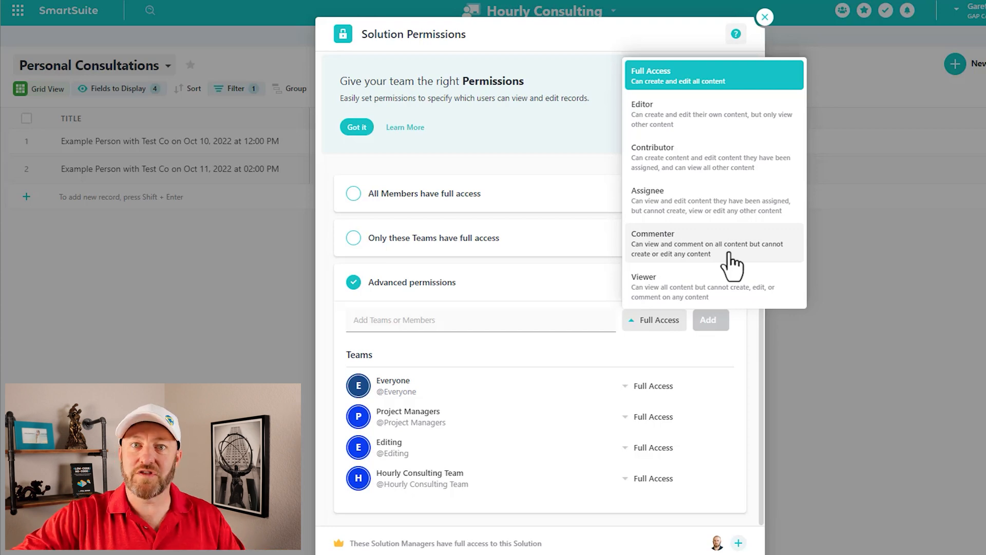
{"action": "mouse_move", "coordinate": [732, 226]}
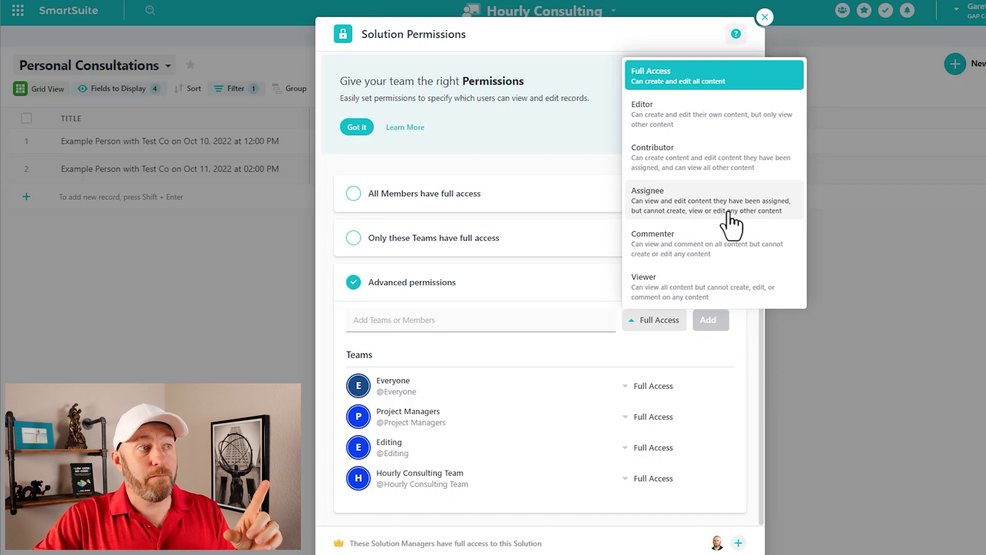
{"action": "mouse_move", "coordinate": [729, 214]}
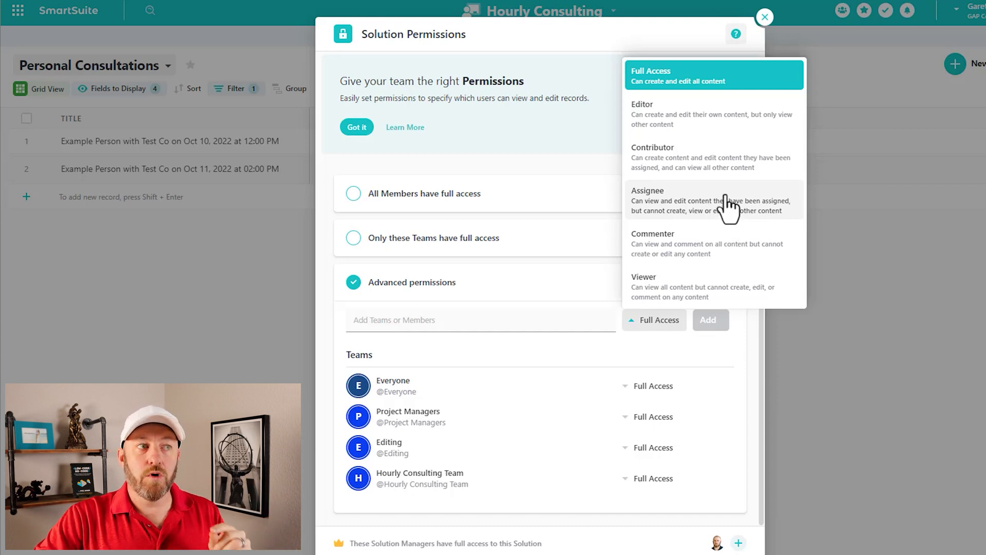
{"action": "mouse_move", "coordinate": [799, 223]}
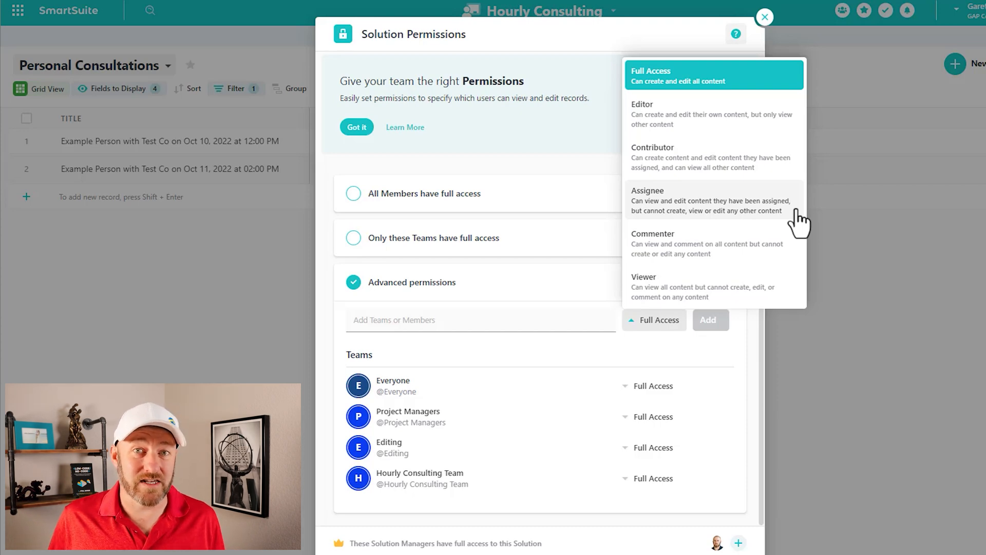
{"action": "mouse_move", "coordinate": [780, 175]}
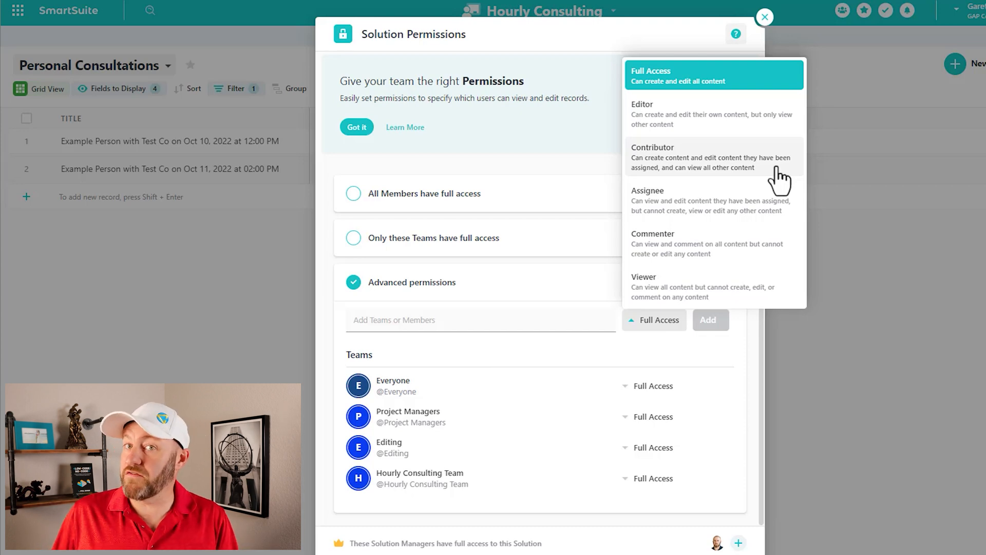
{"action": "mouse_move", "coordinate": [782, 136]}
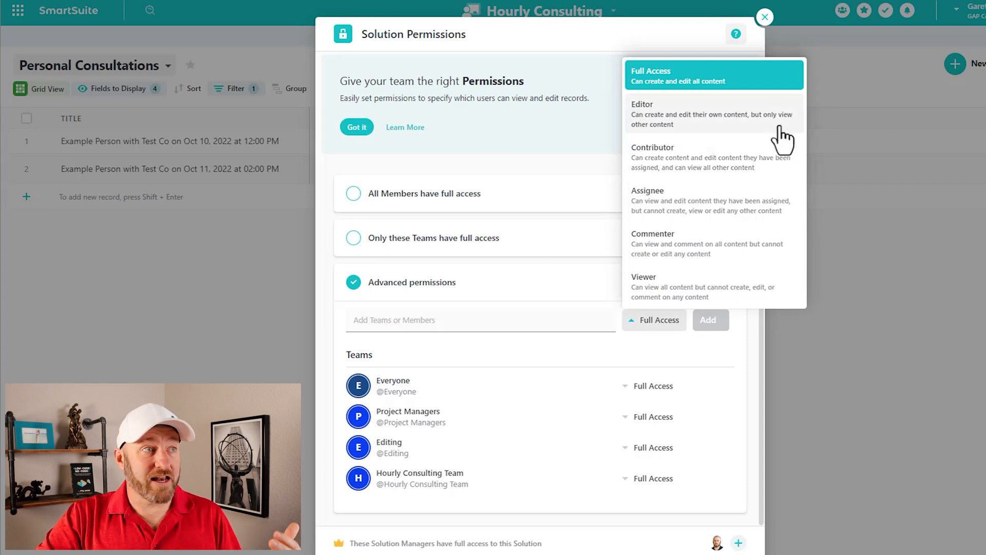
{"action": "mouse_move", "coordinate": [714, 139]}
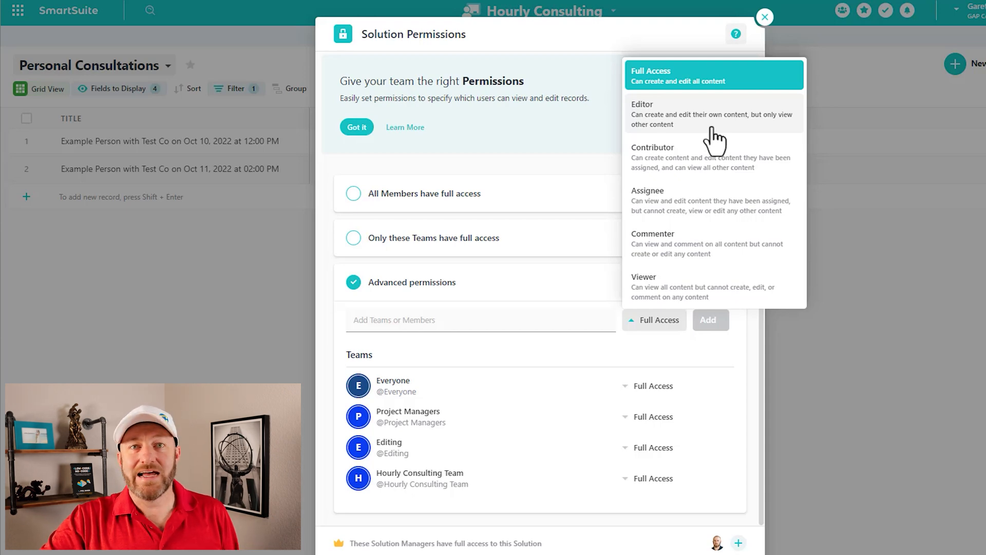
{"action": "mouse_move", "coordinate": [729, 95]}
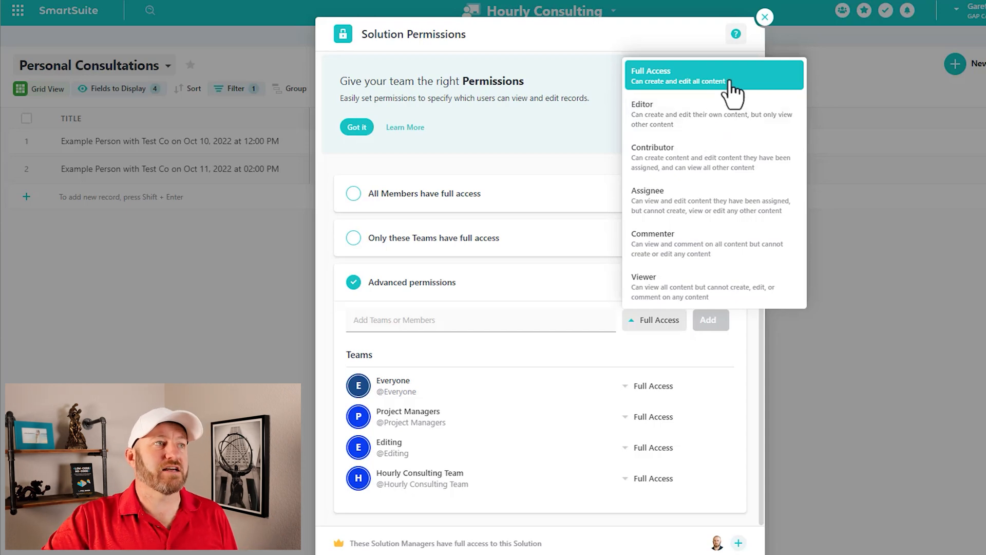
{"action": "mouse_move", "coordinate": [741, 88]}
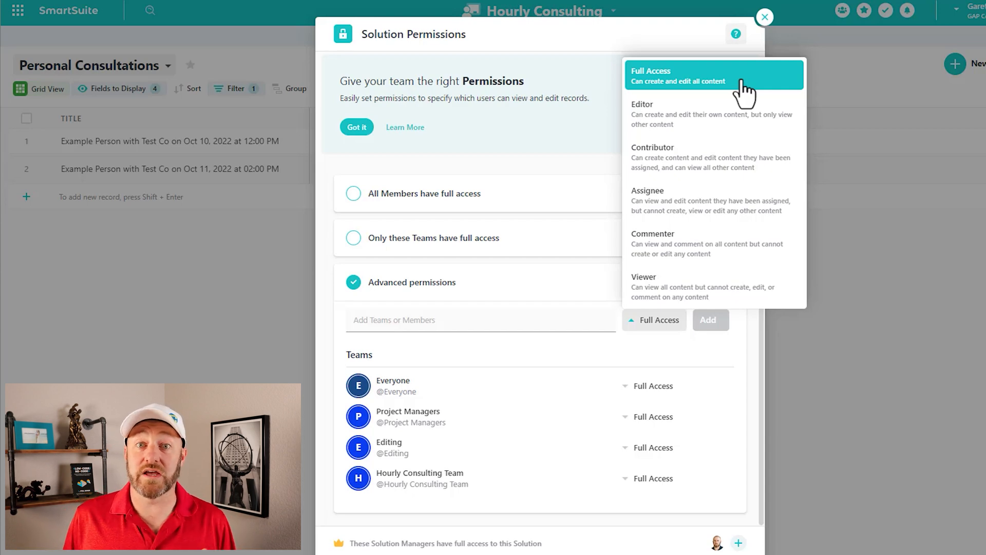
{"action": "mouse_move", "coordinate": [755, 86]}
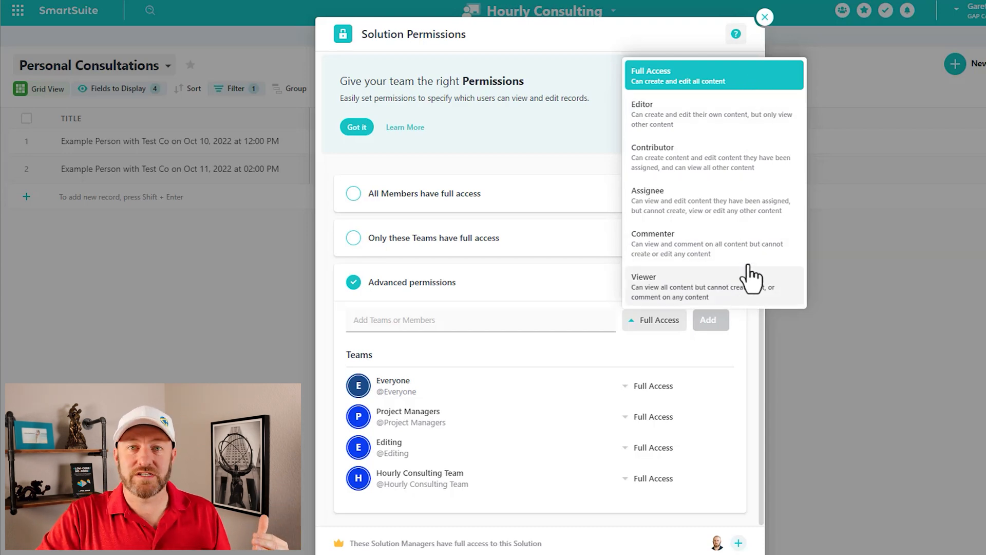
{"action": "mouse_move", "coordinate": [761, 154]}
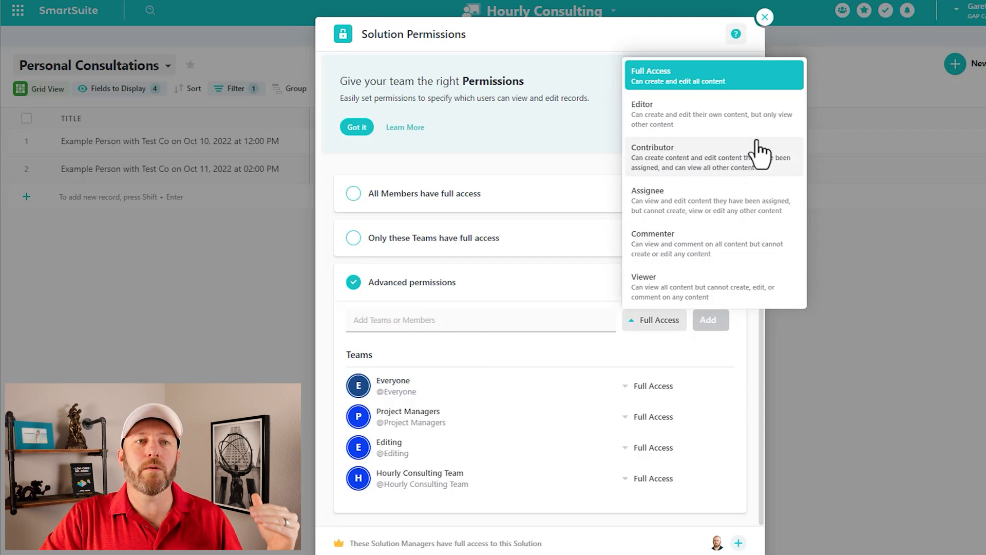
{"action": "mouse_move", "coordinate": [764, 102]}
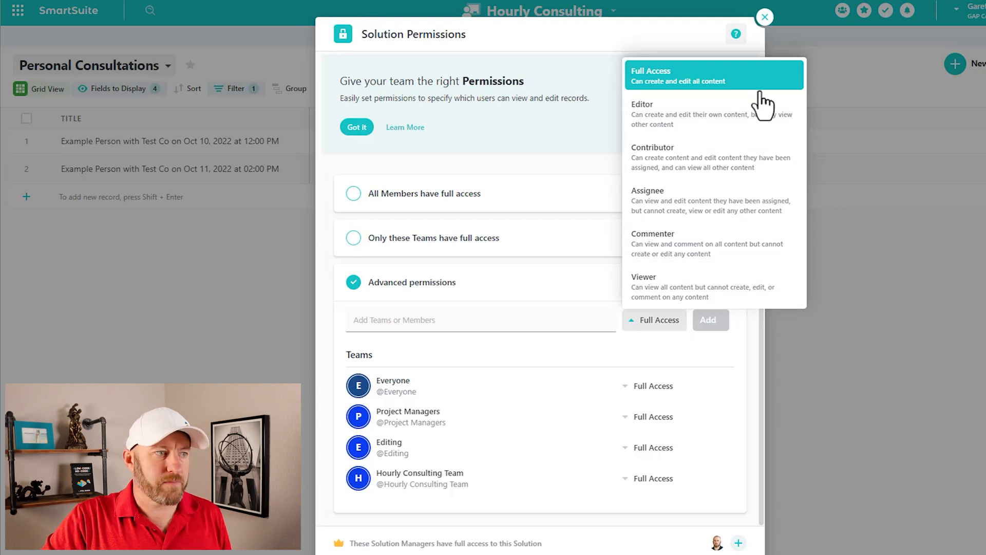
{"action": "mouse_move", "coordinate": [620, 50]}
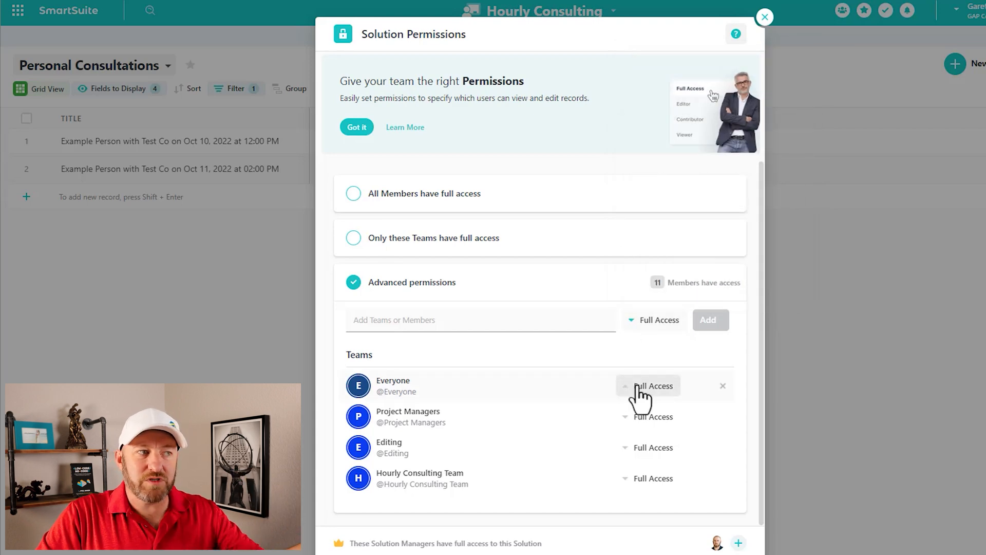
{"action": "left_click", "coordinate": [648, 385]}
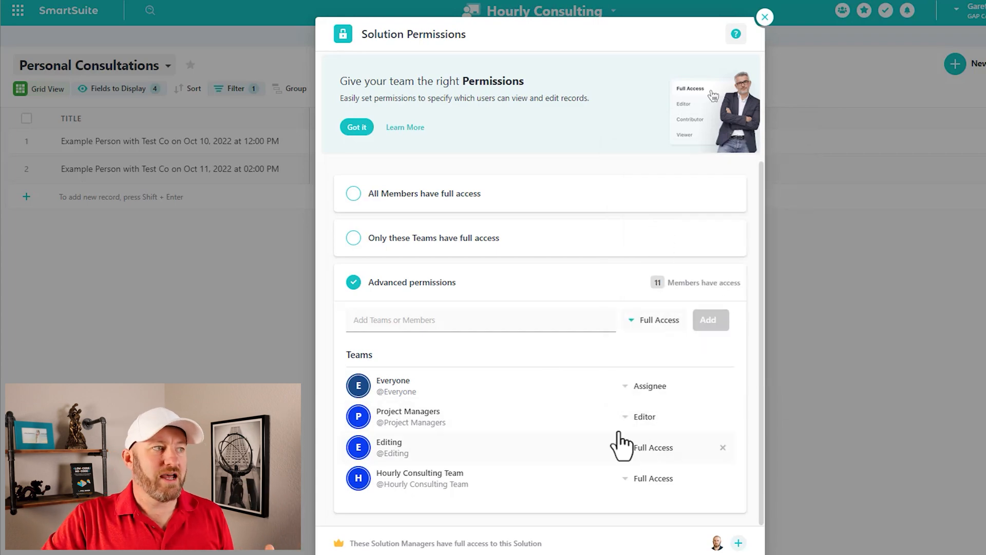
{"action": "left_click", "coordinate": [480, 319]}
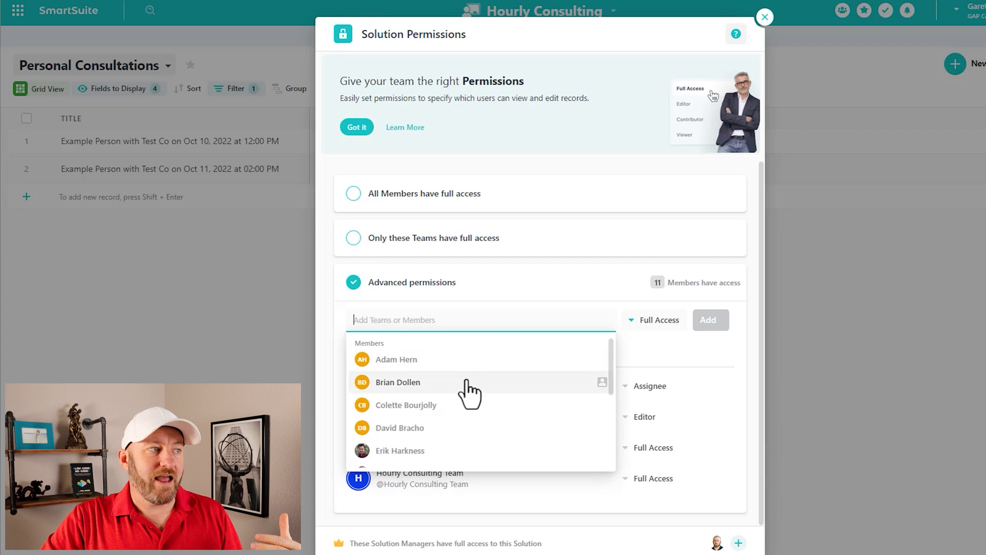
{"action": "left_click", "coordinate": [406, 404]}
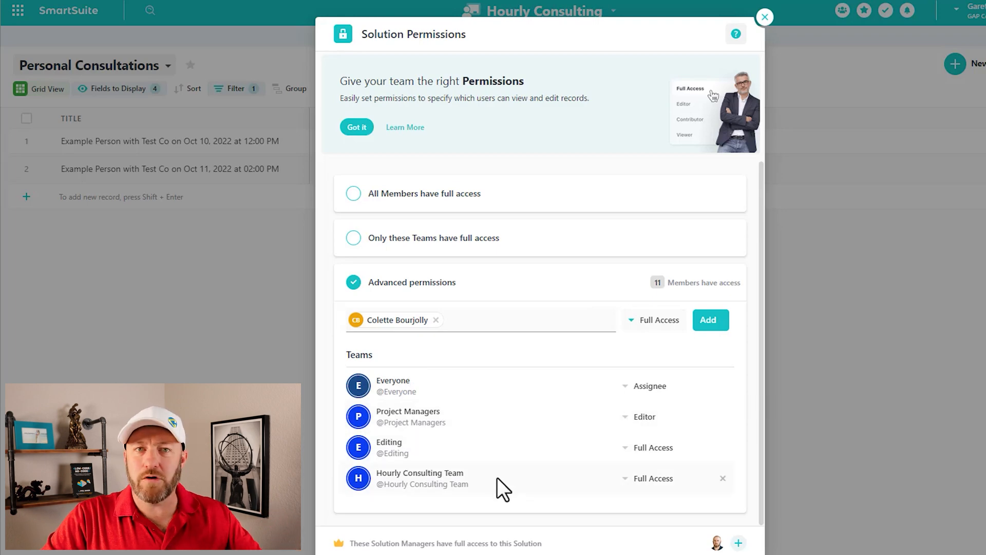
{"action": "left_click", "coordinate": [653, 478]}
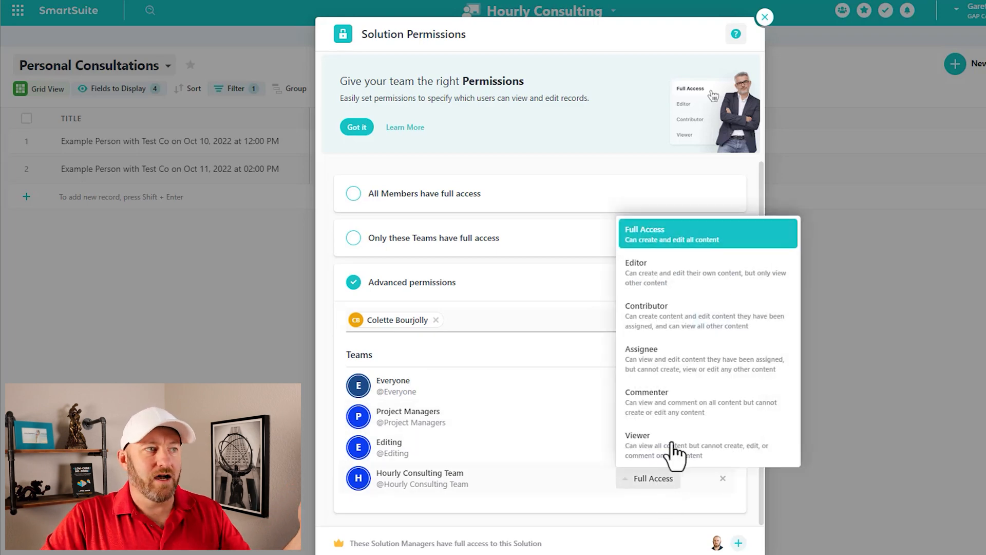
{"action": "left_click", "coordinate": [645, 234]}
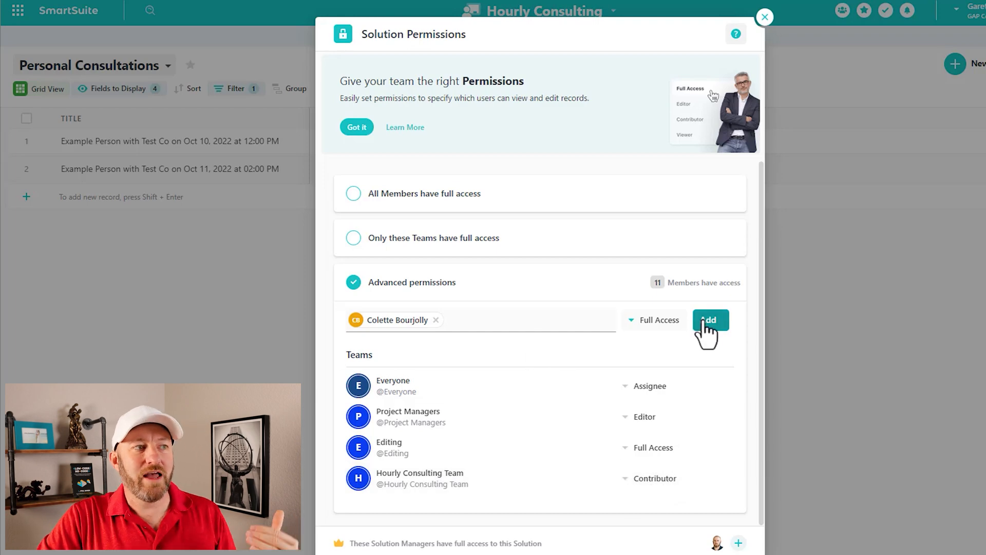
{"action": "left_click", "coordinate": [709, 319]}
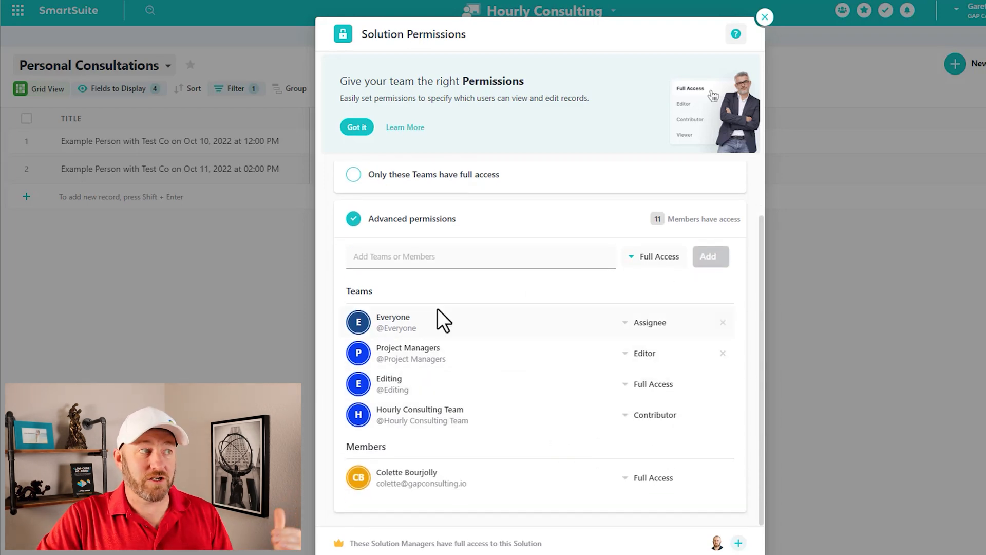
{"action": "mouse_move", "coordinate": [409, 390]}
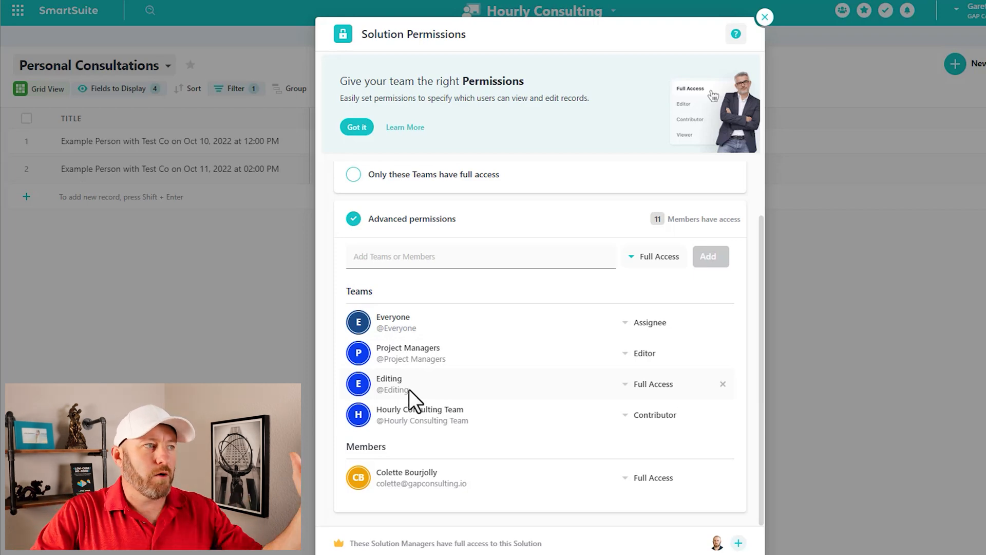
{"action": "mouse_move", "coordinate": [421, 474]}
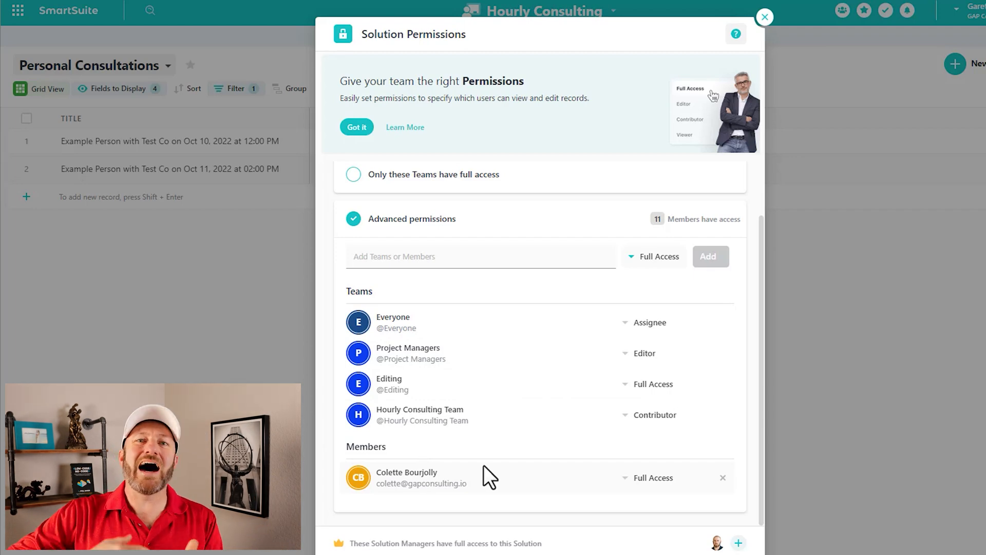
{"action": "mouse_move", "coordinate": [525, 487]}
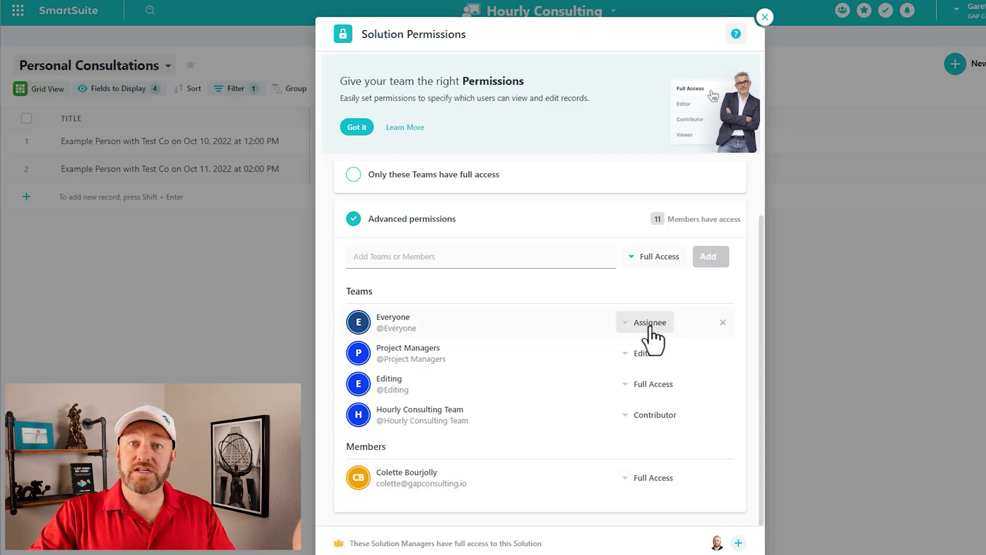
{"action": "mouse_move", "coordinate": [644, 353]}
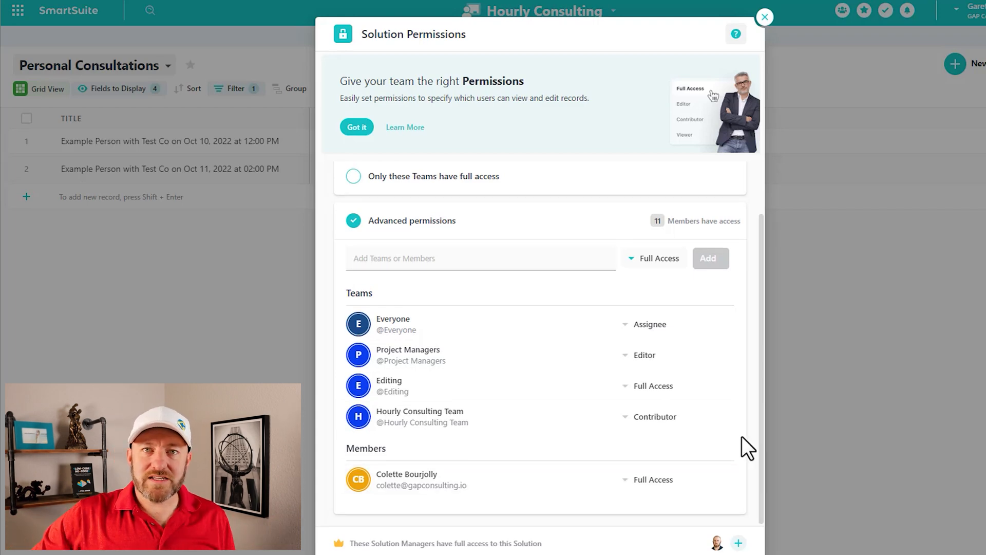
{"action": "mouse_move", "coordinate": [852, 212]}
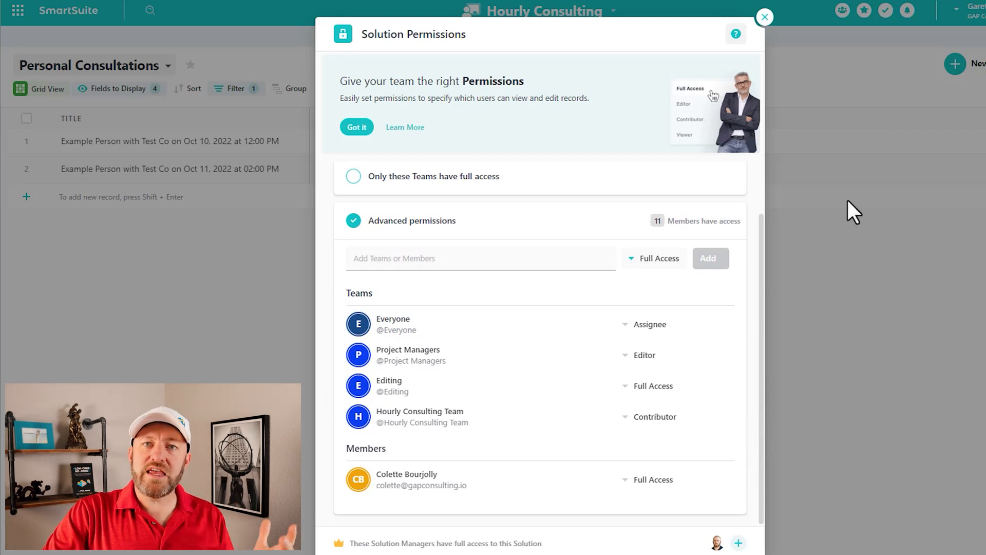
Step: Close Solution Permissions and open the Consultants grid listing five consultants with rates
{"action": "left_click", "coordinate": [764, 17]}
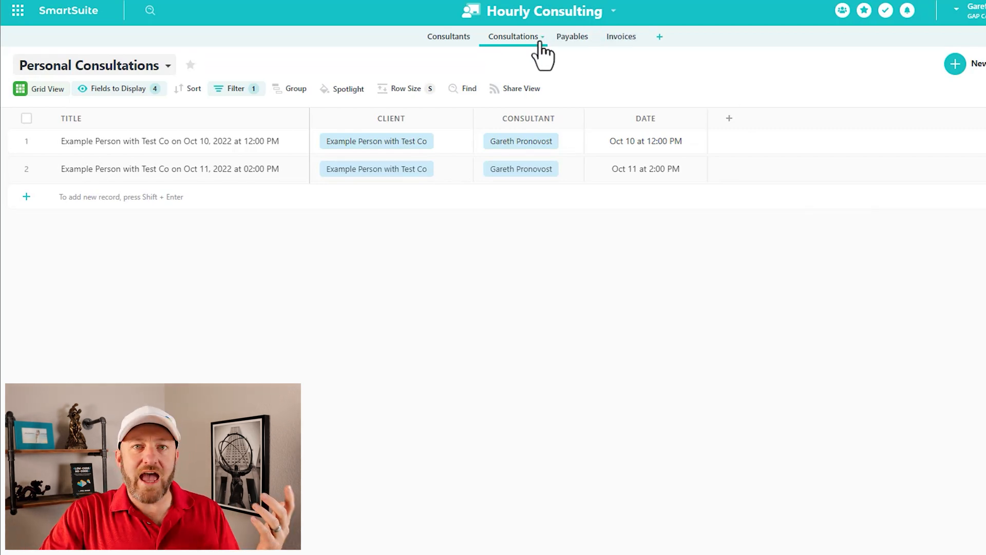
{"action": "mouse_move", "coordinate": [541, 50]}
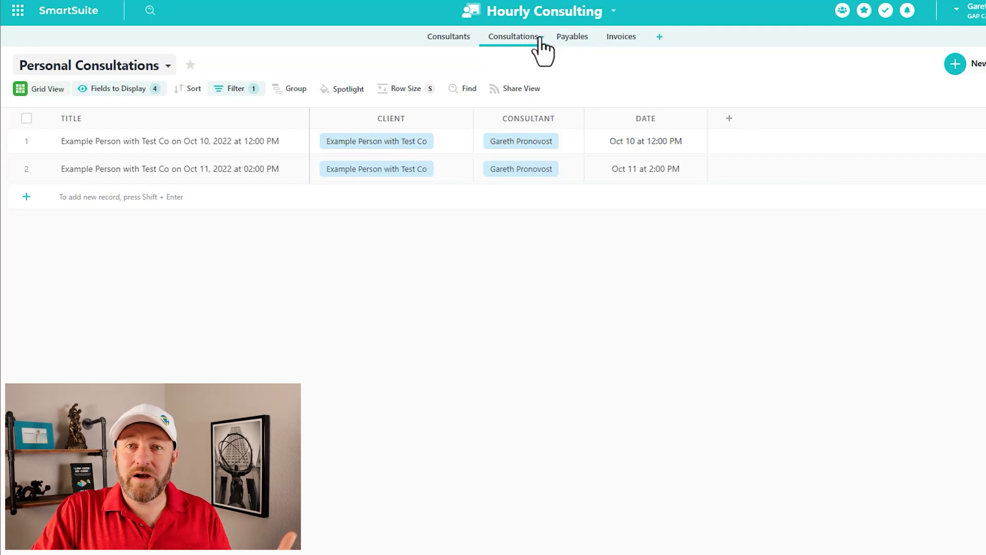
{"action": "mouse_move", "coordinate": [700, 112]}
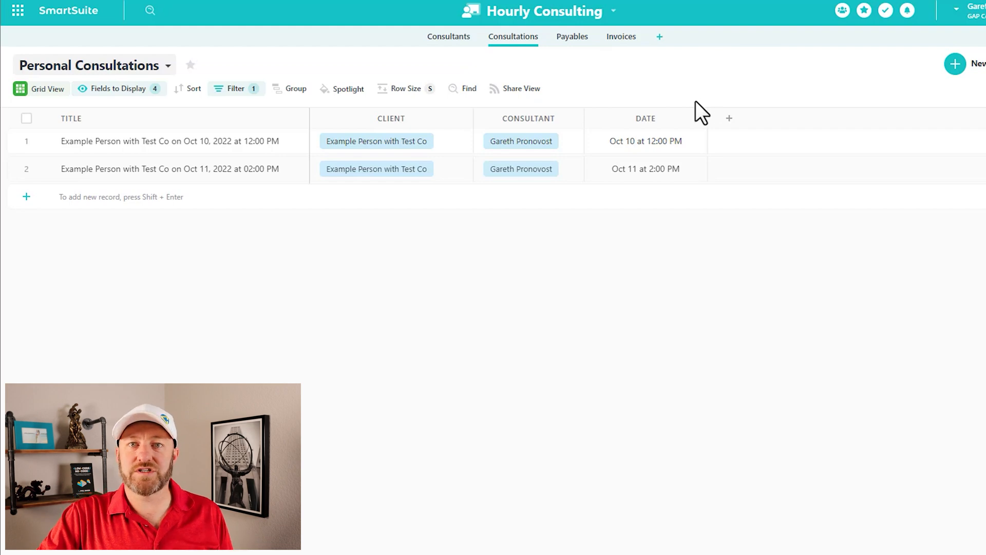
{"action": "mouse_move", "coordinate": [540, 74]}
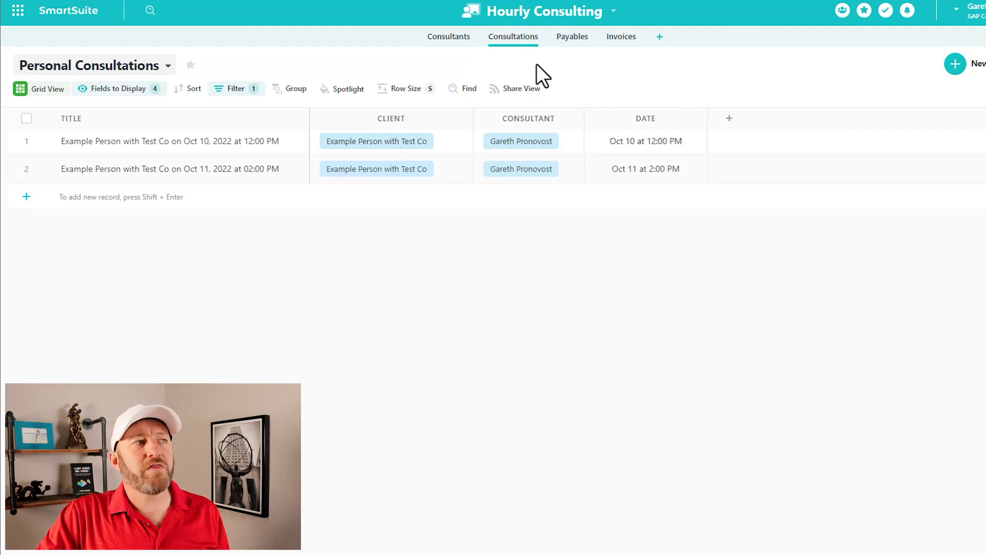
{"action": "left_click", "coordinate": [449, 36]}
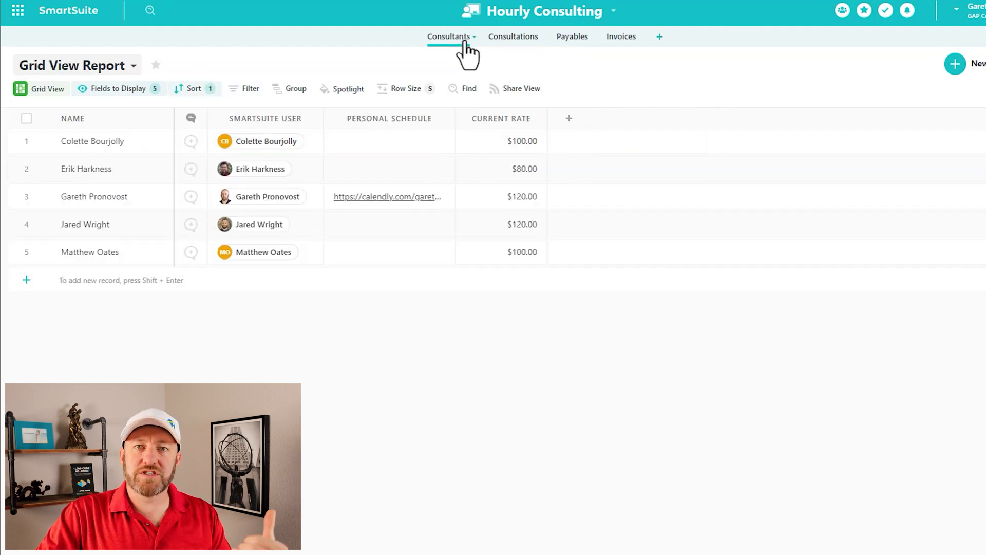
{"action": "mouse_move", "coordinate": [478, 50]}
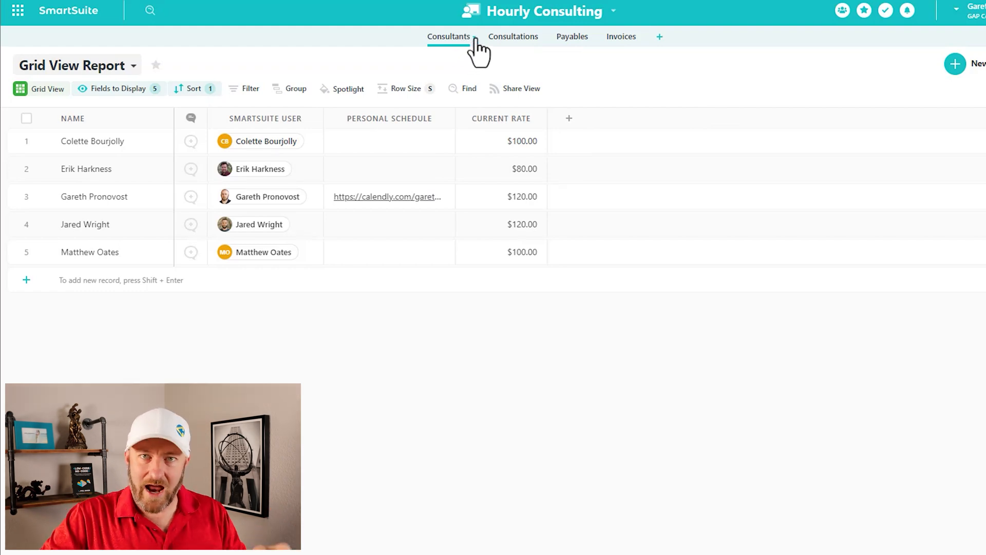
Step: Open the Consultants App Permissions dialog, currently inheriting from the solution
{"action": "left_click", "coordinate": [449, 36]}
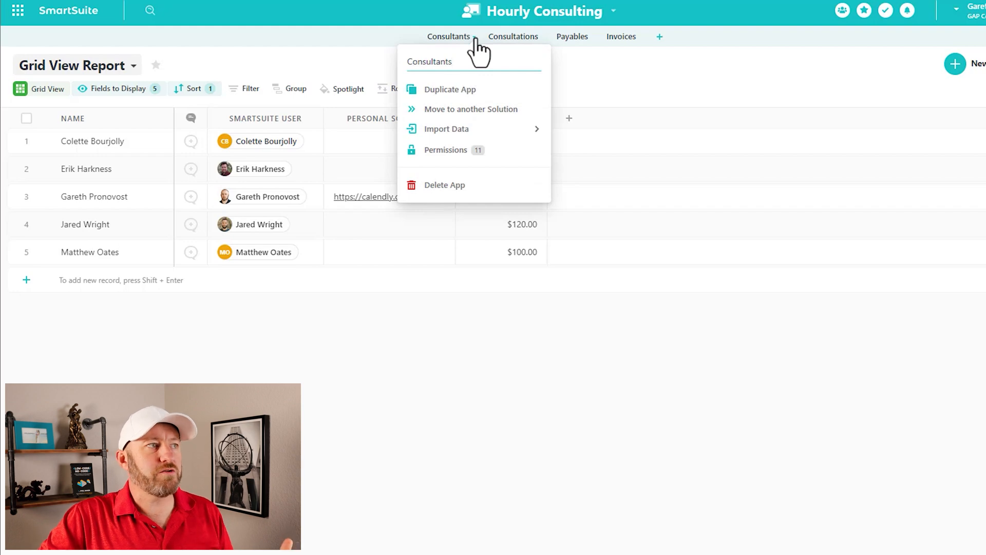
{"action": "left_click", "coordinate": [429, 61]}
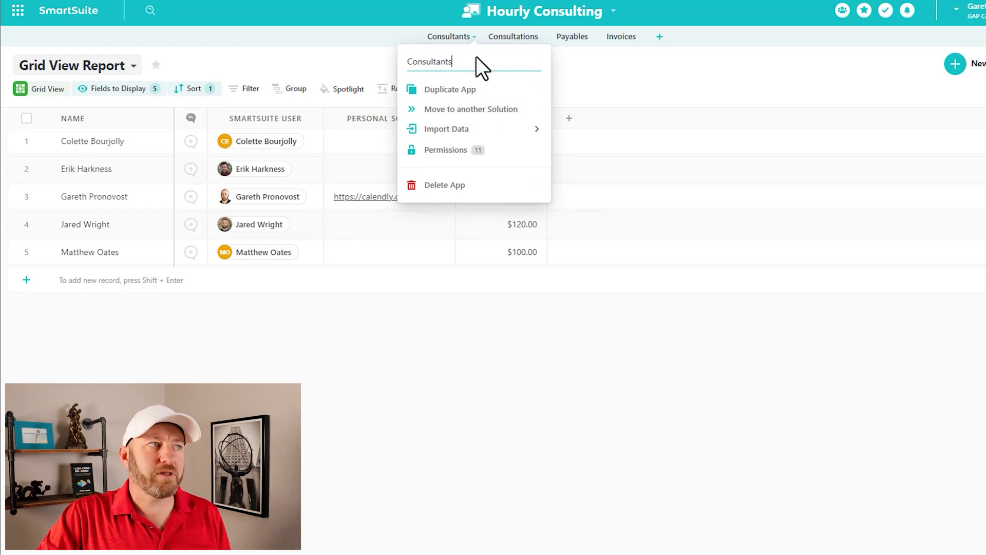
{"action": "mouse_move", "coordinate": [447, 150]}
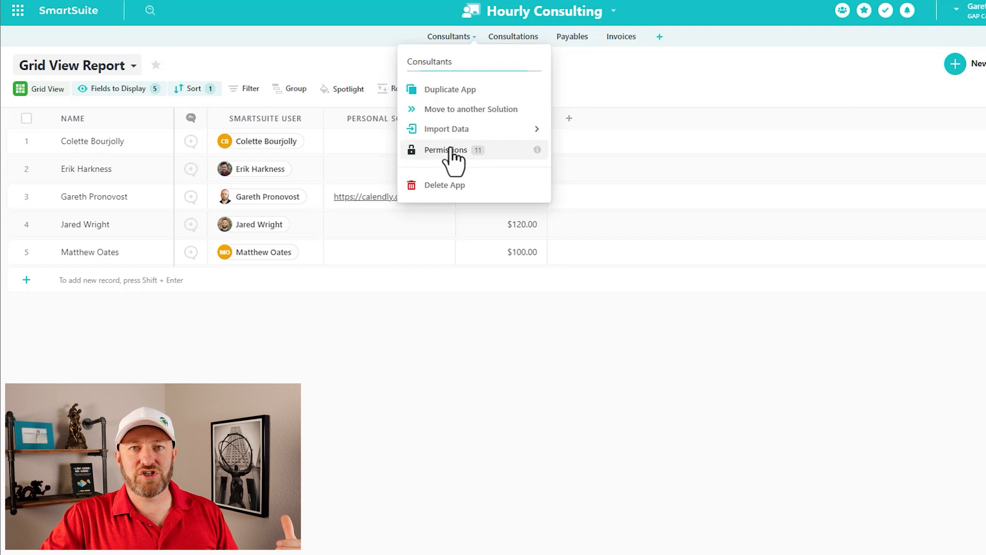
{"action": "left_click", "coordinate": [447, 150]}
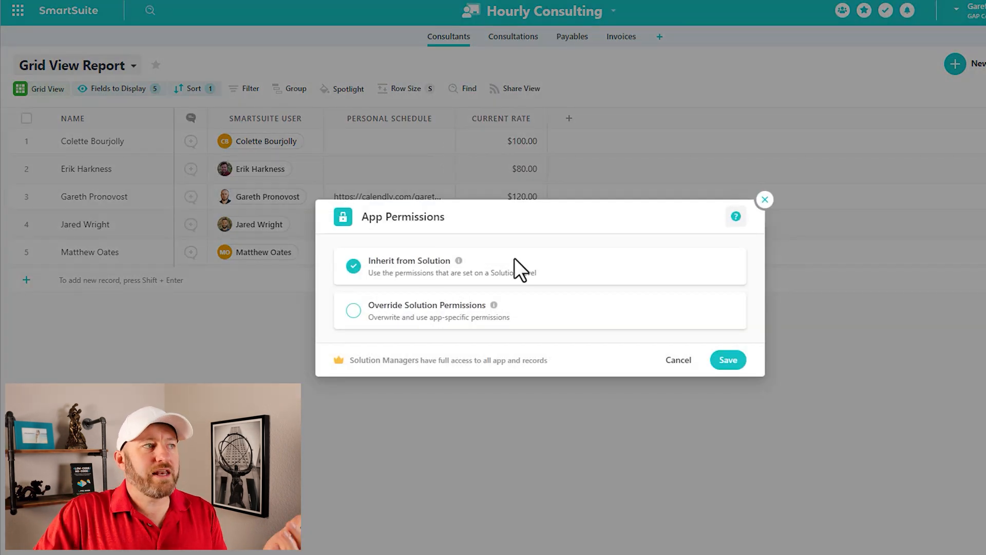
{"action": "mouse_move", "coordinate": [519, 276]}
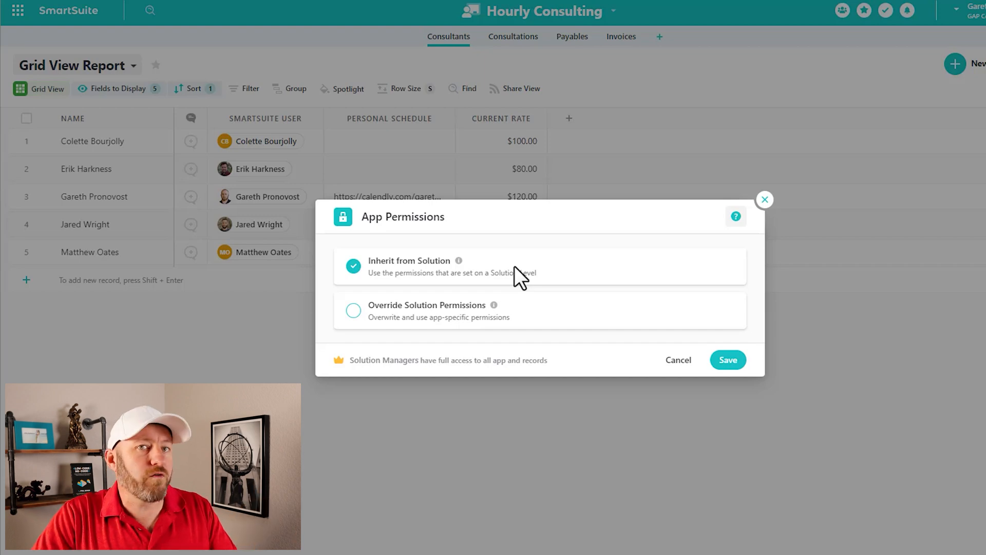
Step: Set Consultants to override solution permissions and add a member with the Viewer role
{"action": "left_click", "coordinate": [354, 310]}
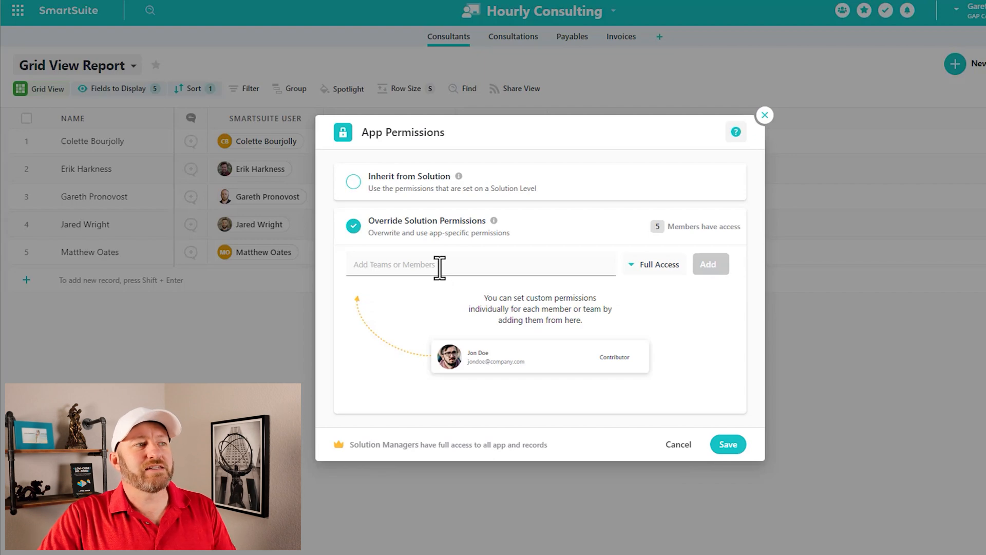
{"action": "left_click", "coordinate": [441, 264]}
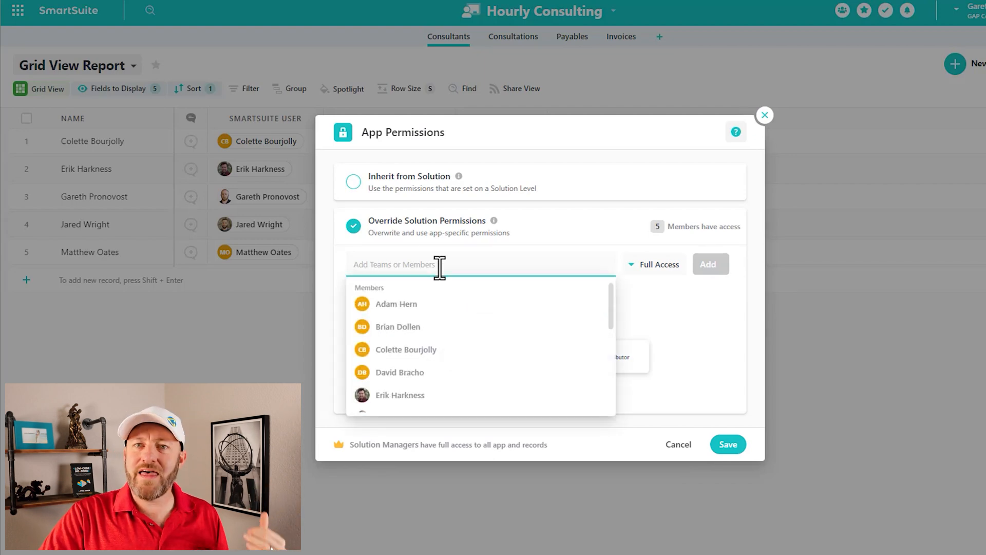
{"action": "mouse_move", "coordinate": [450, 311]}
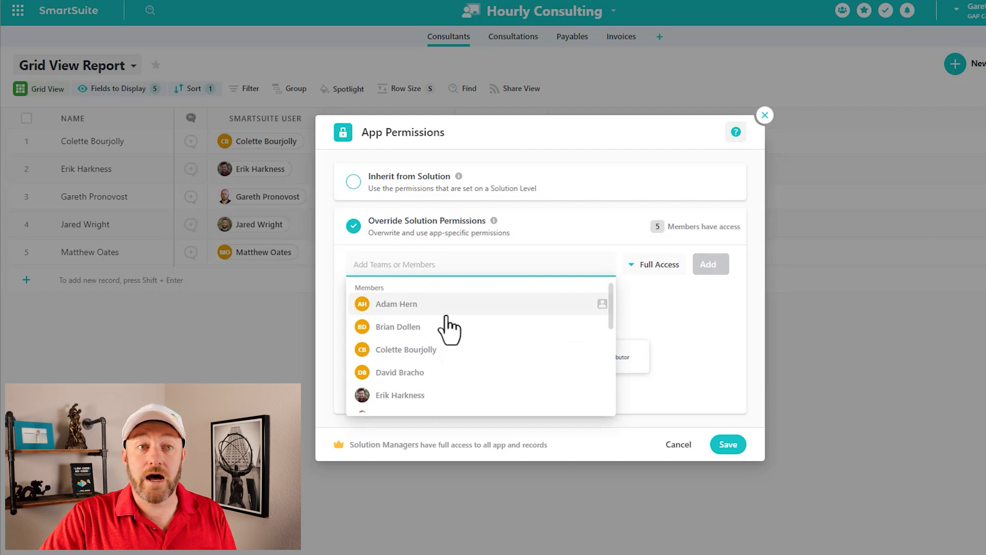
{"action": "mouse_move", "coordinate": [446, 333]}
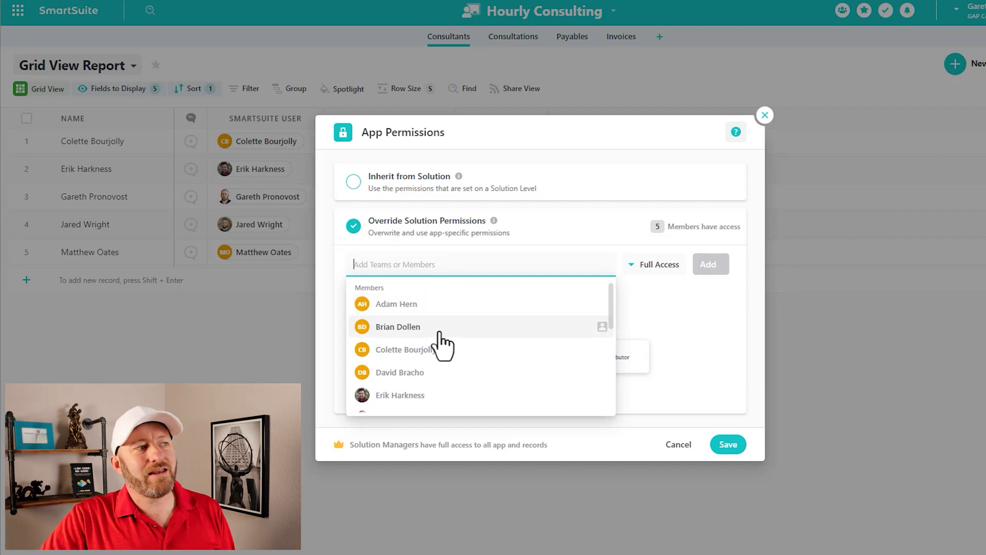
{"action": "mouse_move", "coordinate": [438, 364]}
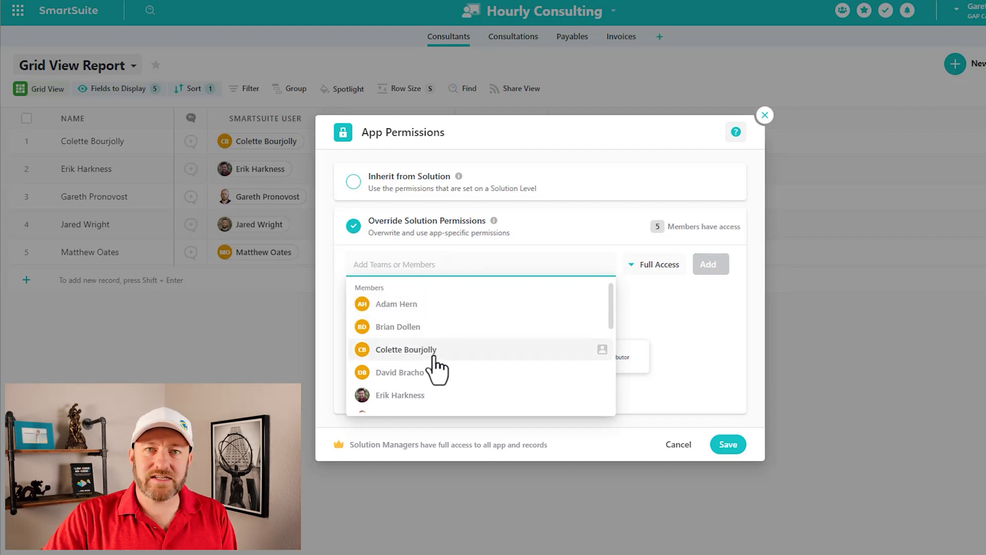
{"action": "left_click", "coordinate": [406, 349]}
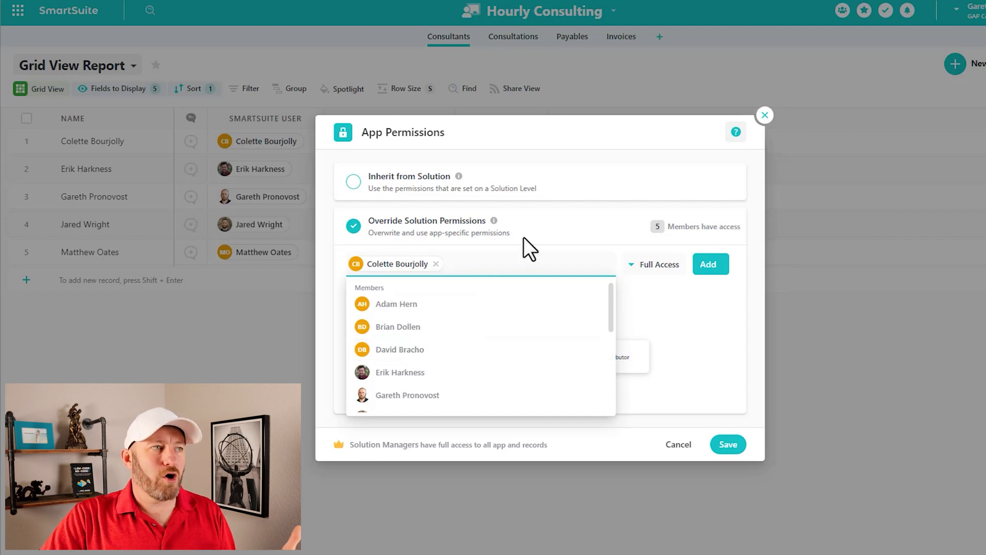
{"action": "left_click", "coordinate": [659, 264]}
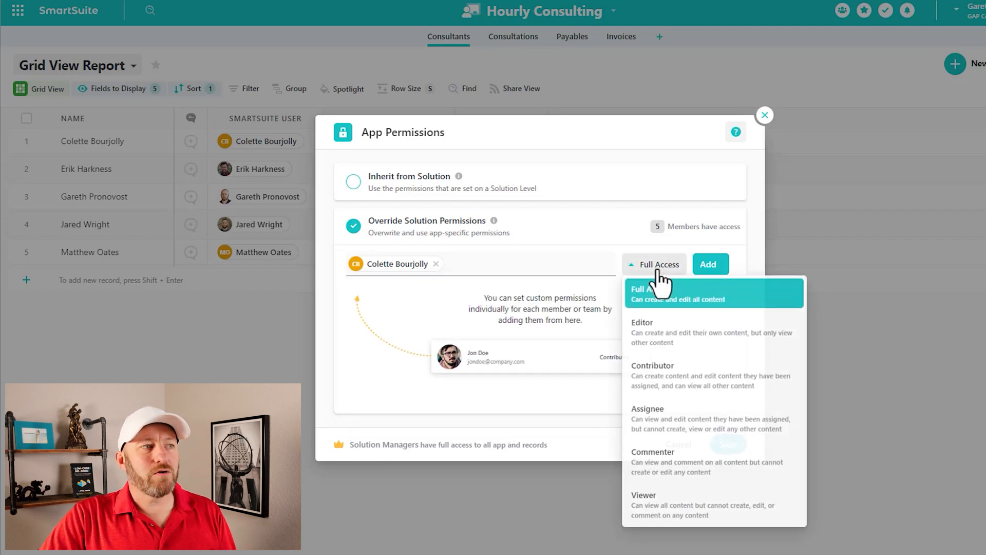
{"action": "mouse_move", "coordinate": [665, 510]}
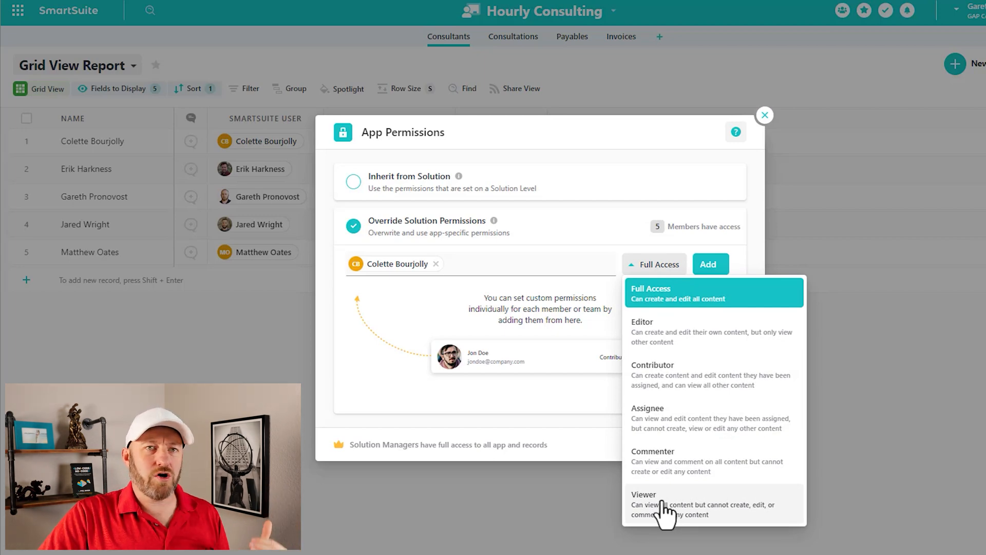
{"action": "left_click", "coordinate": [643, 504]}
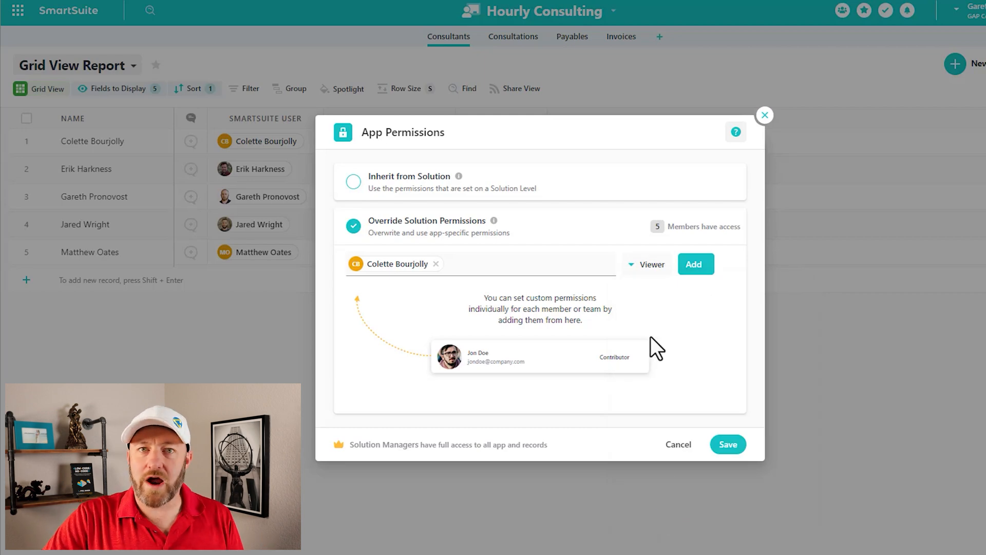
{"action": "mouse_move", "coordinate": [657, 343]}
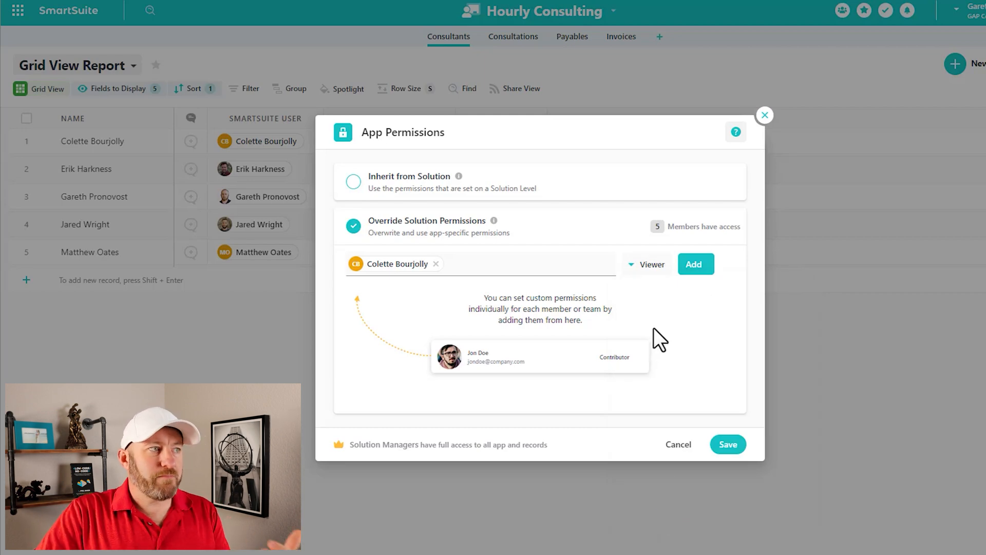
{"action": "mouse_move", "coordinate": [663, 240]}
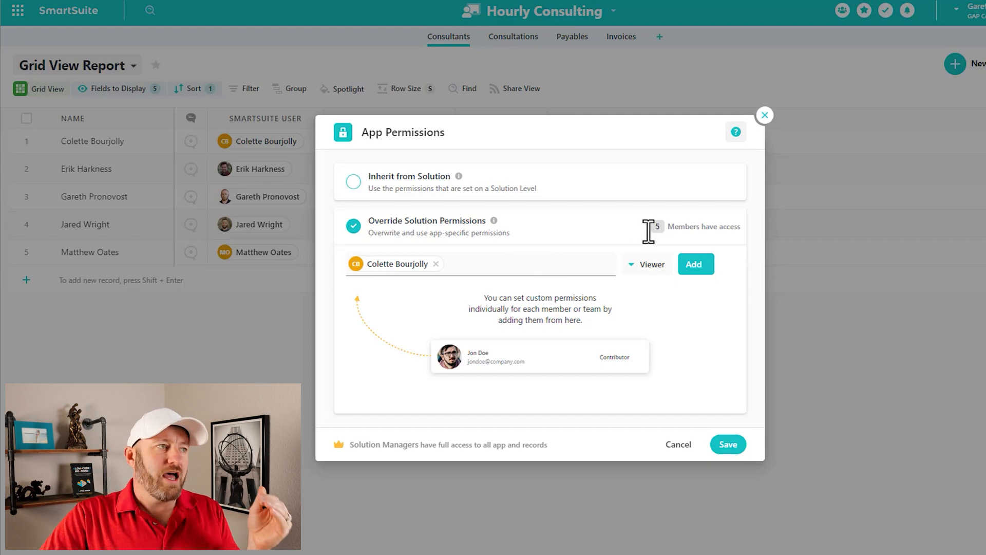
Step: Review the member list, then cancel so the exit-without-saving prompt appears
{"action": "left_click", "coordinate": [440, 264]}
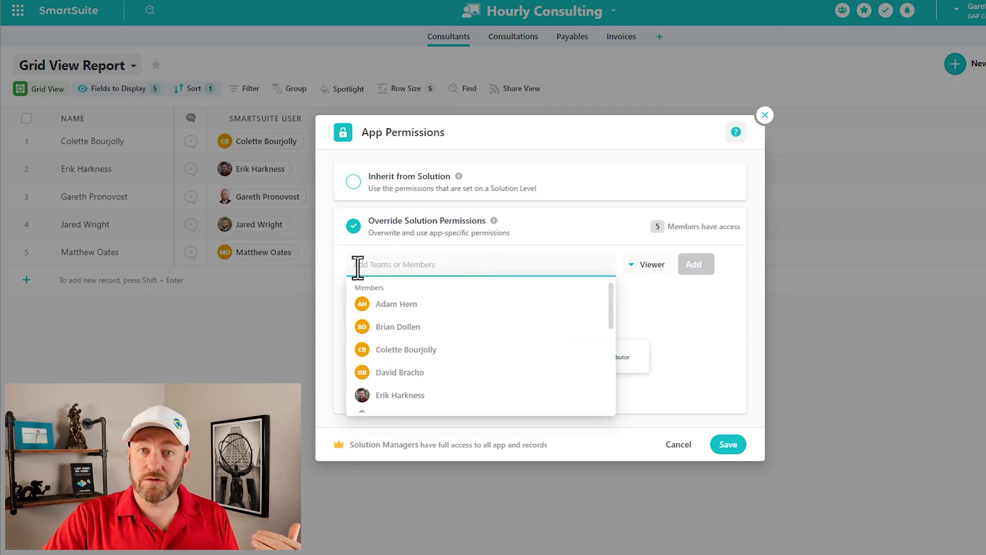
{"action": "scroll", "scroll_direction": "down", "scroll_amount": 3}
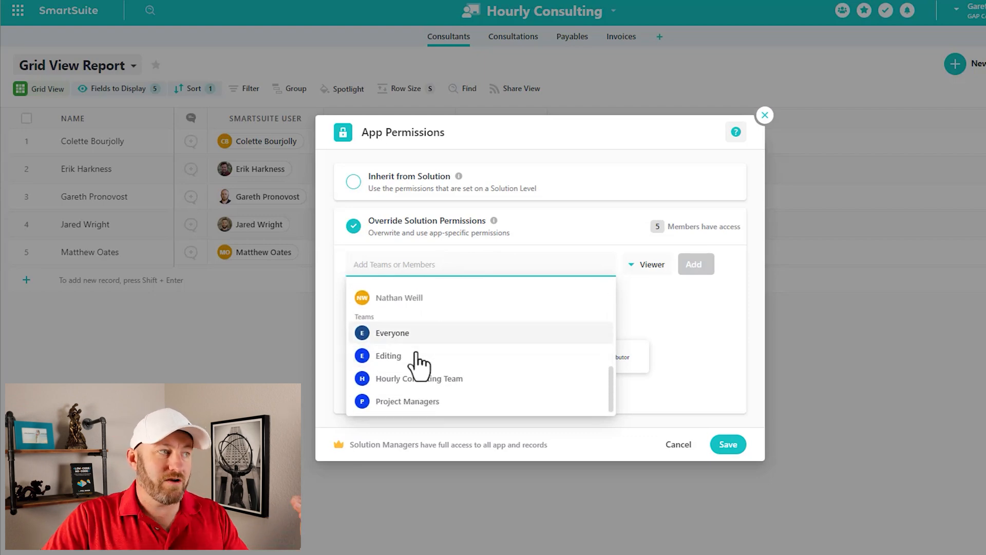
{"action": "mouse_move", "coordinate": [421, 364]}
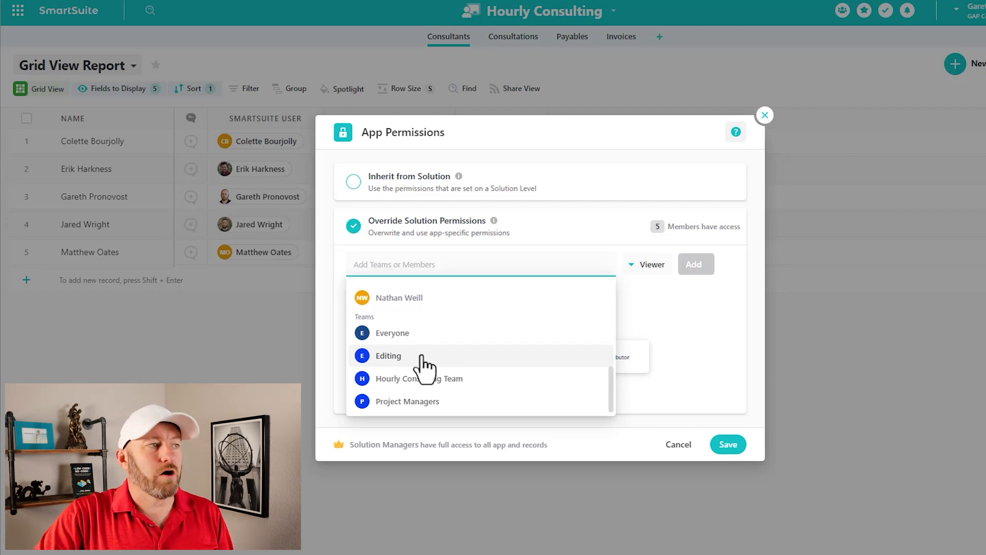
{"action": "mouse_move", "coordinate": [595, 150]}
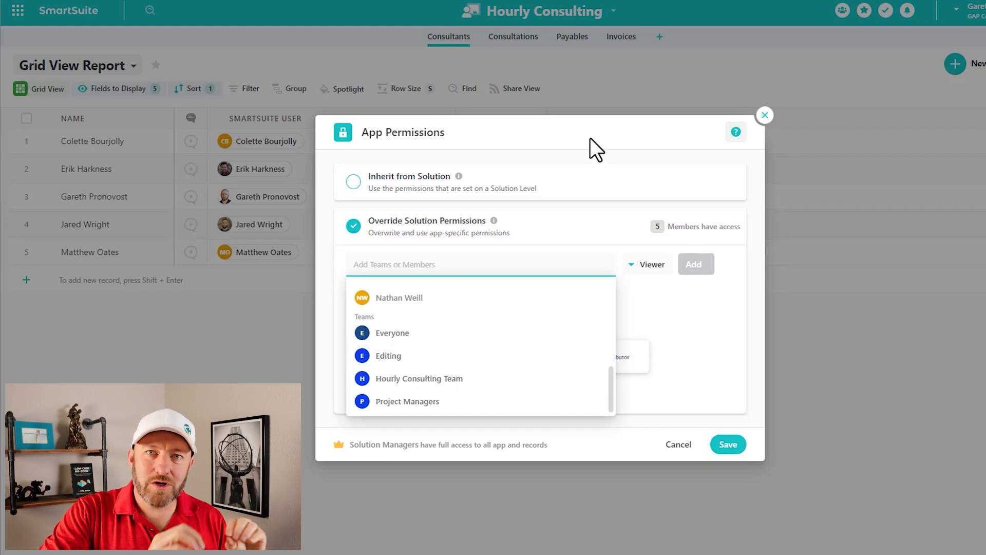
{"action": "mouse_move", "coordinate": [573, 189]}
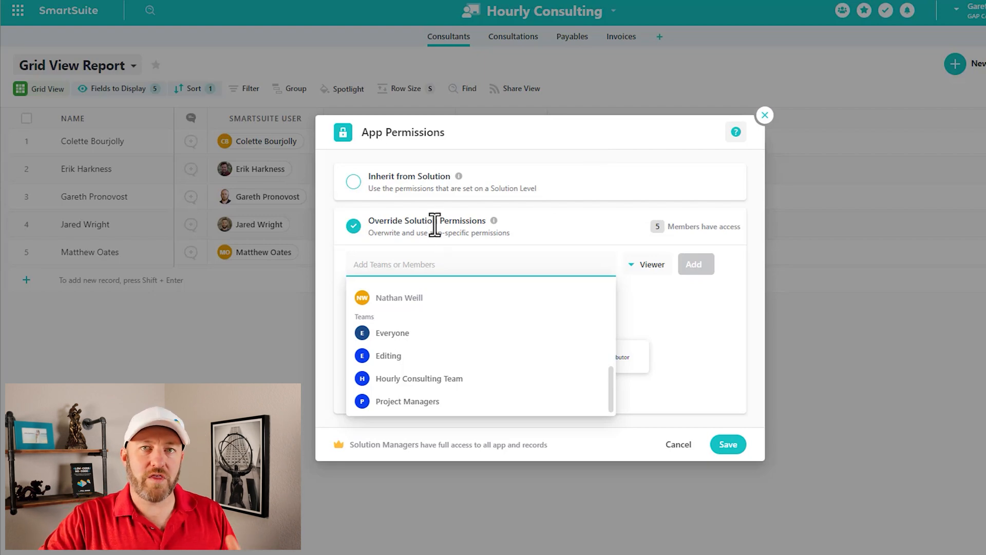
{"action": "mouse_move", "coordinate": [690, 434]}
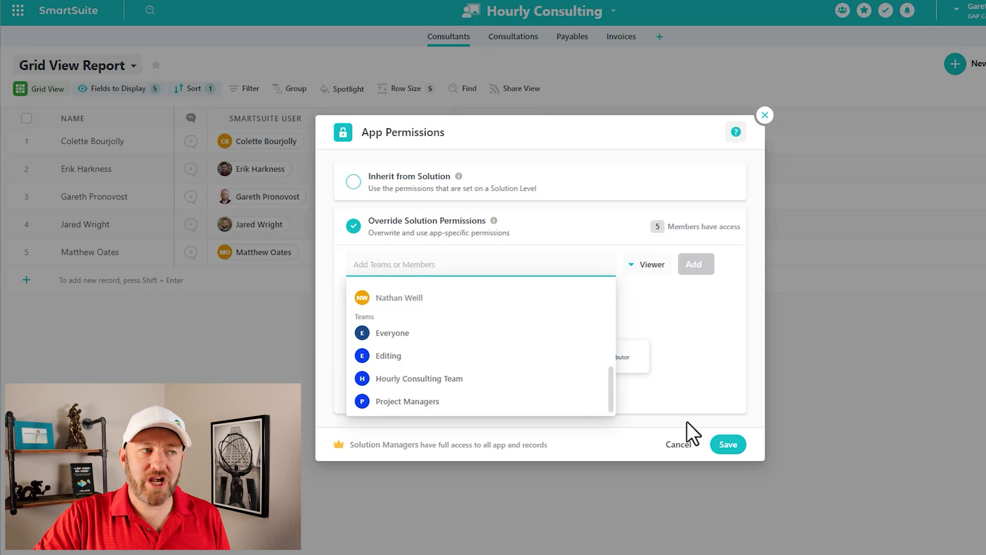
{"action": "left_click", "coordinate": [678, 443]}
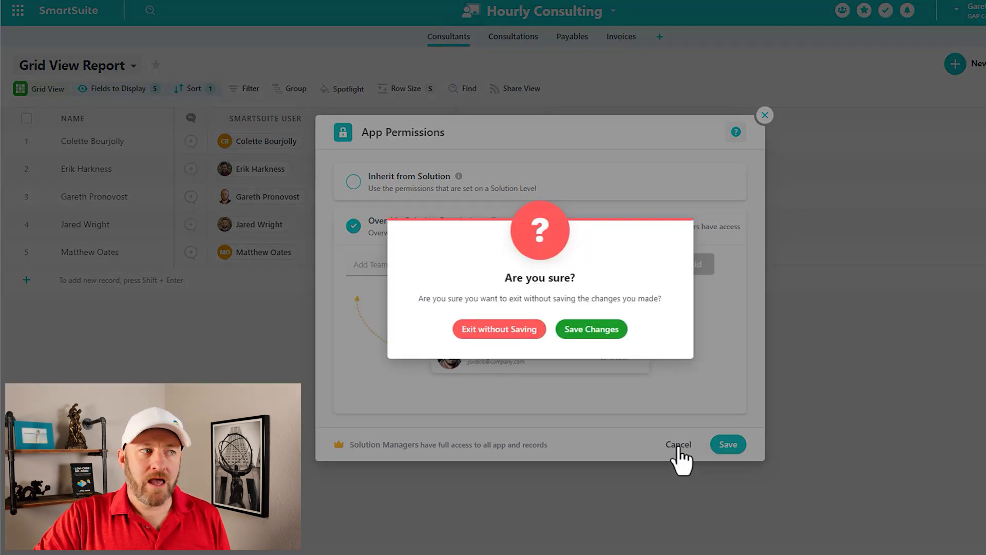
Step: Discard the unsaved permission changes and inspect the Current Rate field's options in the Consultants grid
{"action": "left_click", "coordinate": [498, 328]}
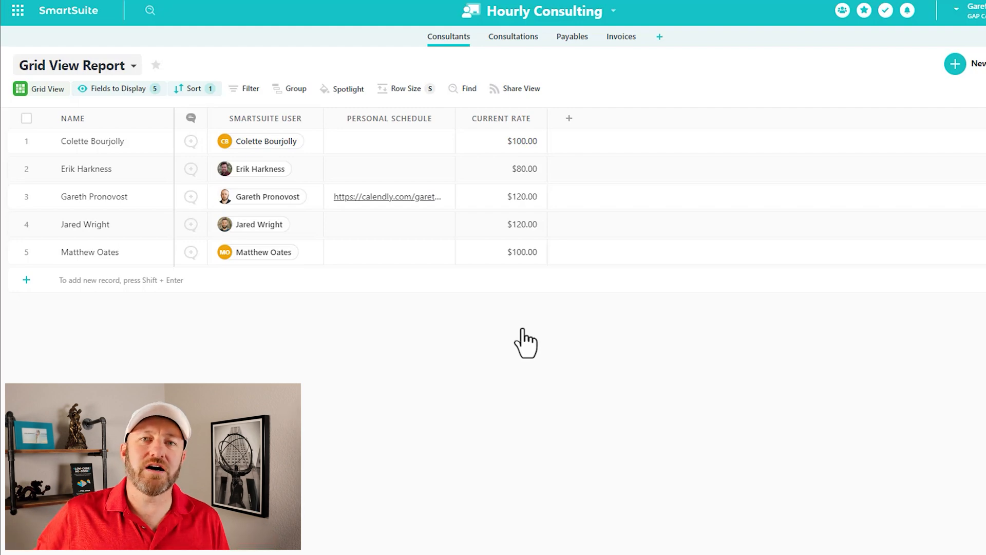
{"action": "left_click", "coordinate": [501, 196]}
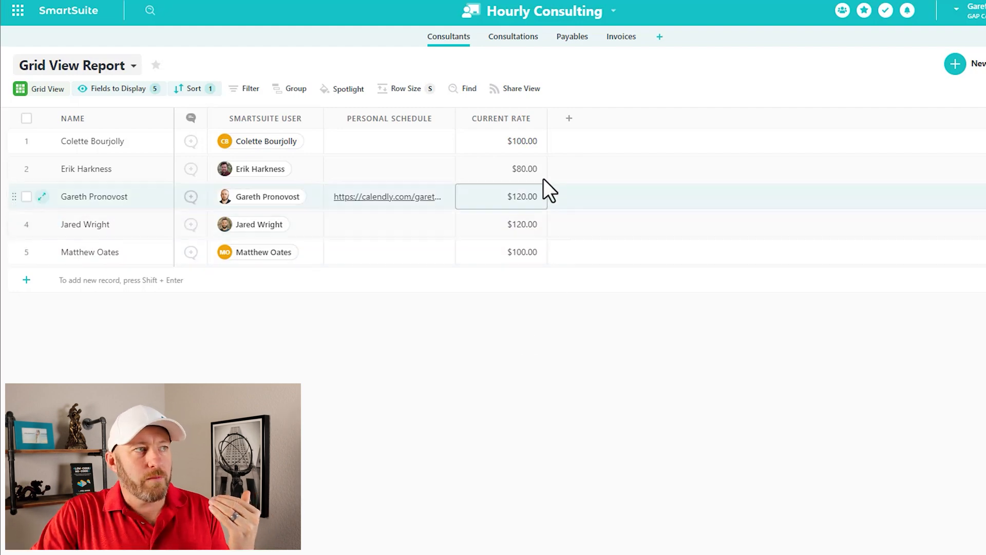
{"action": "mouse_move", "coordinate": [539, 132]}
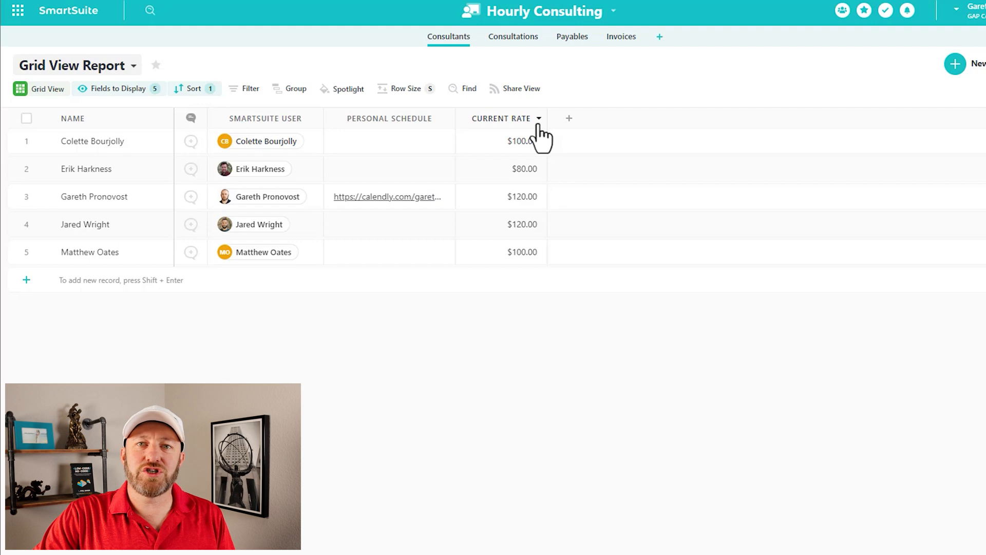
{"action": "left_click", "coordinate": [537, 118]}
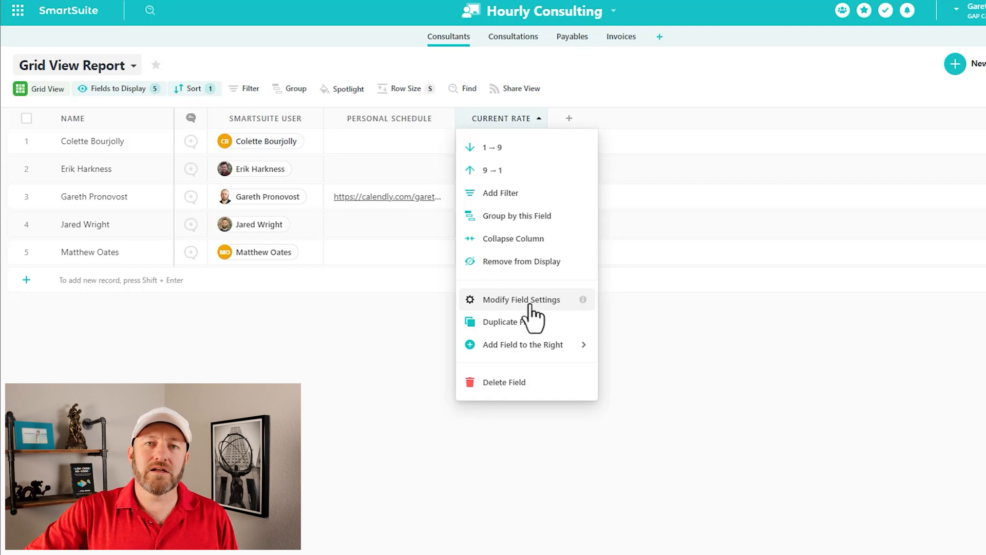
{"action": "mouse_move", "coordinate": [745, 377]}
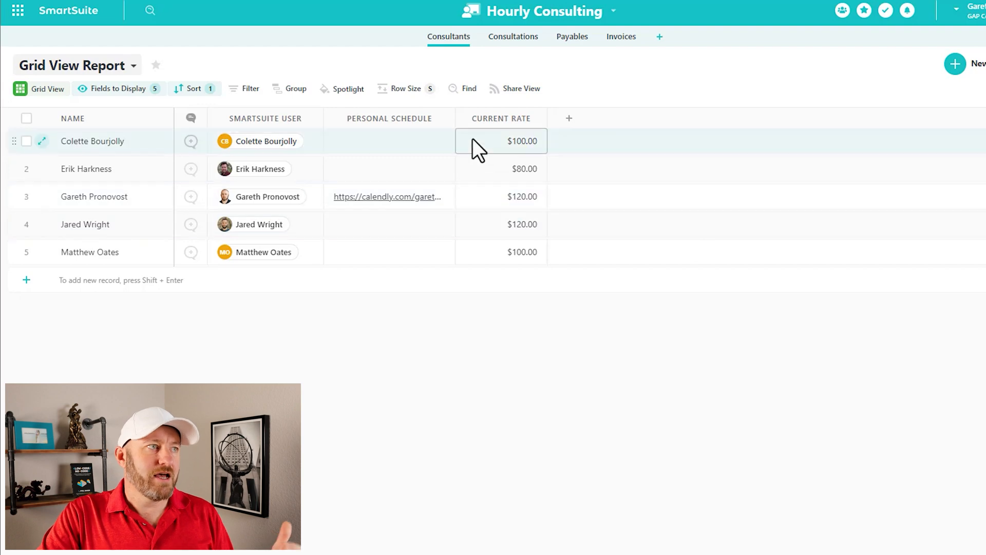
{"action": "mouse_move", "coordinate": [500, 117]}
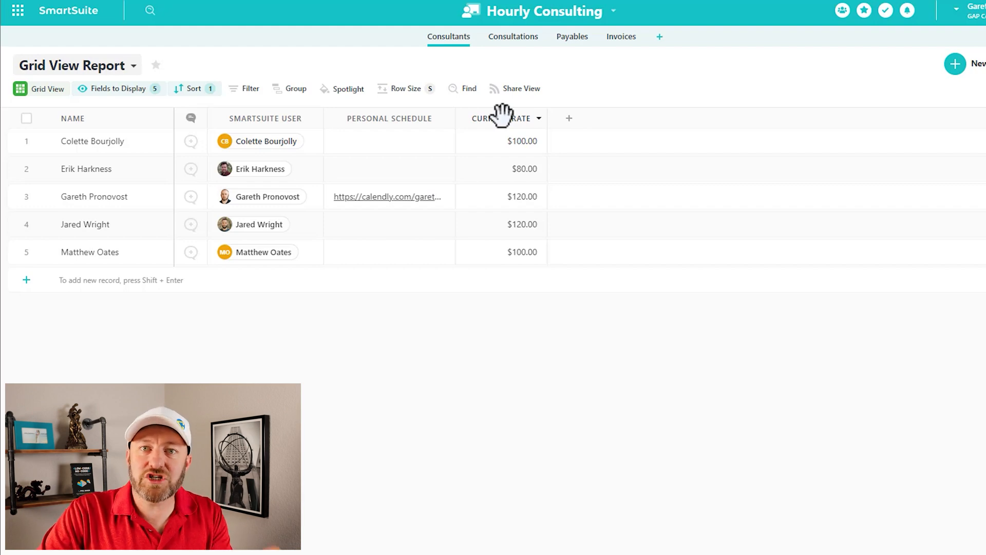
{"action": "mouse_move", "coordinate": [525, 119]}
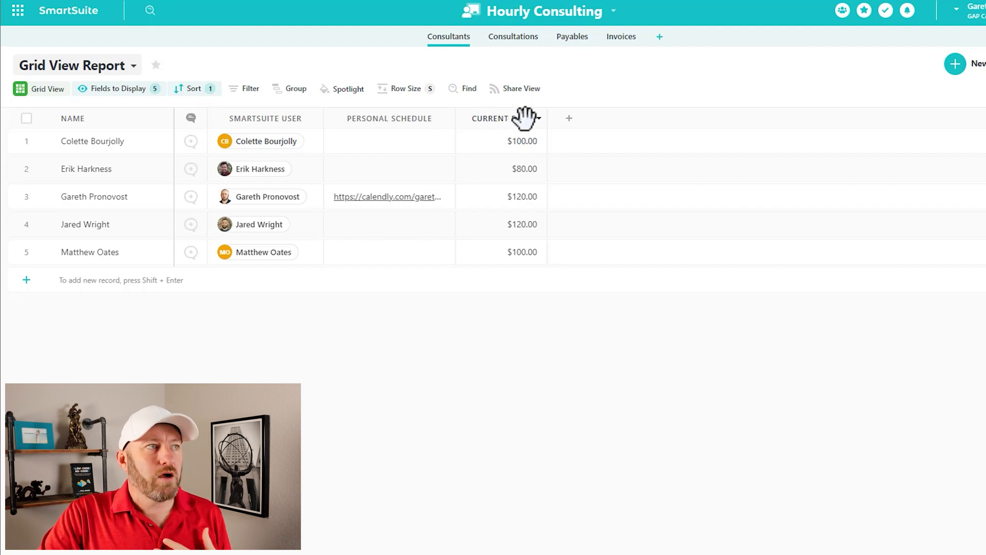
Step: Review the Current Rate field options once more before leaving for the GAP Consulting website
{"action": "left_click", "coordinate": [530, 118]}
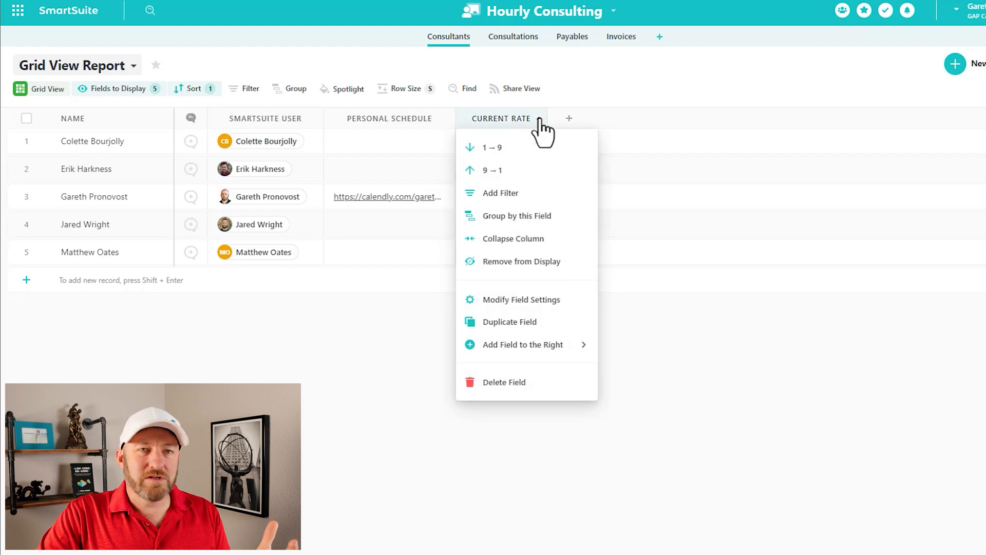
{"action": "mouse_move", "coordinate": [531, 261]}
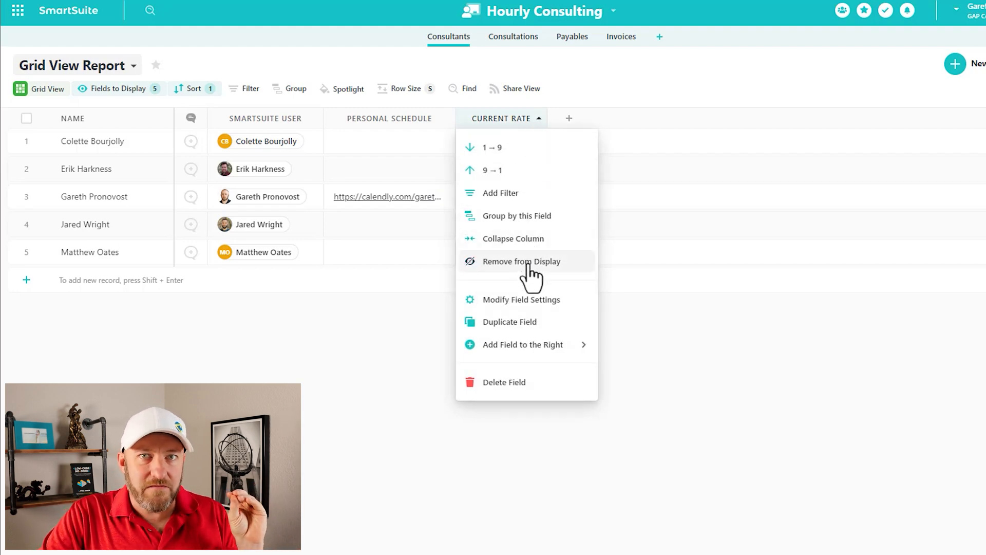
{"action": "mouse_move", "coordinate": [574, 83]}
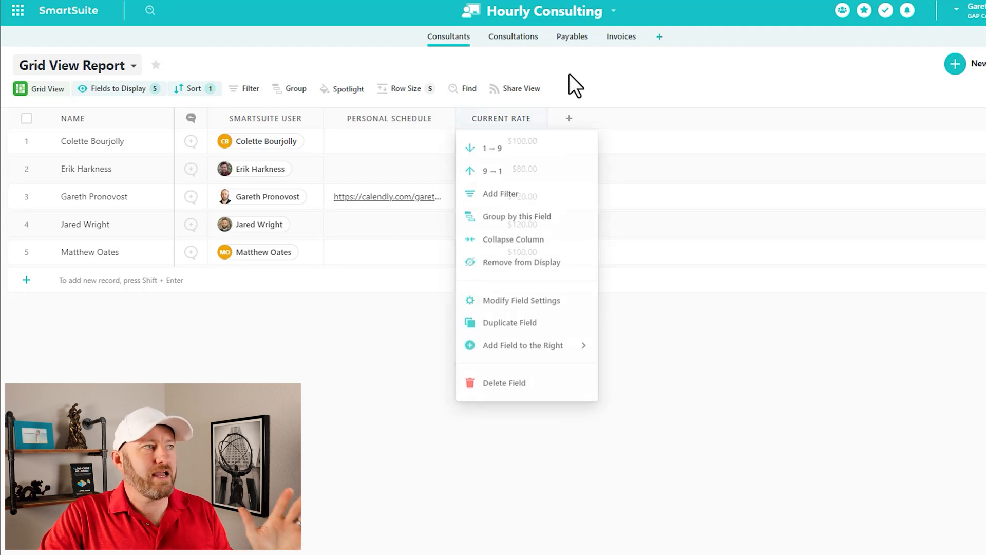
{"action": "left_click", "coordinate": [429, 401]}
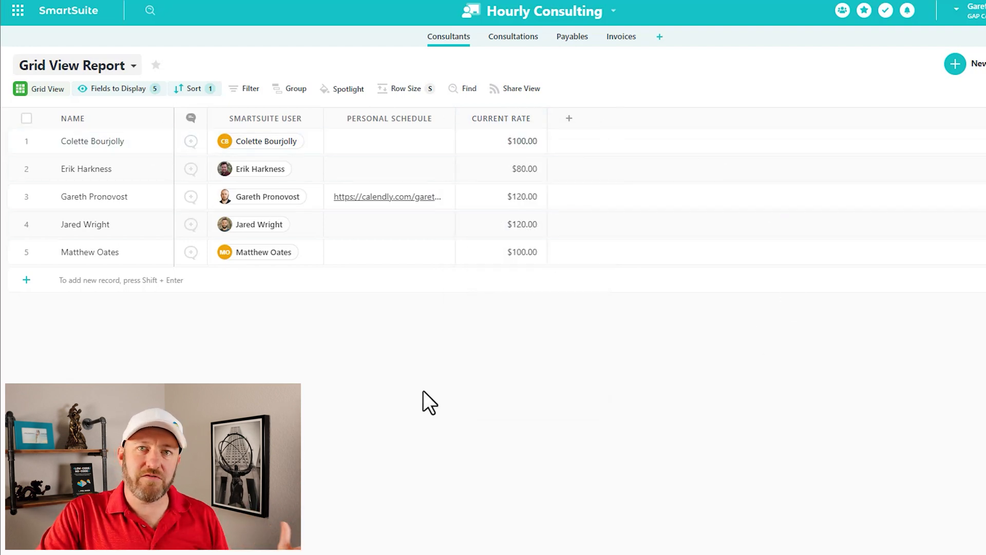
{"action": "mouse_move", "coordinate": [537, 118]}
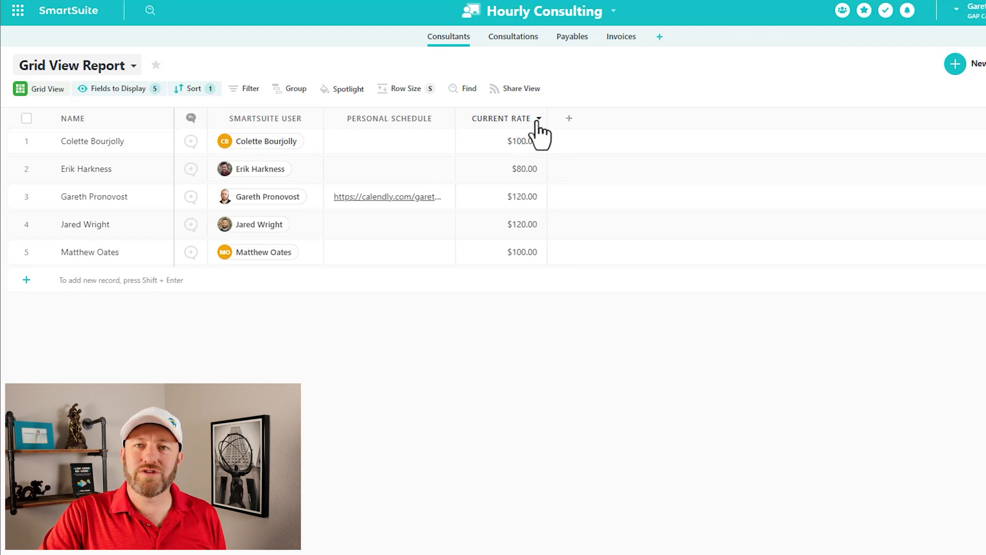
{"action": "left_click", "coordinate": [537, 118]}
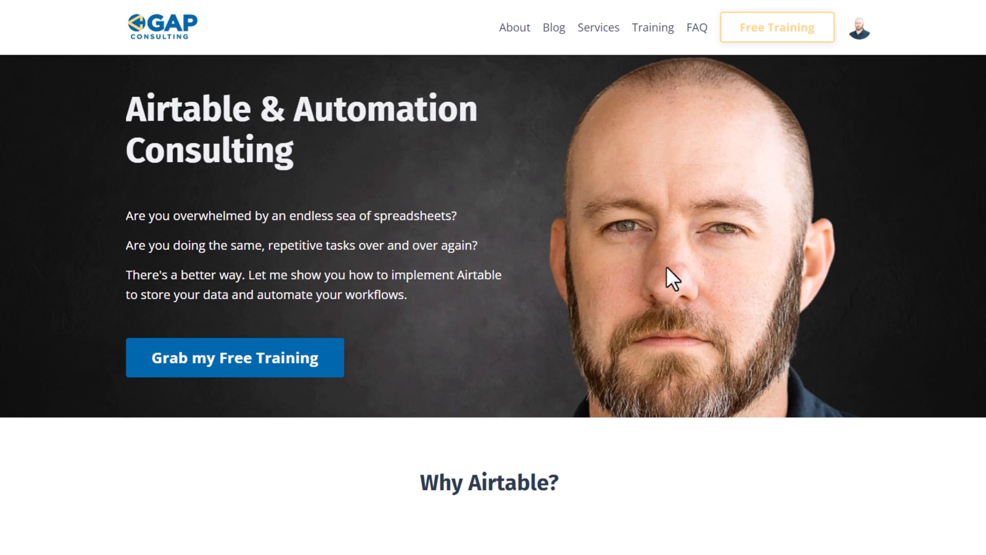
Step: Dismiss the Free Automation Training signup offer and scroll to the three consulting options section
{"action": "left_click", "coordinate": [234, 358]}
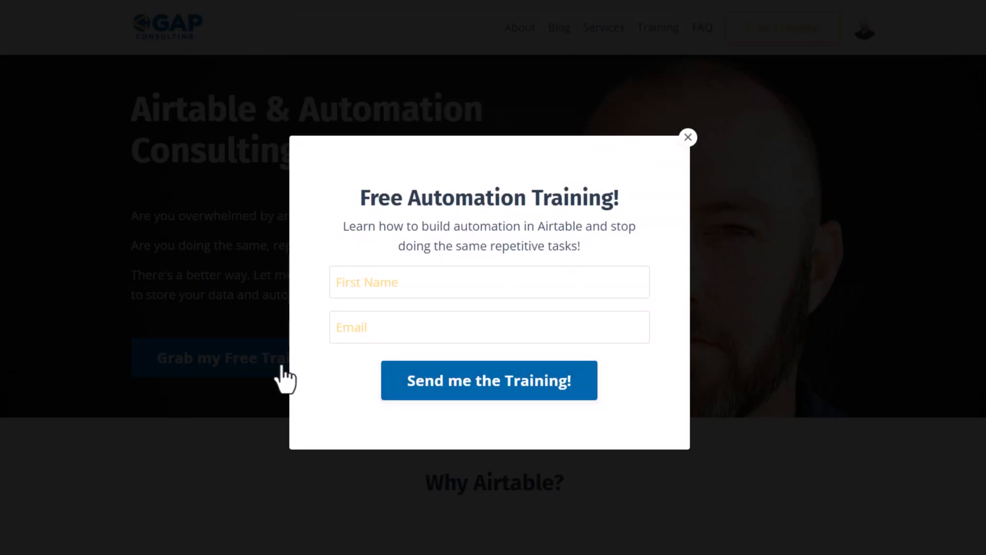
{"action": "mouse_move", "coordinate": [497, 255]}
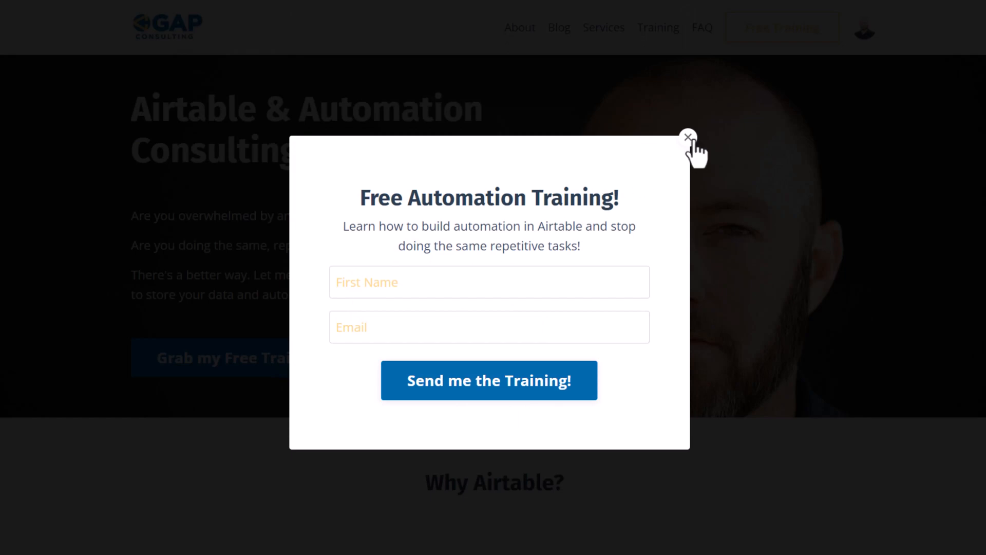
{"action": "left_click", "coordinate": [688, 136]}
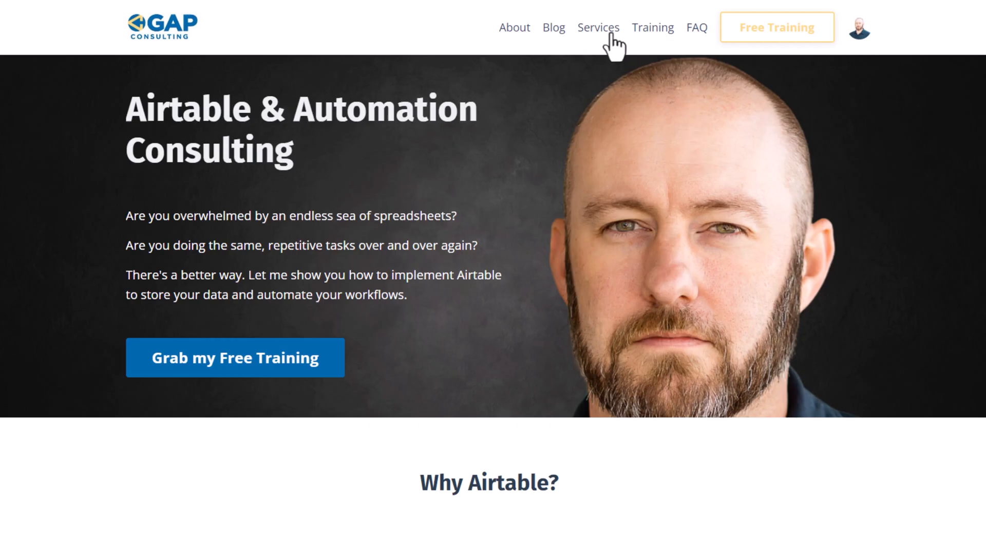
{"action": "mouse_move", "coordinate": [588, 121]}
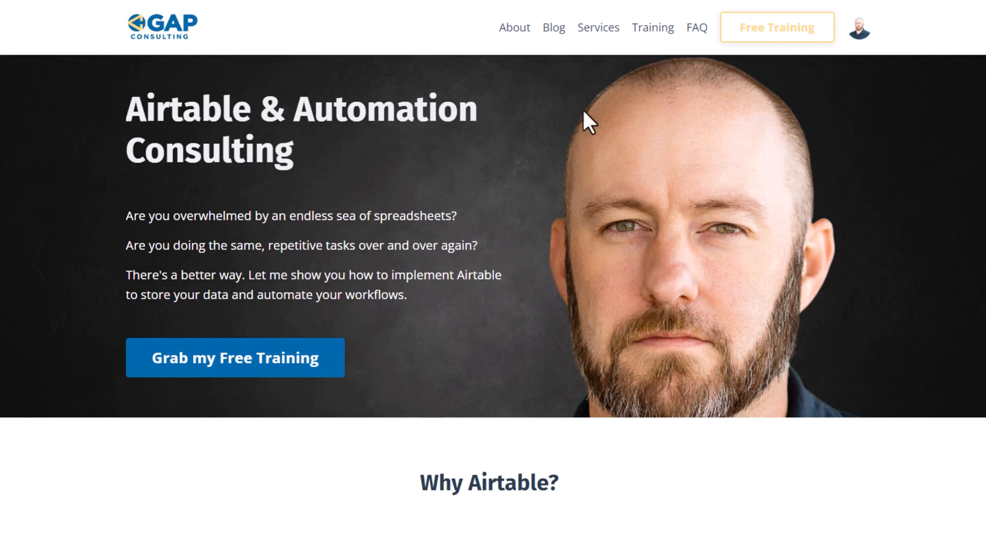
{"action": "scroll", "scroll_direction": "down", "scroll_amount": 3}
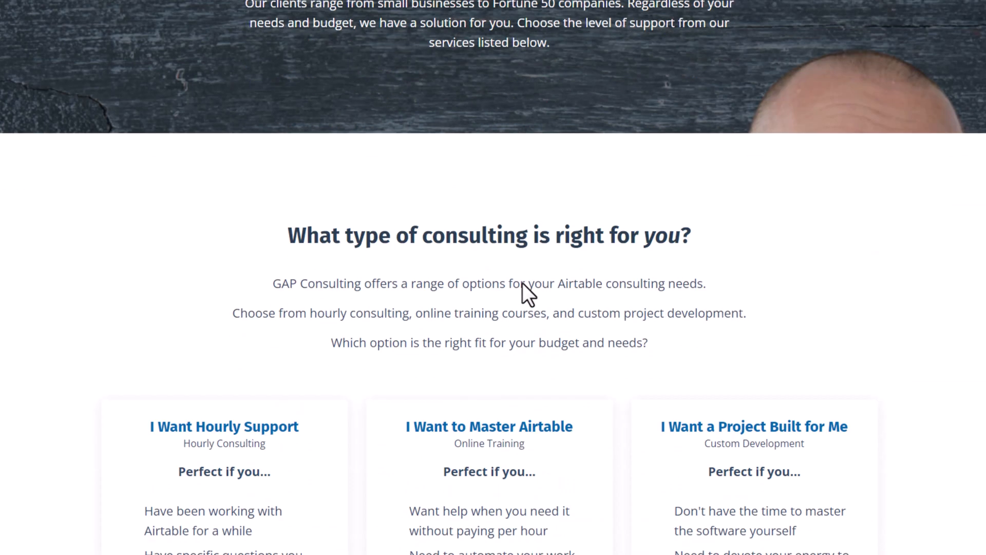
{"action": "scroll", "scroll_direction": "down", "scroll_amount": 3}
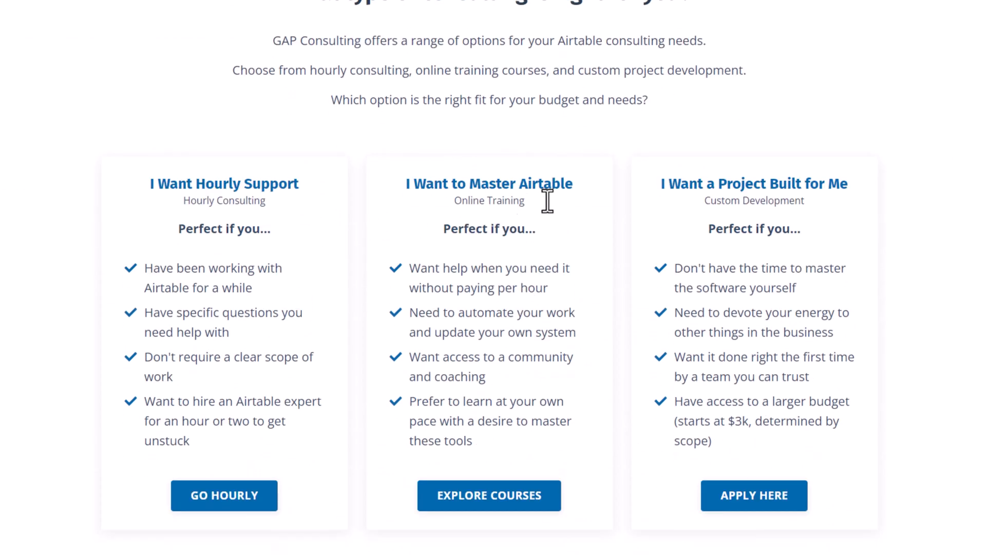
{"action": "mouse_move", "coordinate": [333, 551]}
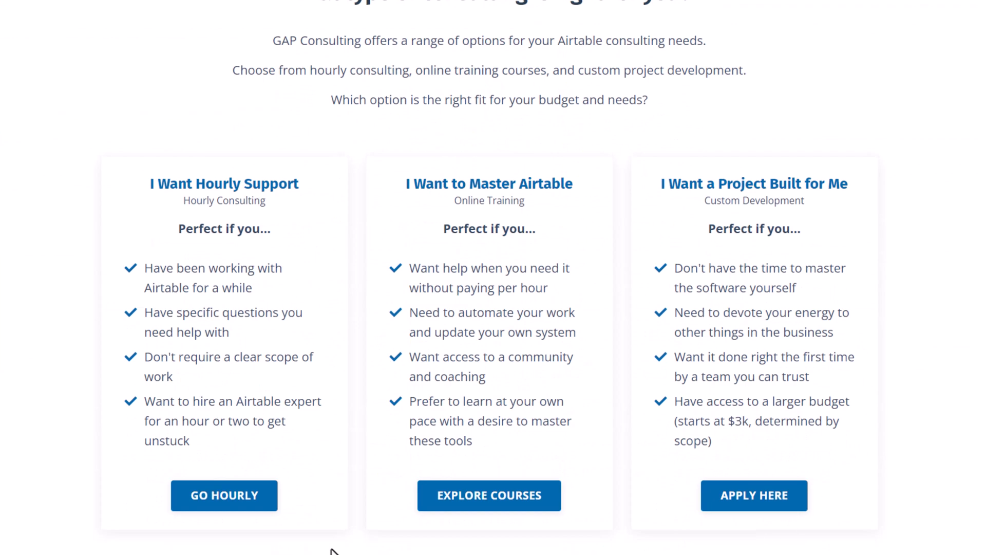